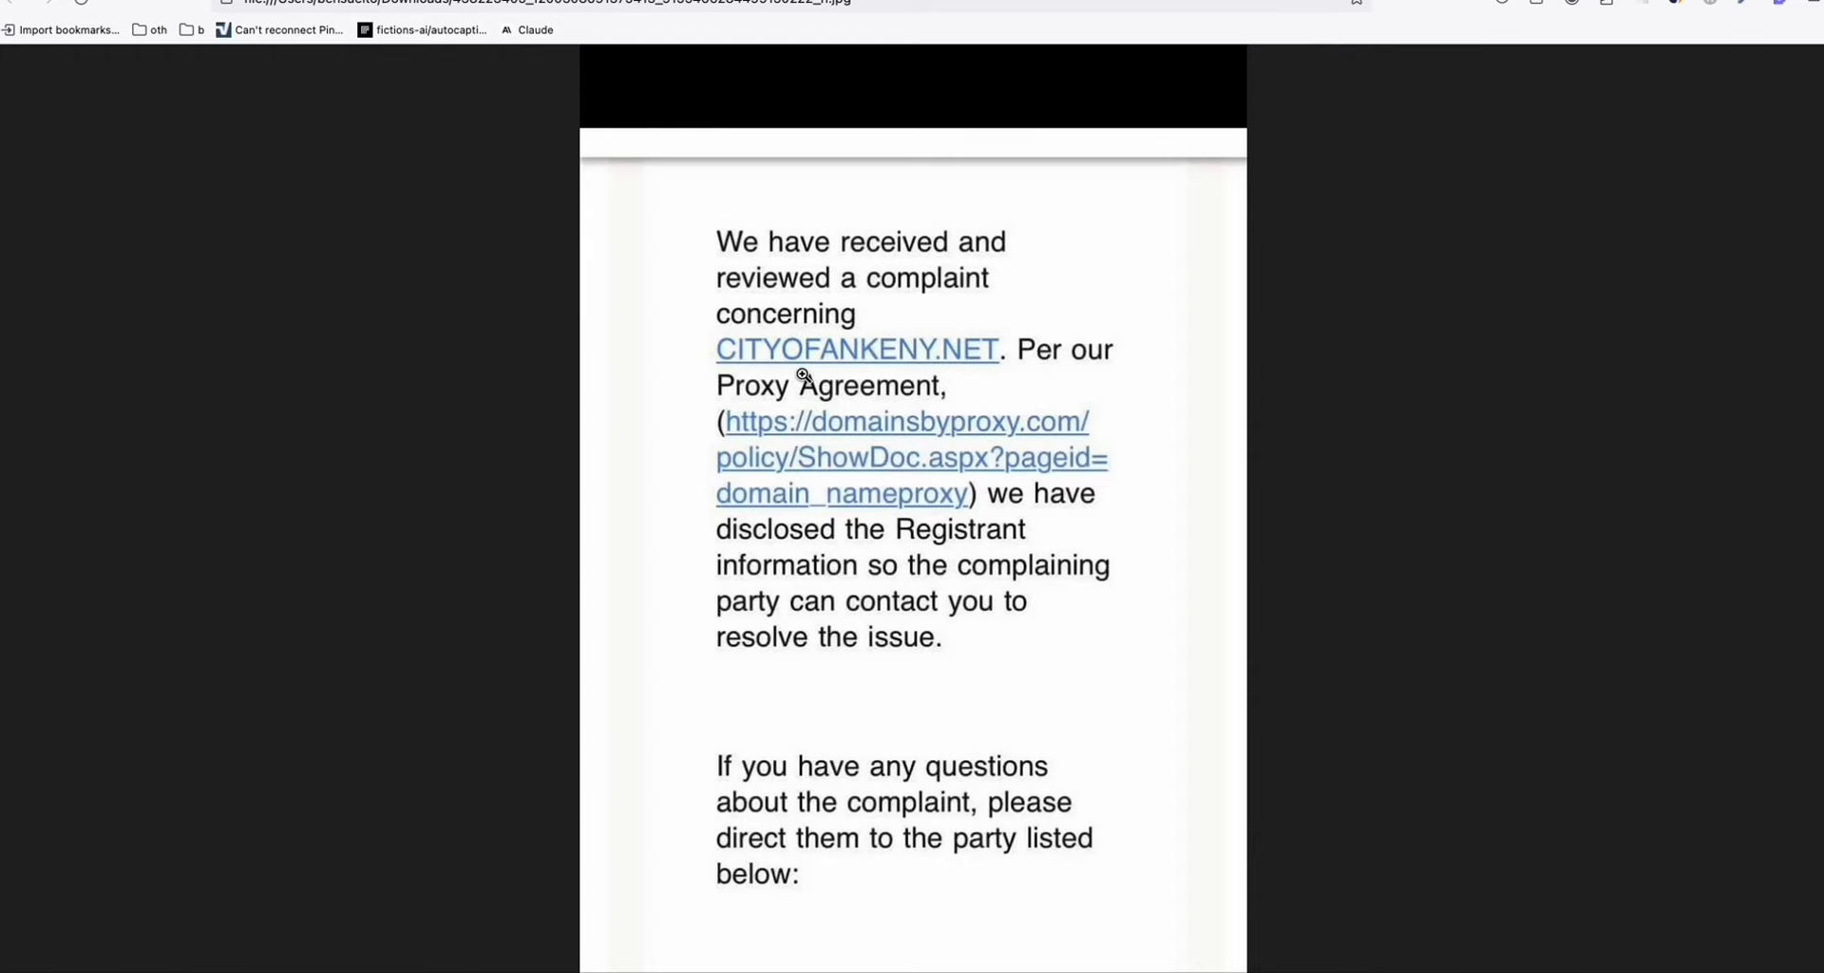
{"action": "mouse_move", "coordinate": [871, 379]}
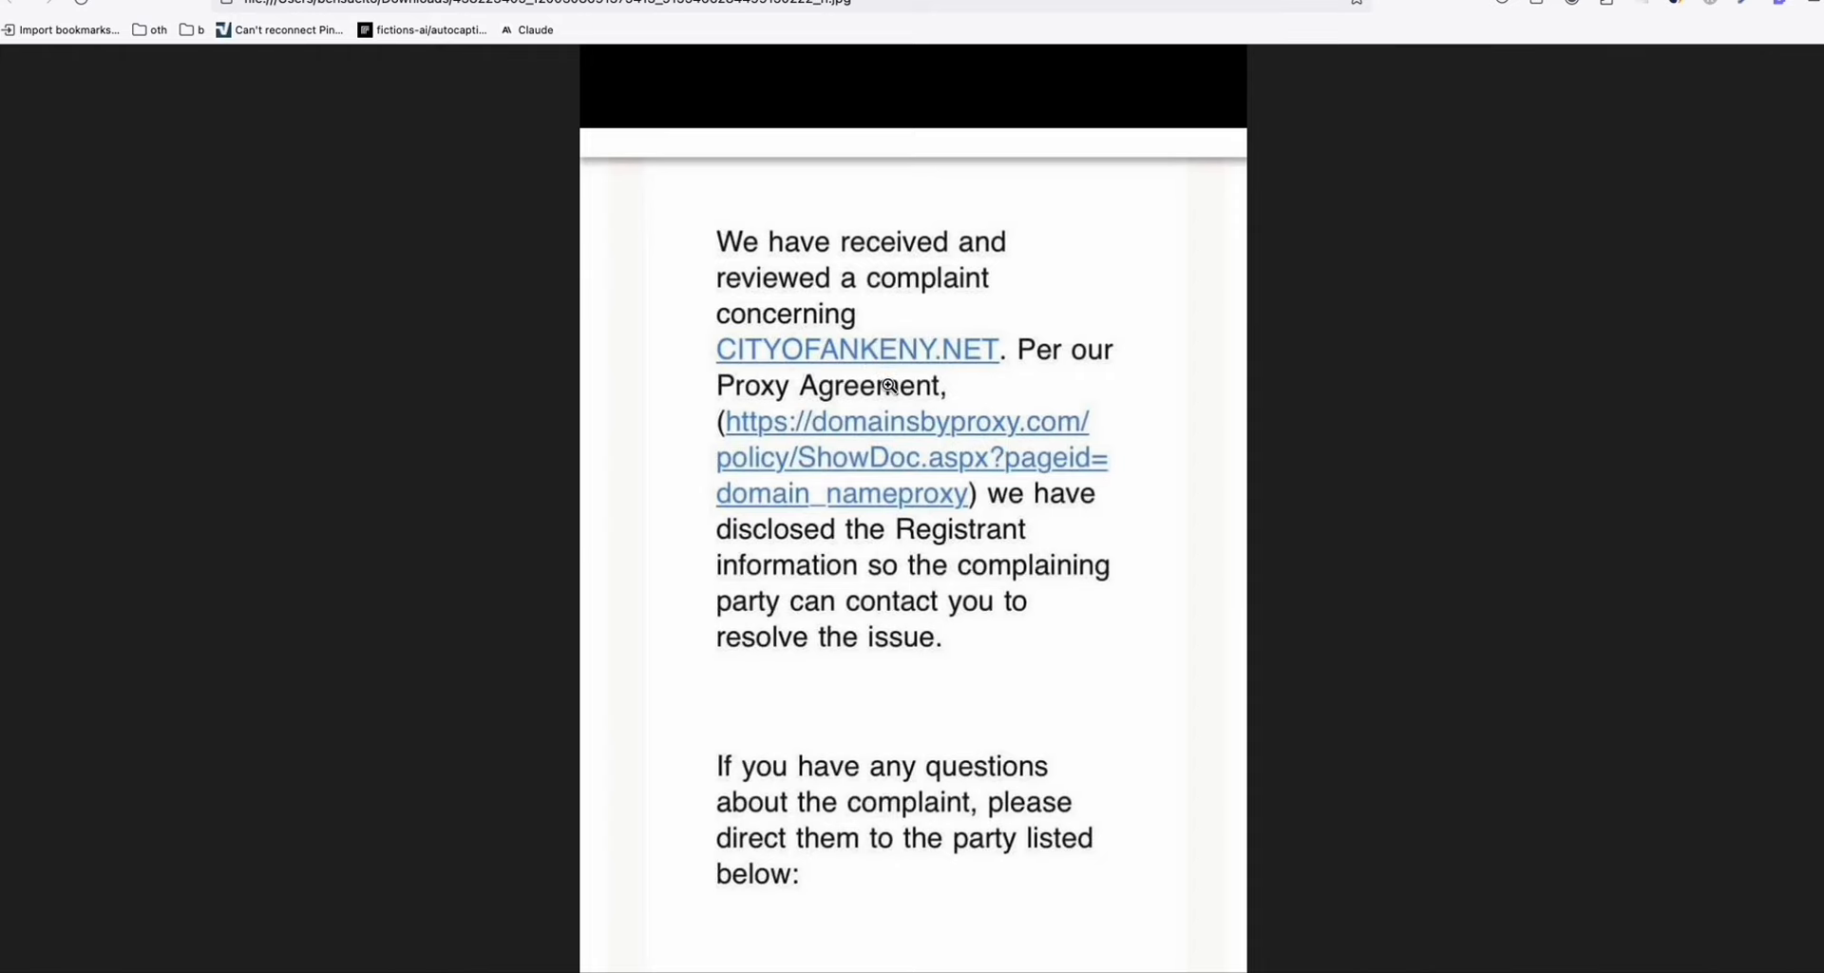
{"action": "mouse_move", "coordinate": [902, 402]}
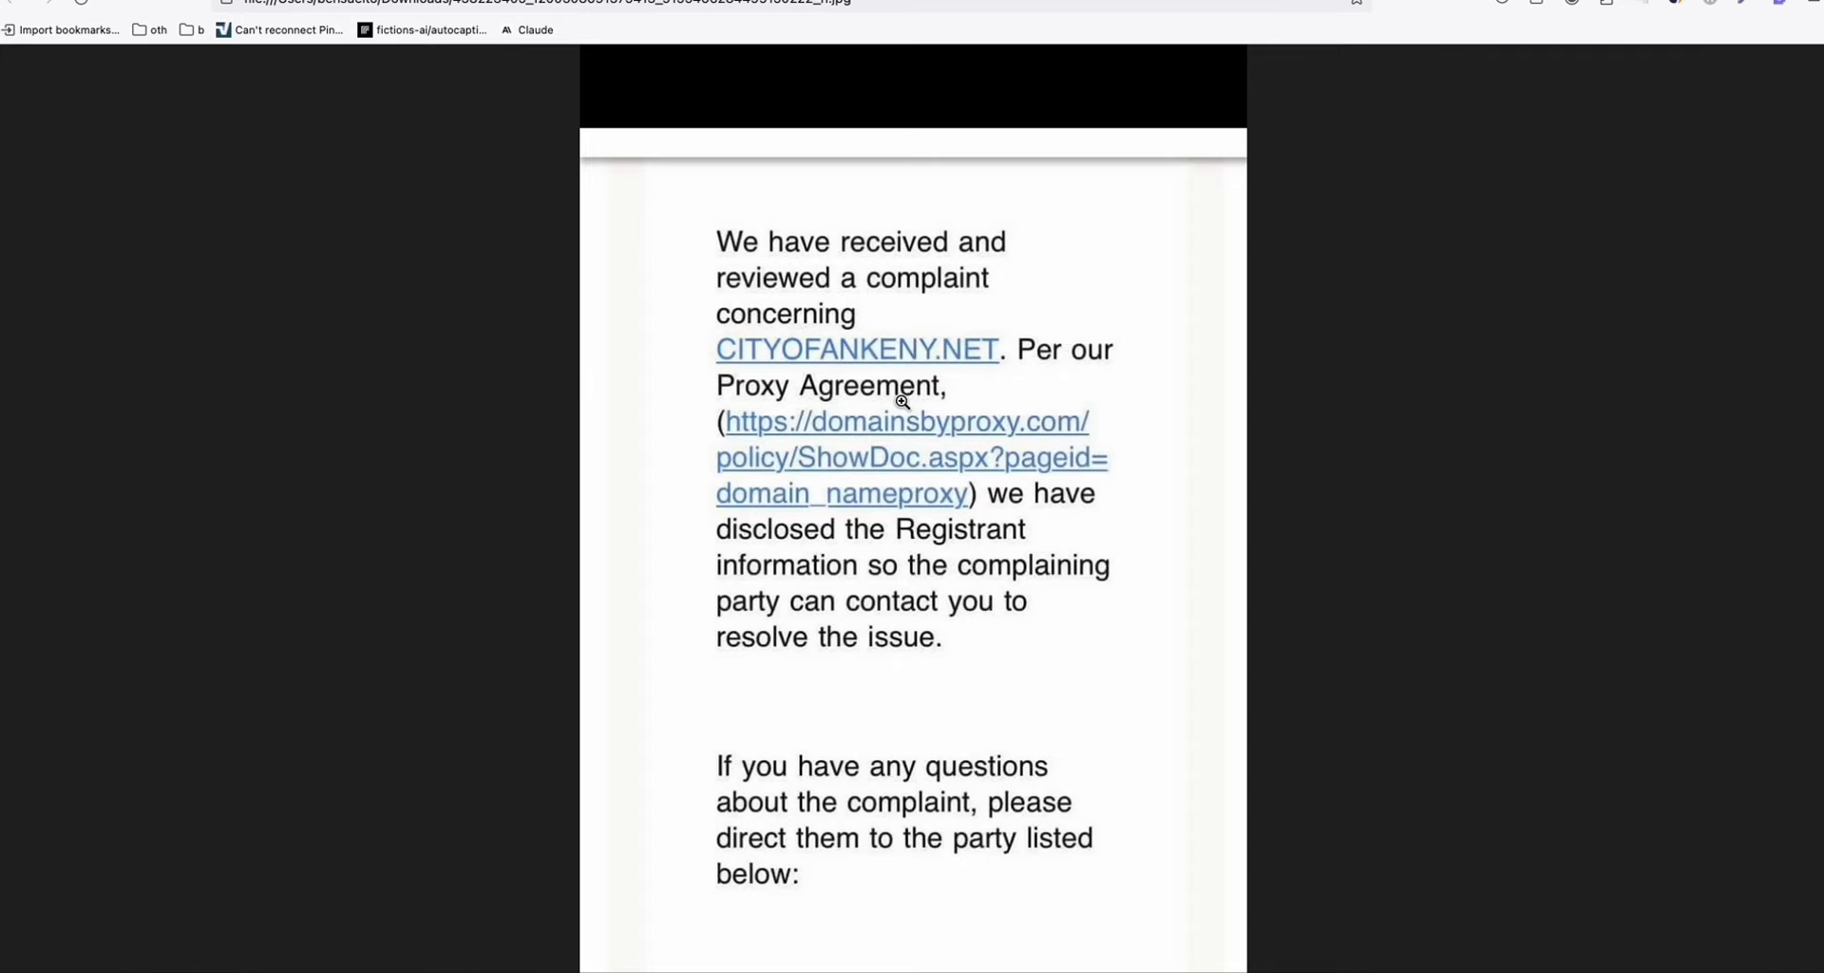
{"action": "mouse_move", "coordinate": [773, 363]}
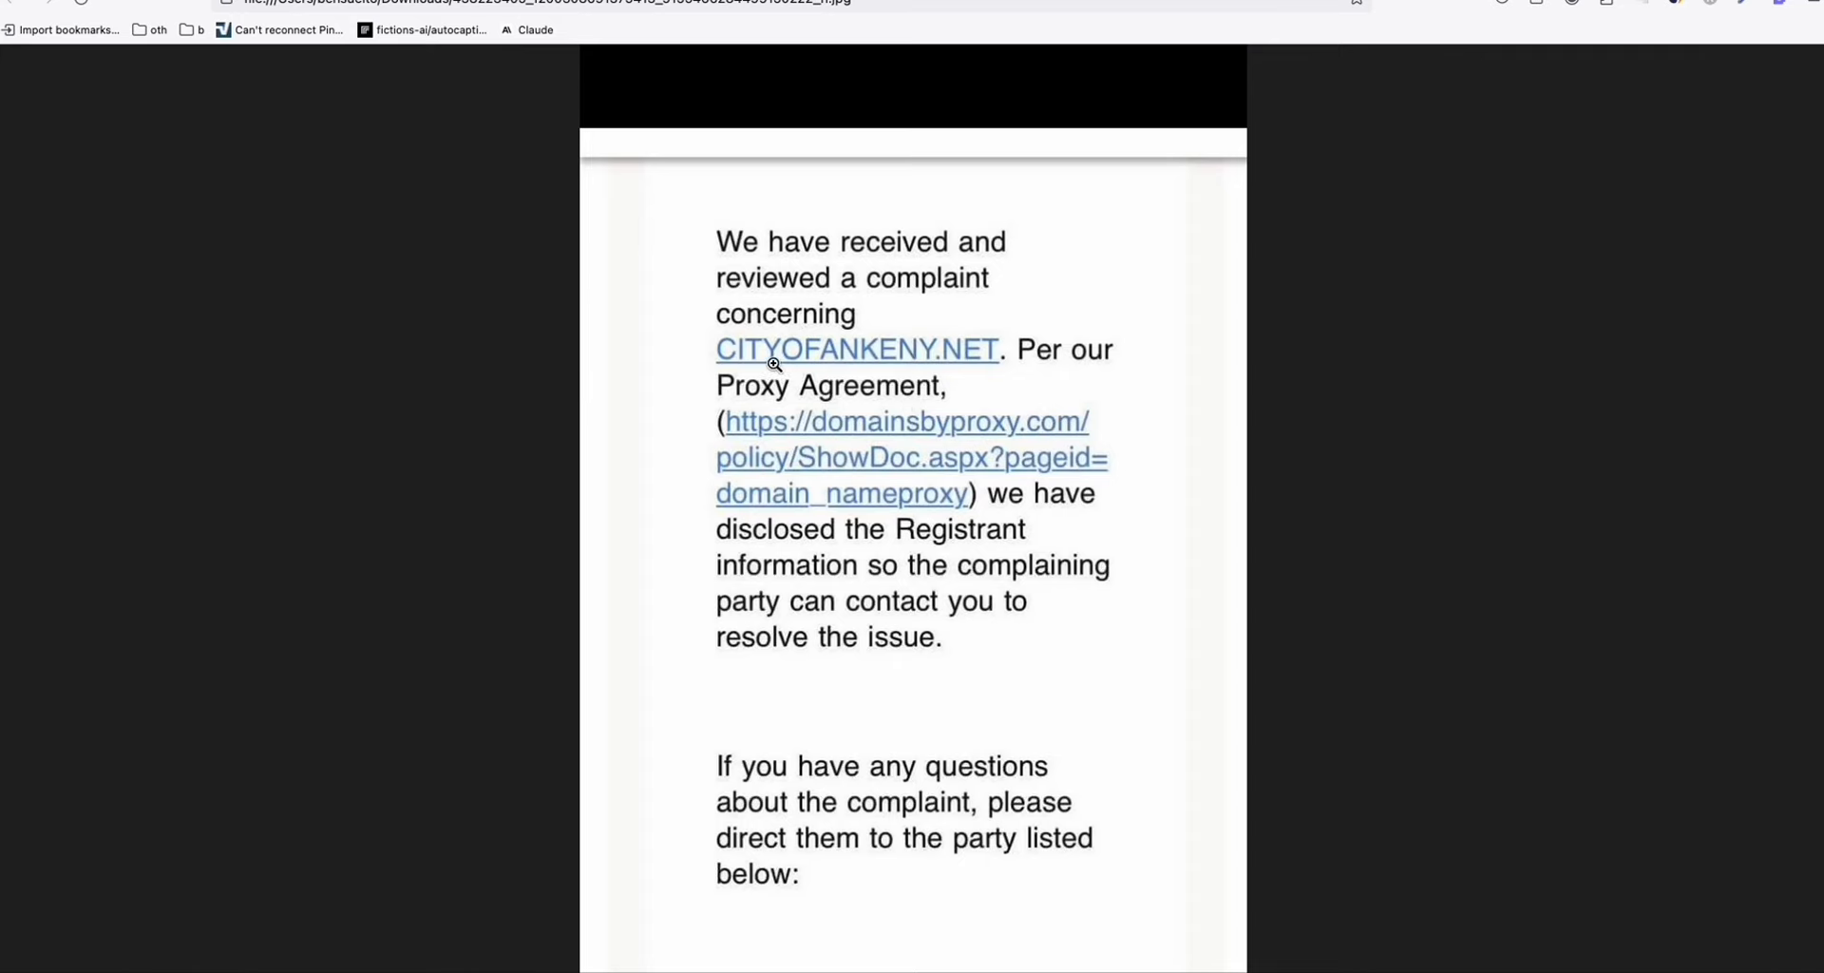
{"action": "mouse_move", "coordinate": [843, 370]}
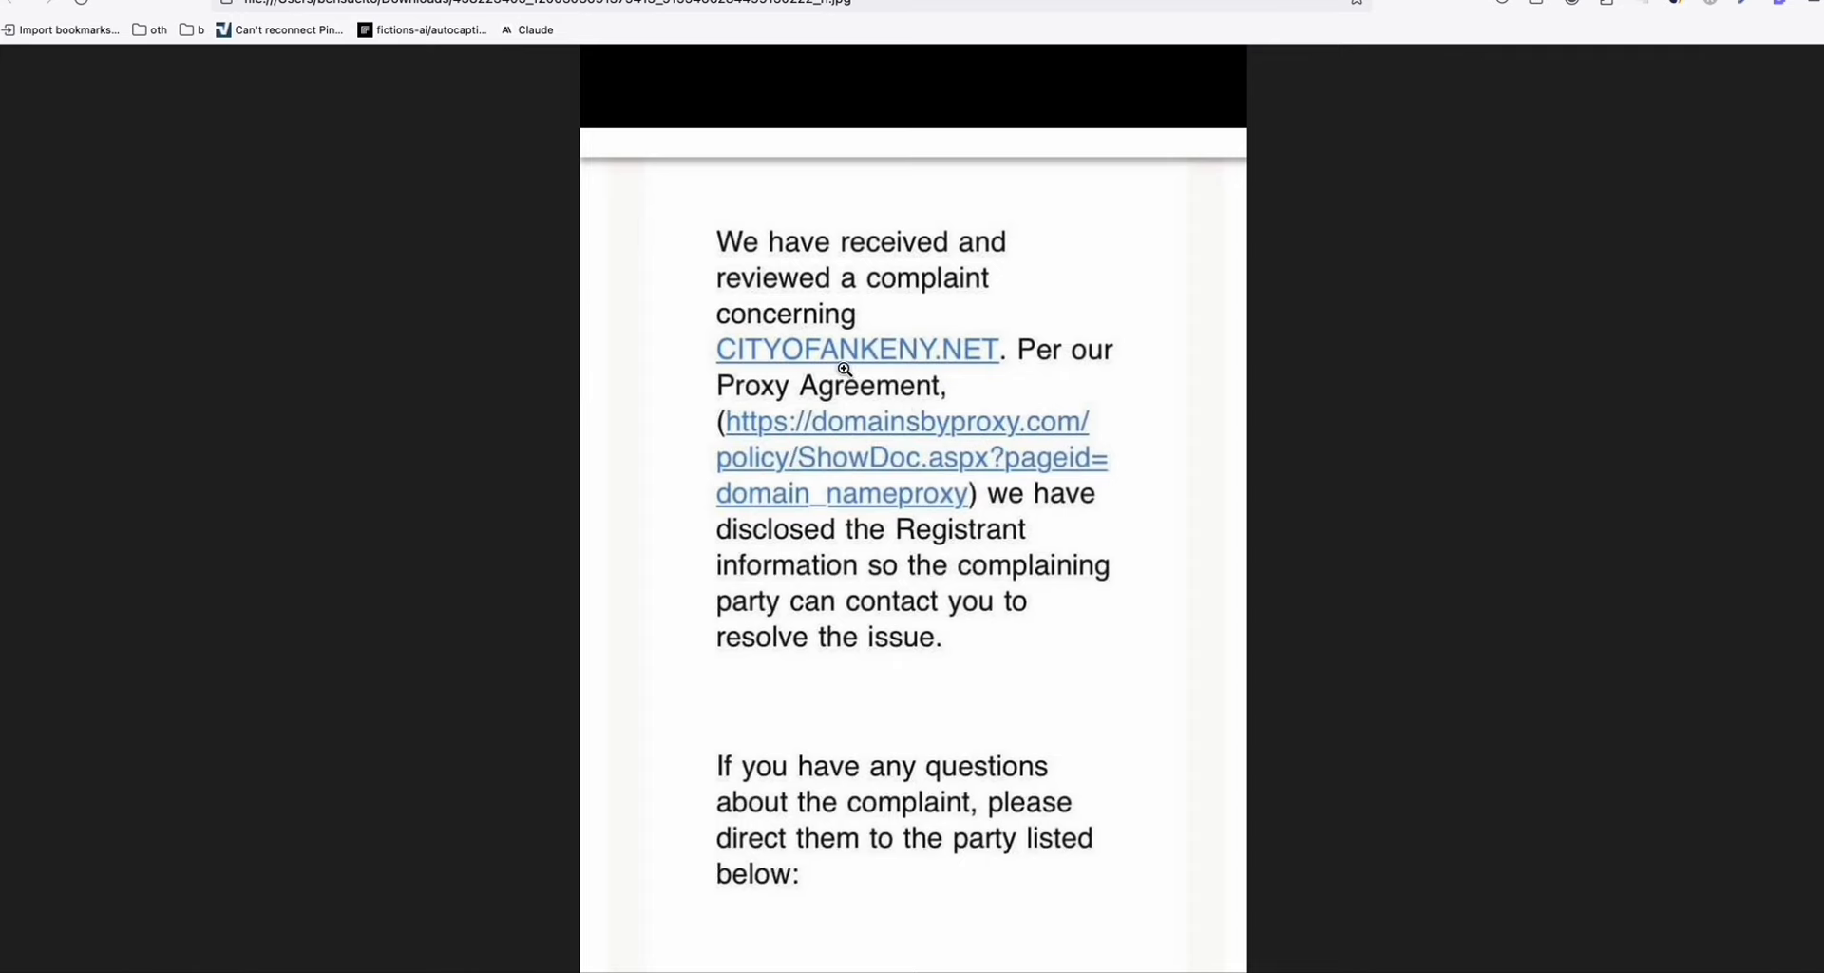
{"action": "mouse_move", "coordinate": [849, 374]}
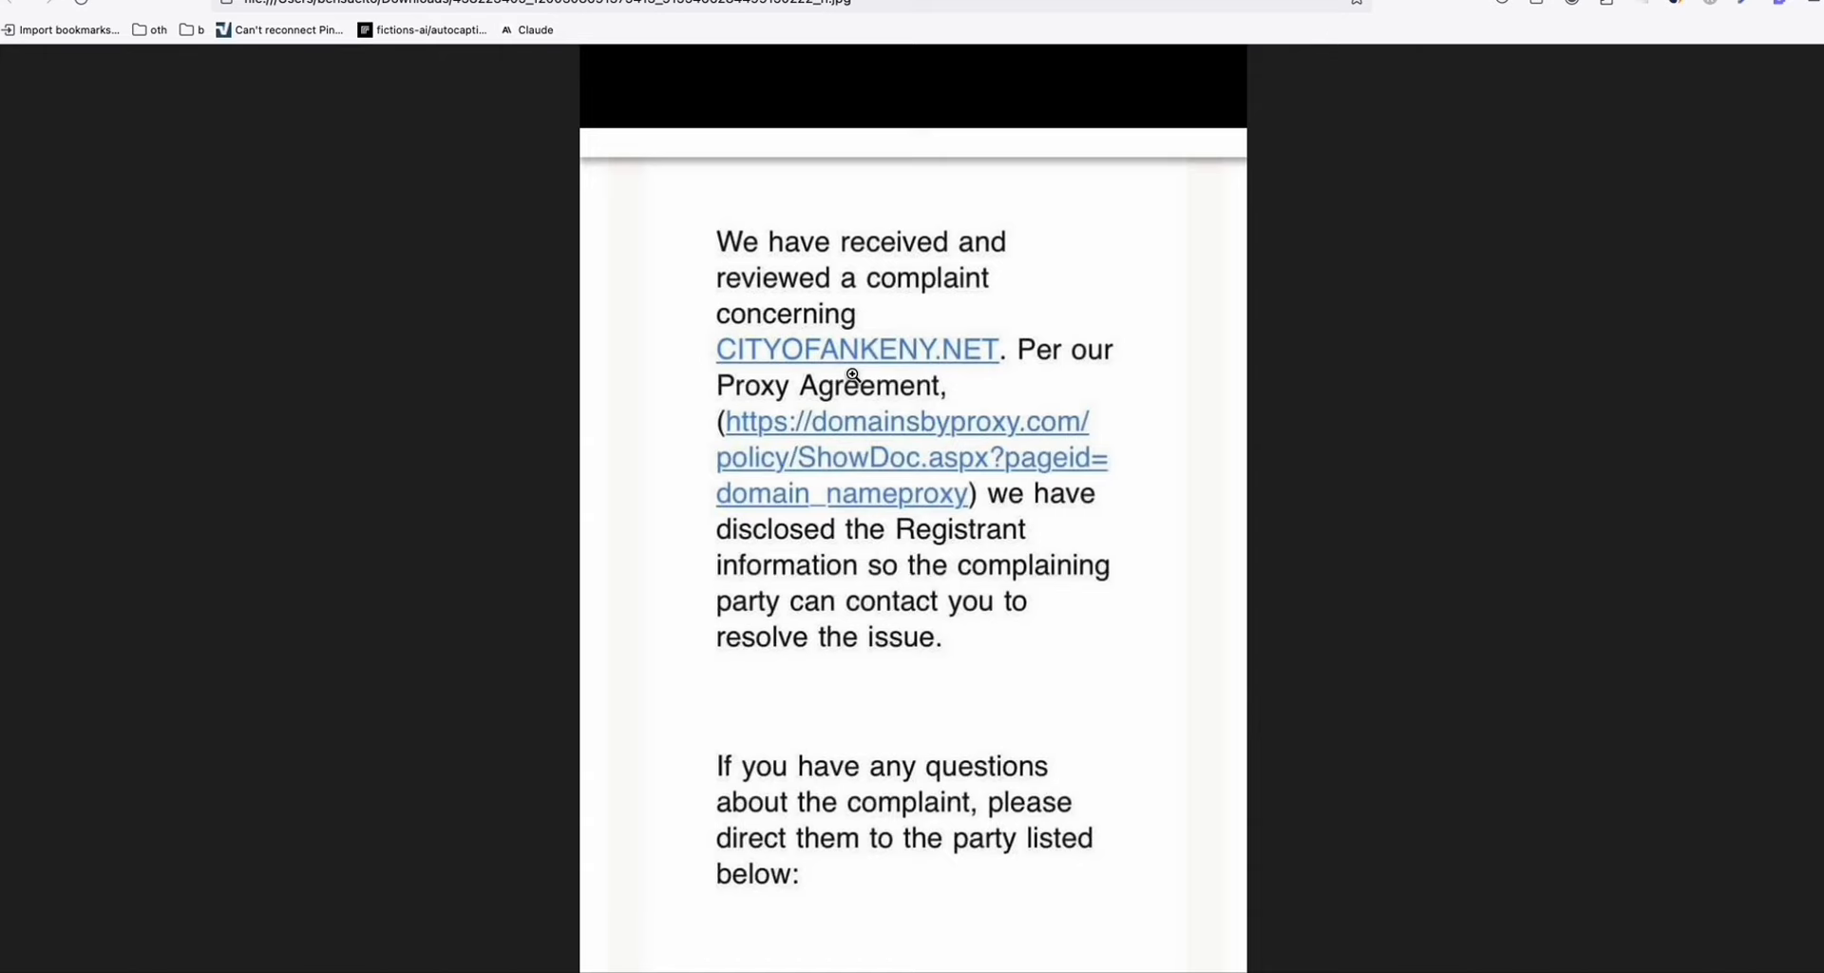
{"action": "mouse_move", "coordinate": [864, 384]}
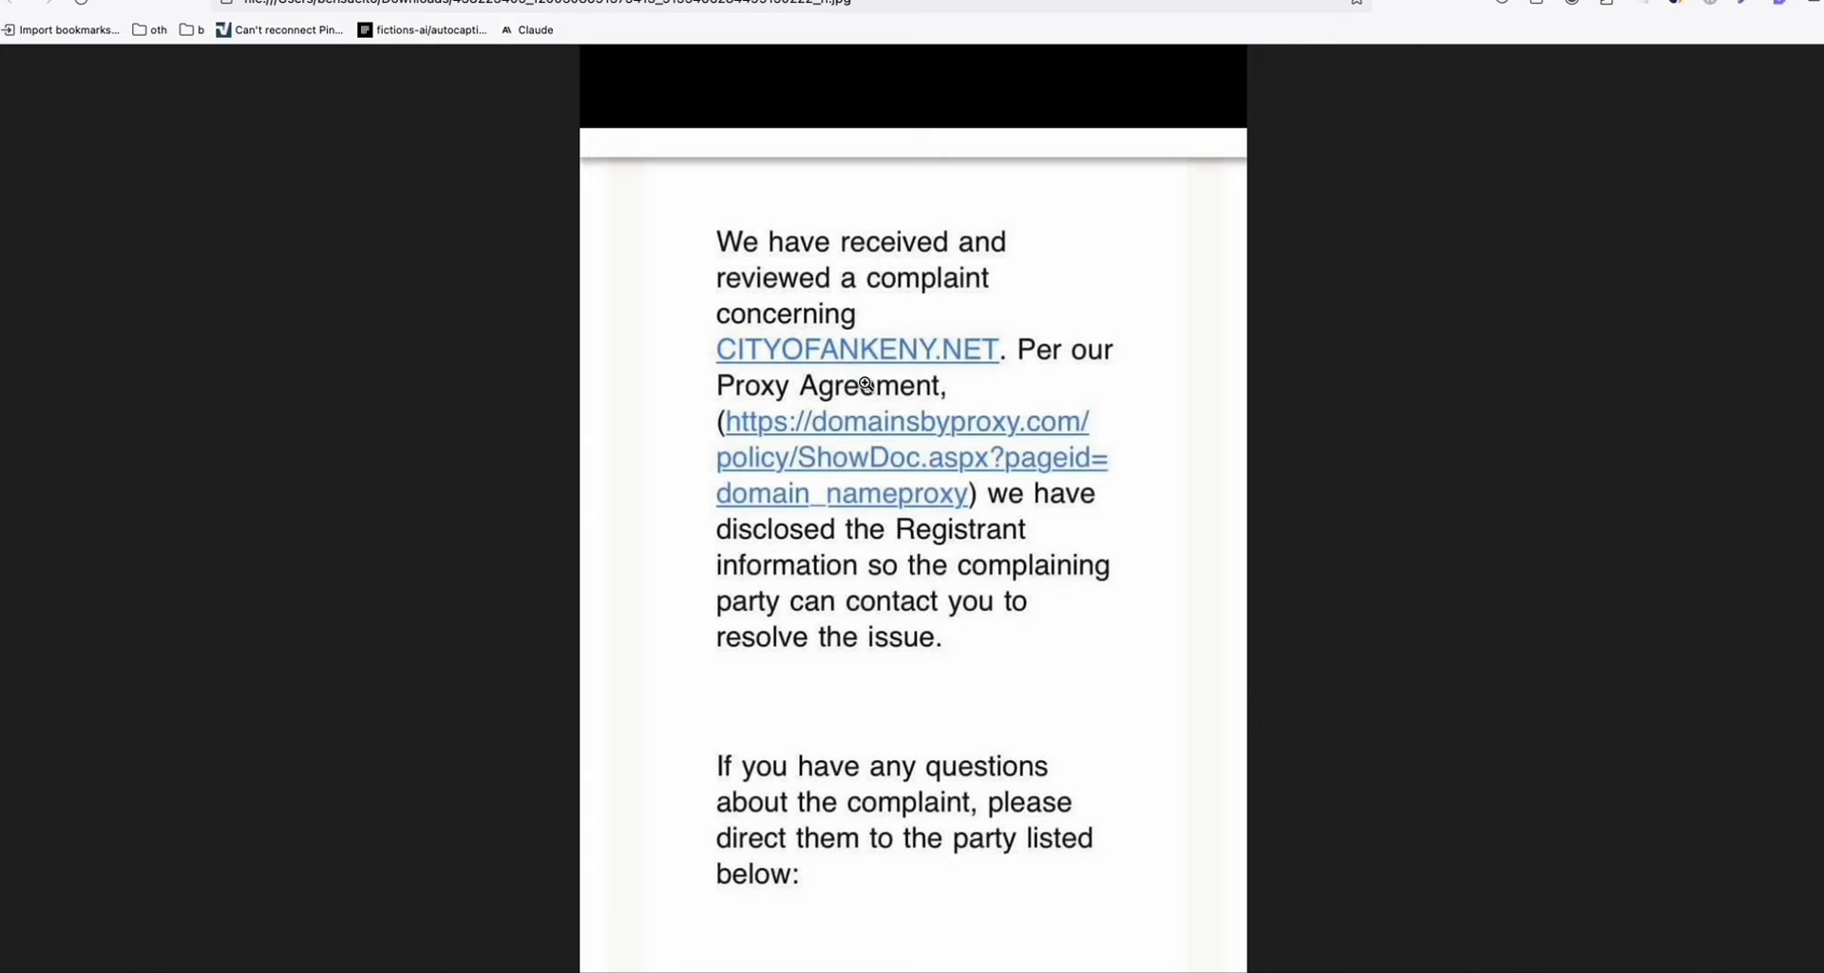
{"action": "mouse_move", "coordinate": [835, 378]}
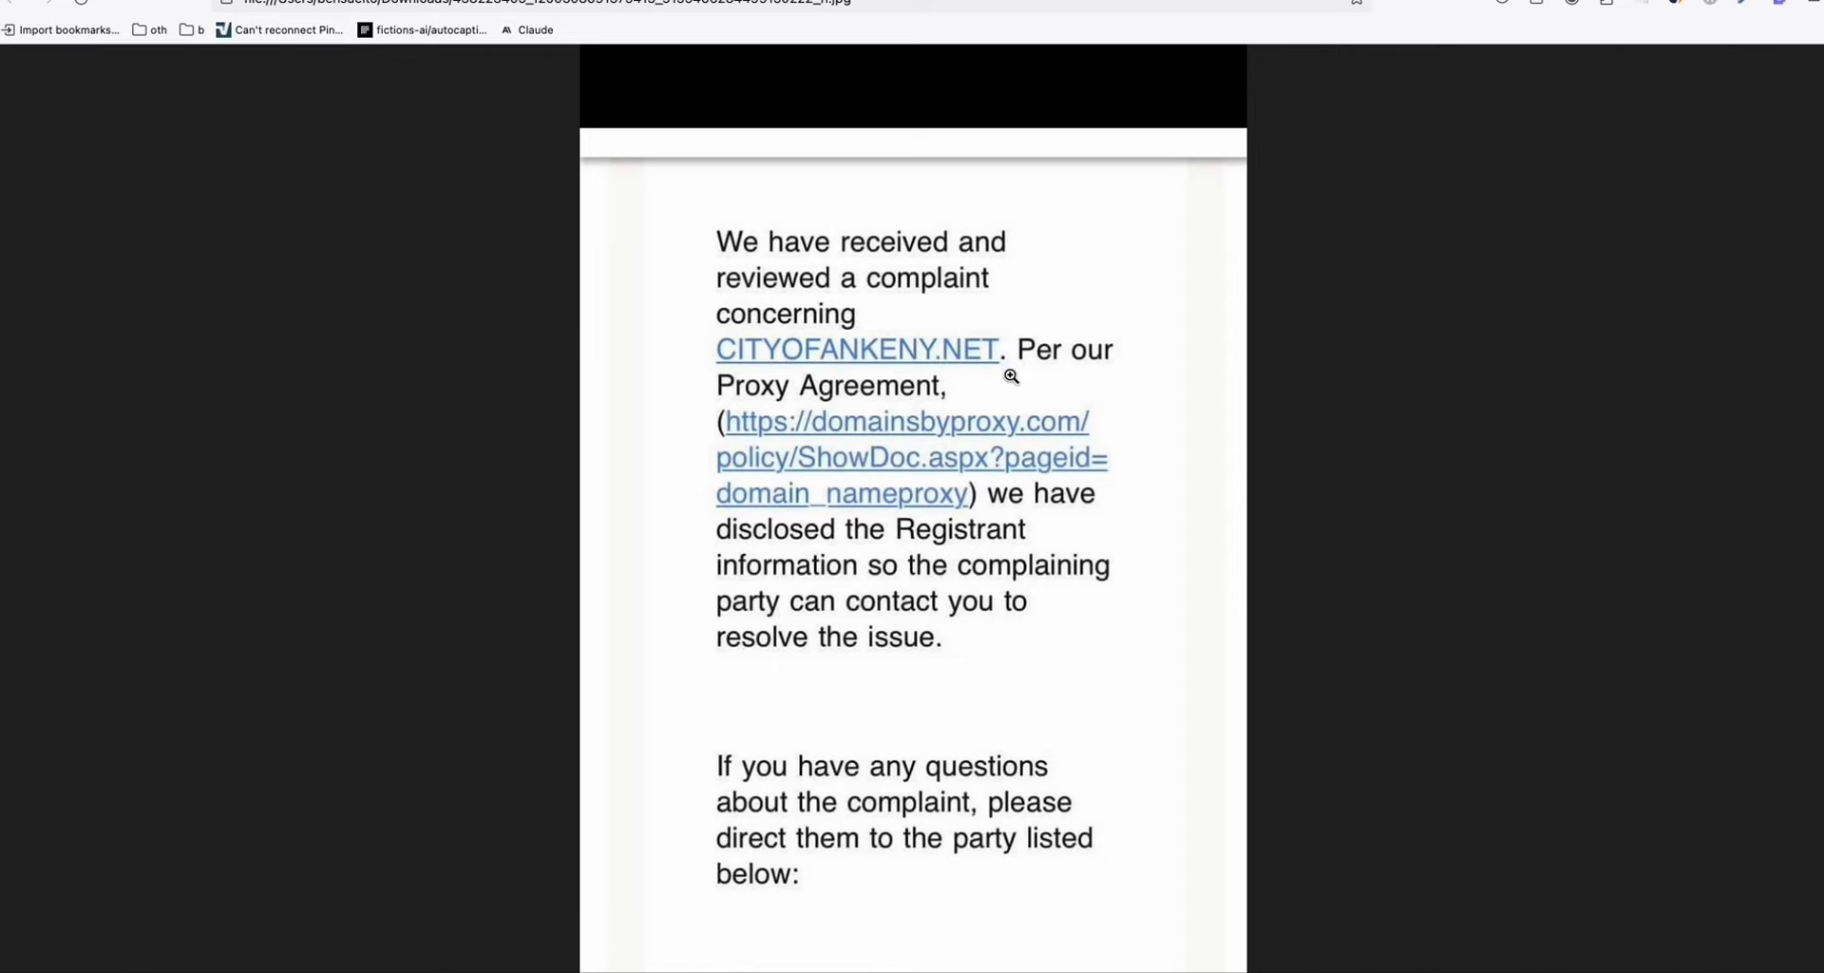
{"action": "mouse_move", "coordinate": [1011, 385]}
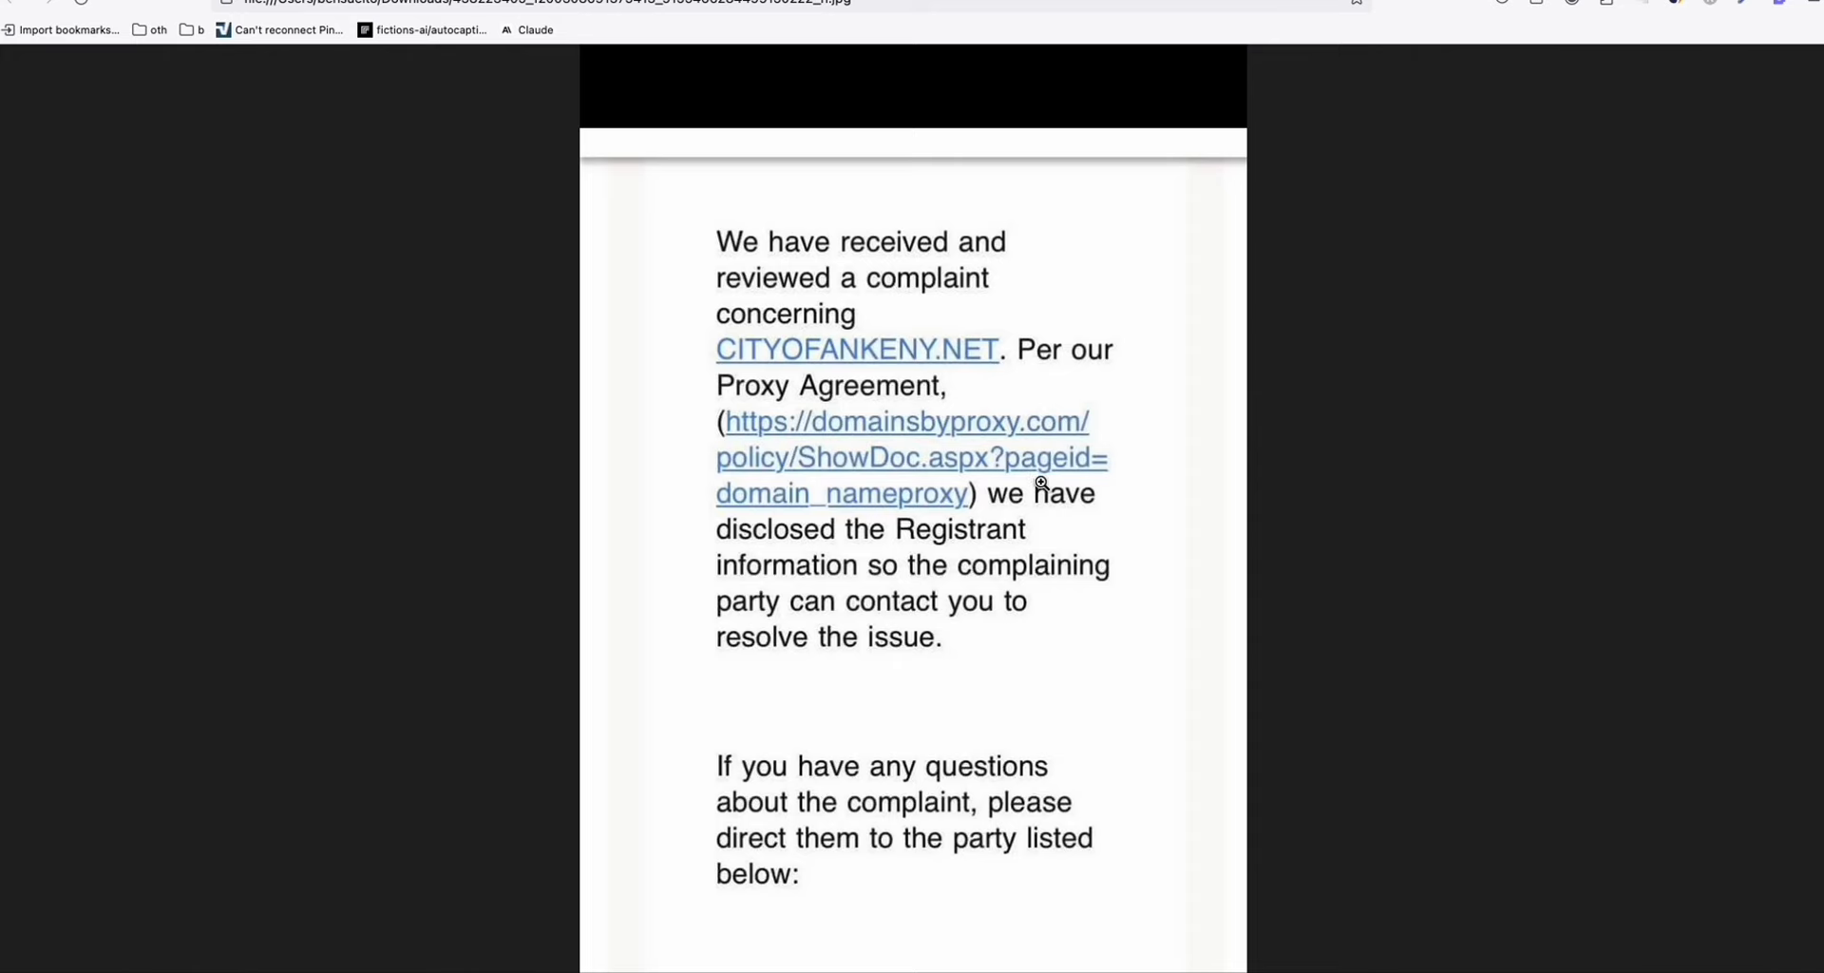
{"action": "mouse_move", "coordinate": [1041, 492]}
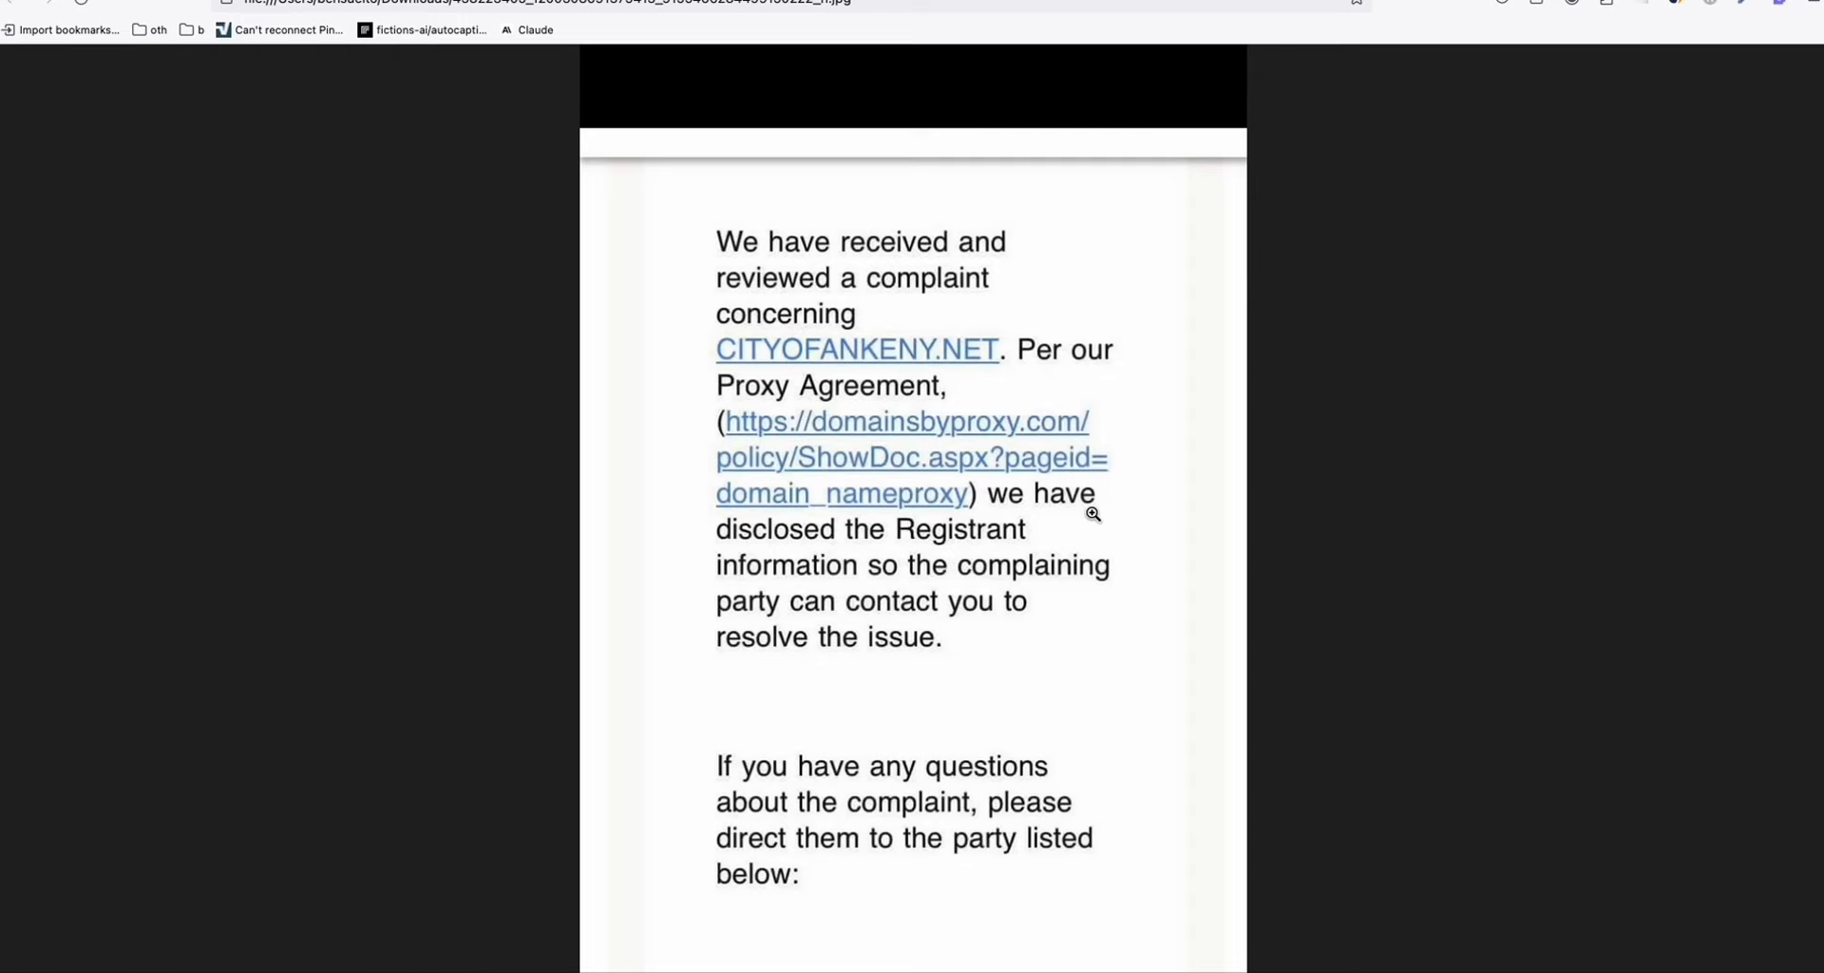
{"action": "mouse_move", "coordinate": [911, 382]}
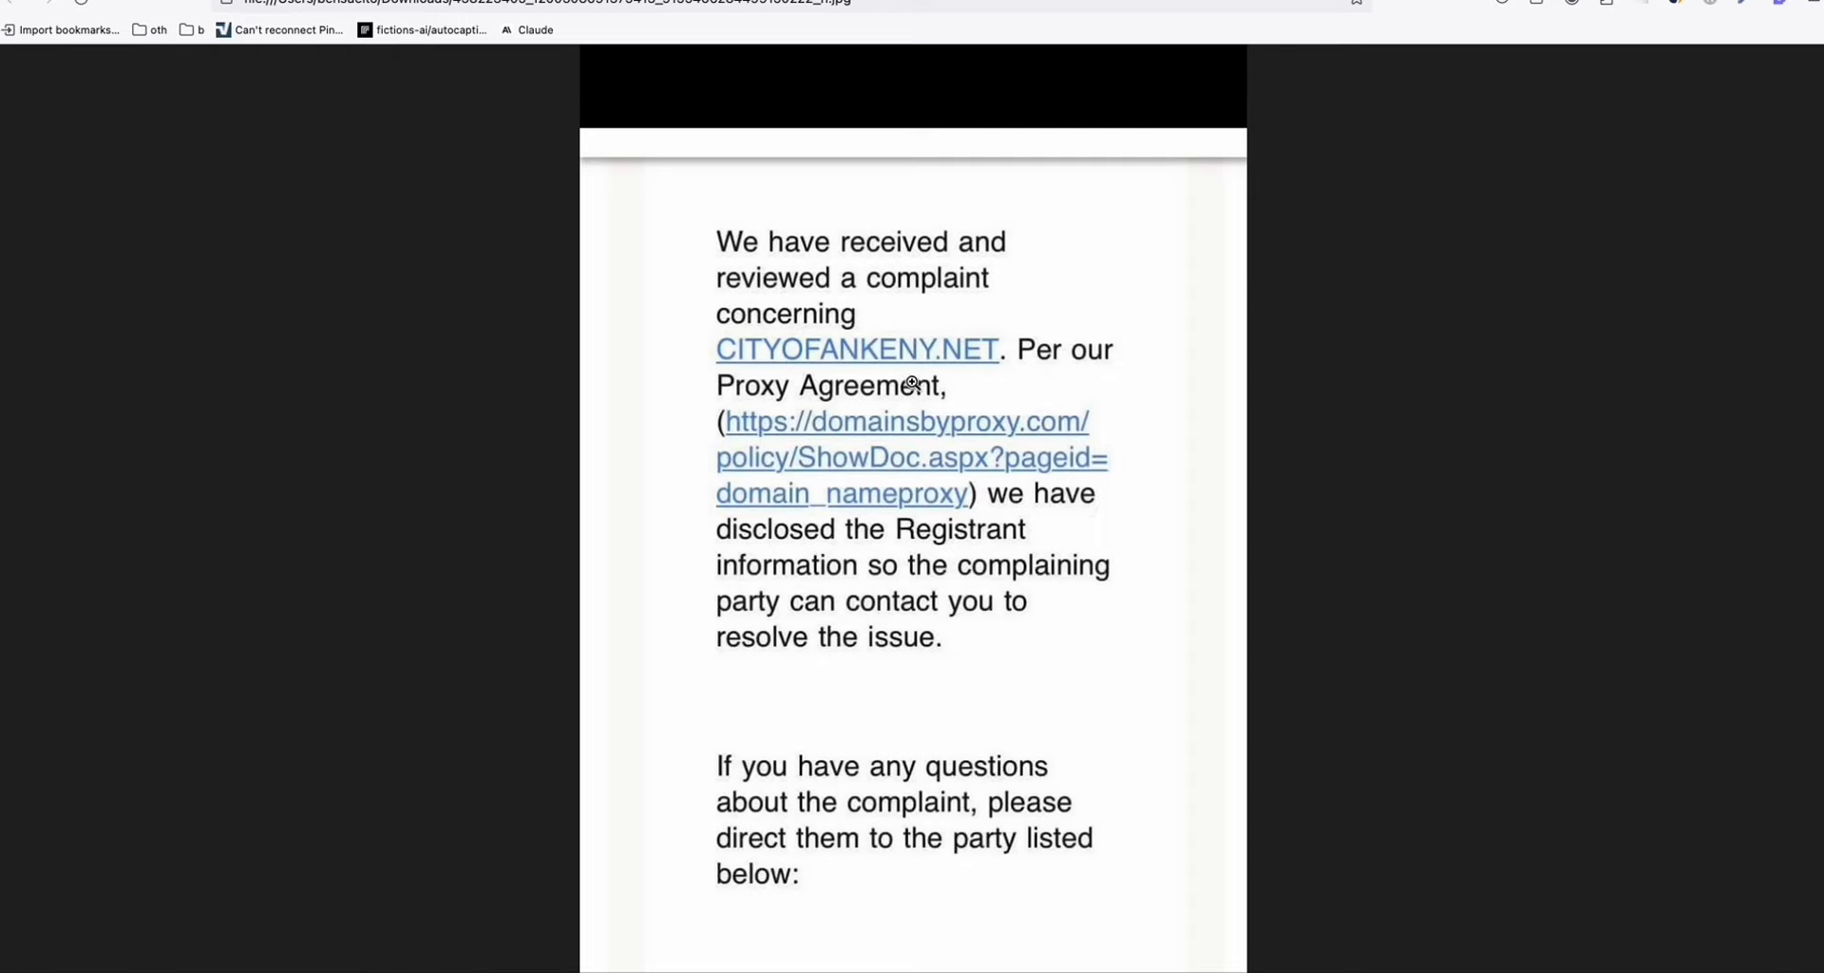
{"action": "mouse_move", "coordinate": [961, 543]}
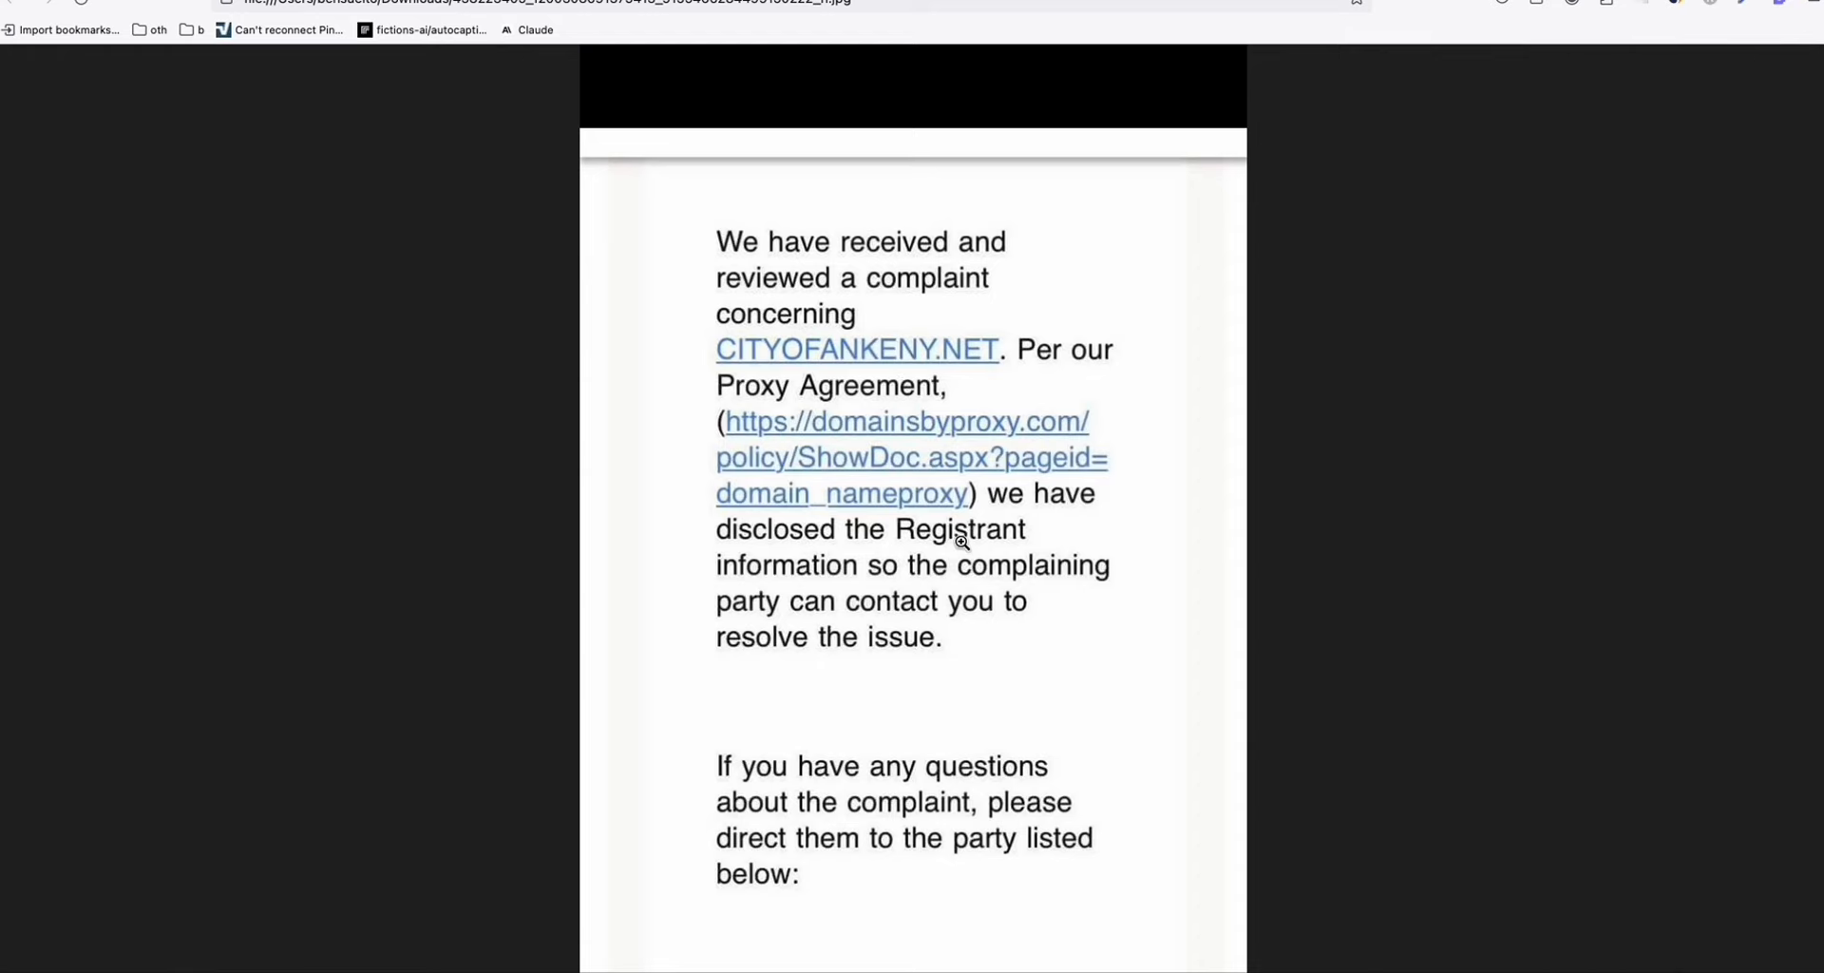
{"action": "mouse_move", "coordinate": [1026, 605]}
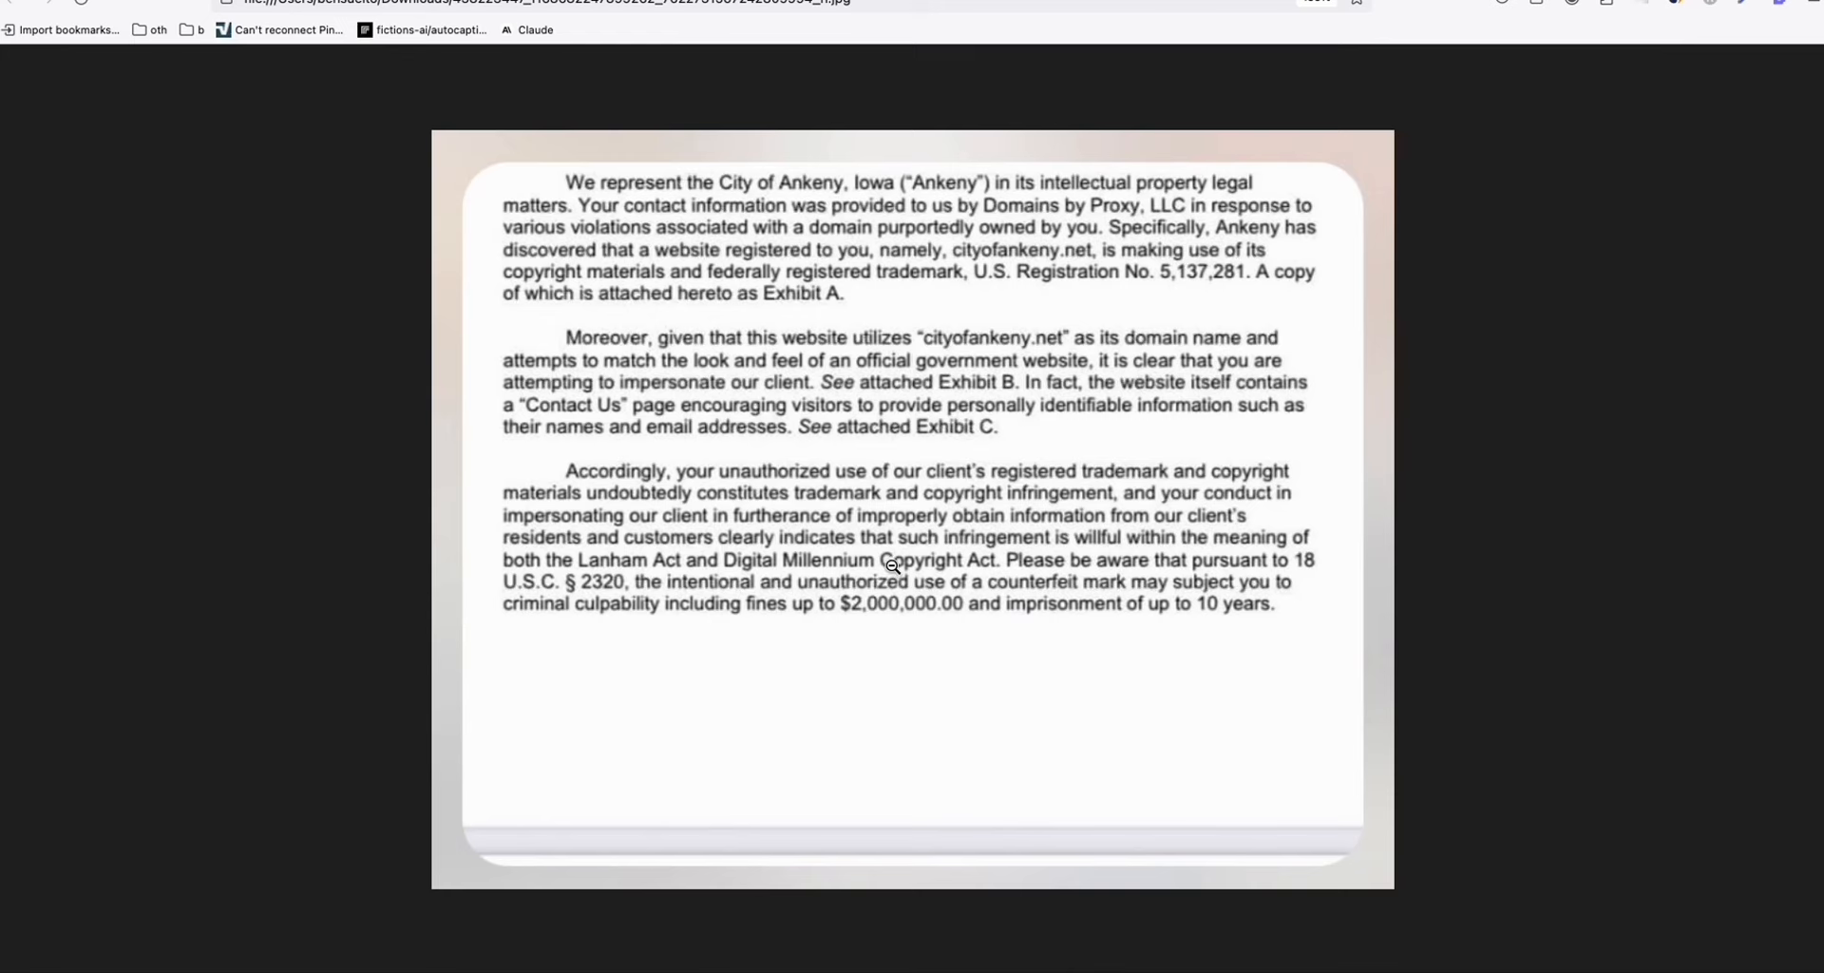
{"action": "mouse_move", "coordinate": [938, 606]}
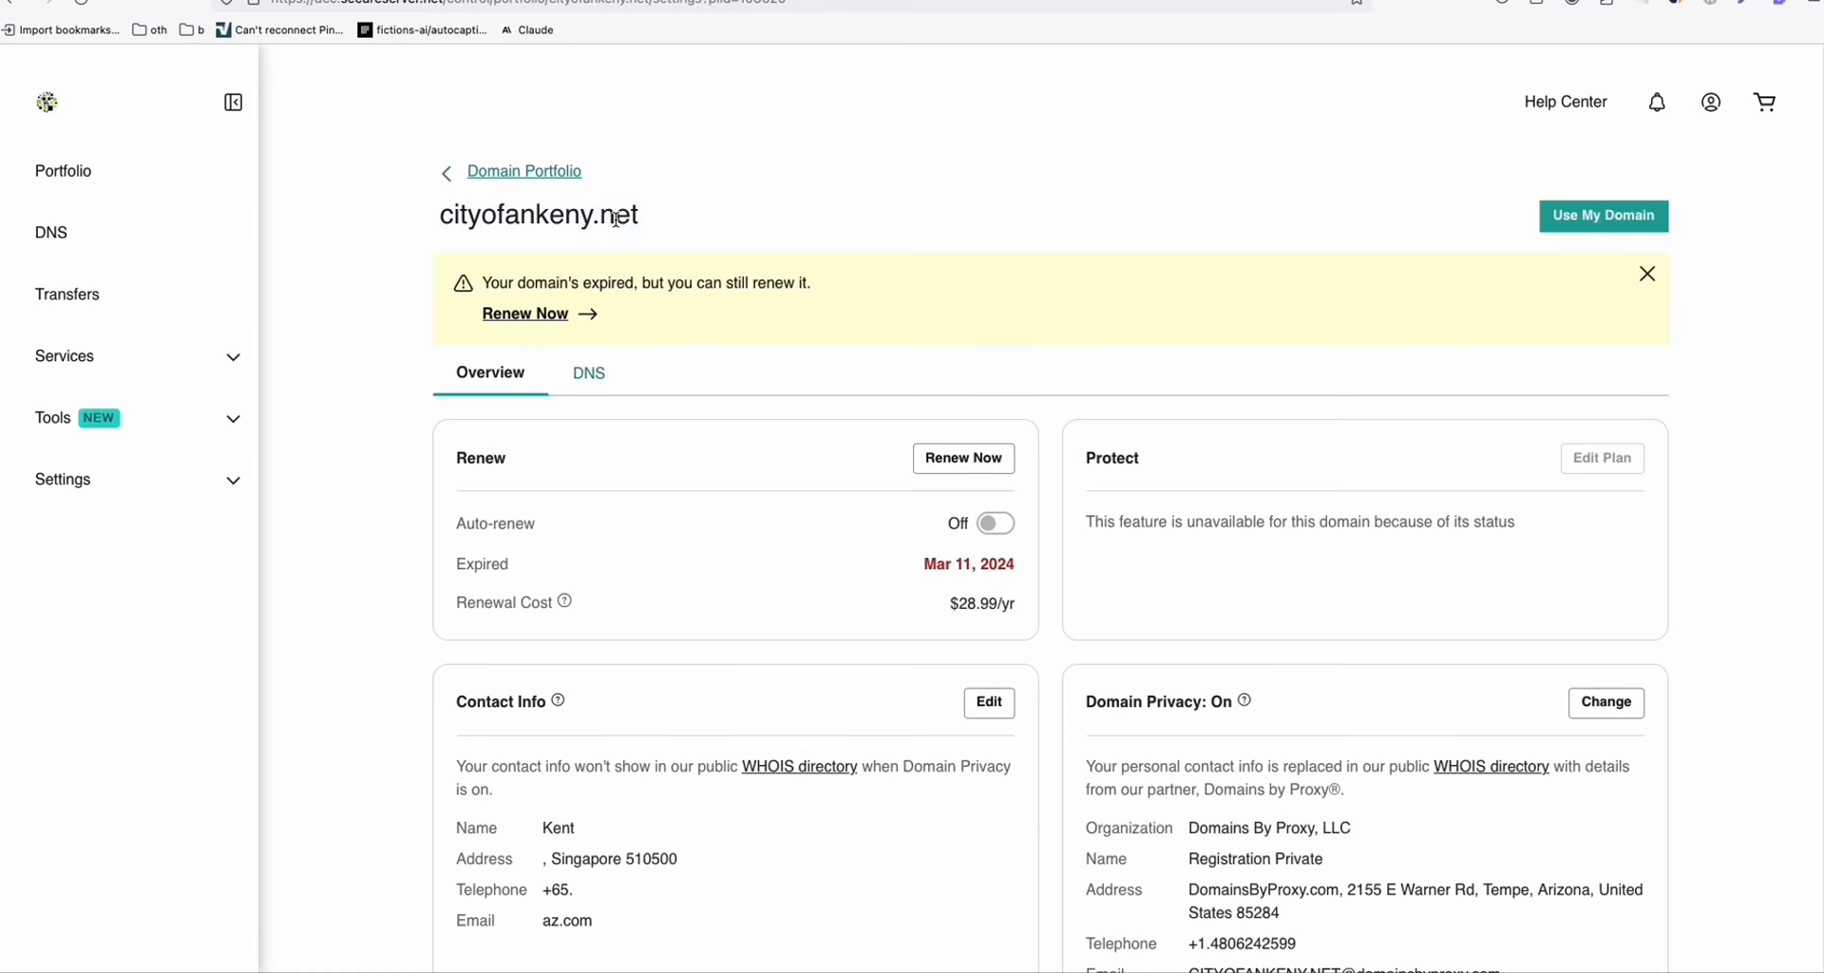
Step: Open the cityofankeny.net domain settings, which show it expired Mar 11, 2024
{"action": "double_click", "coordinate": [959, 564]}
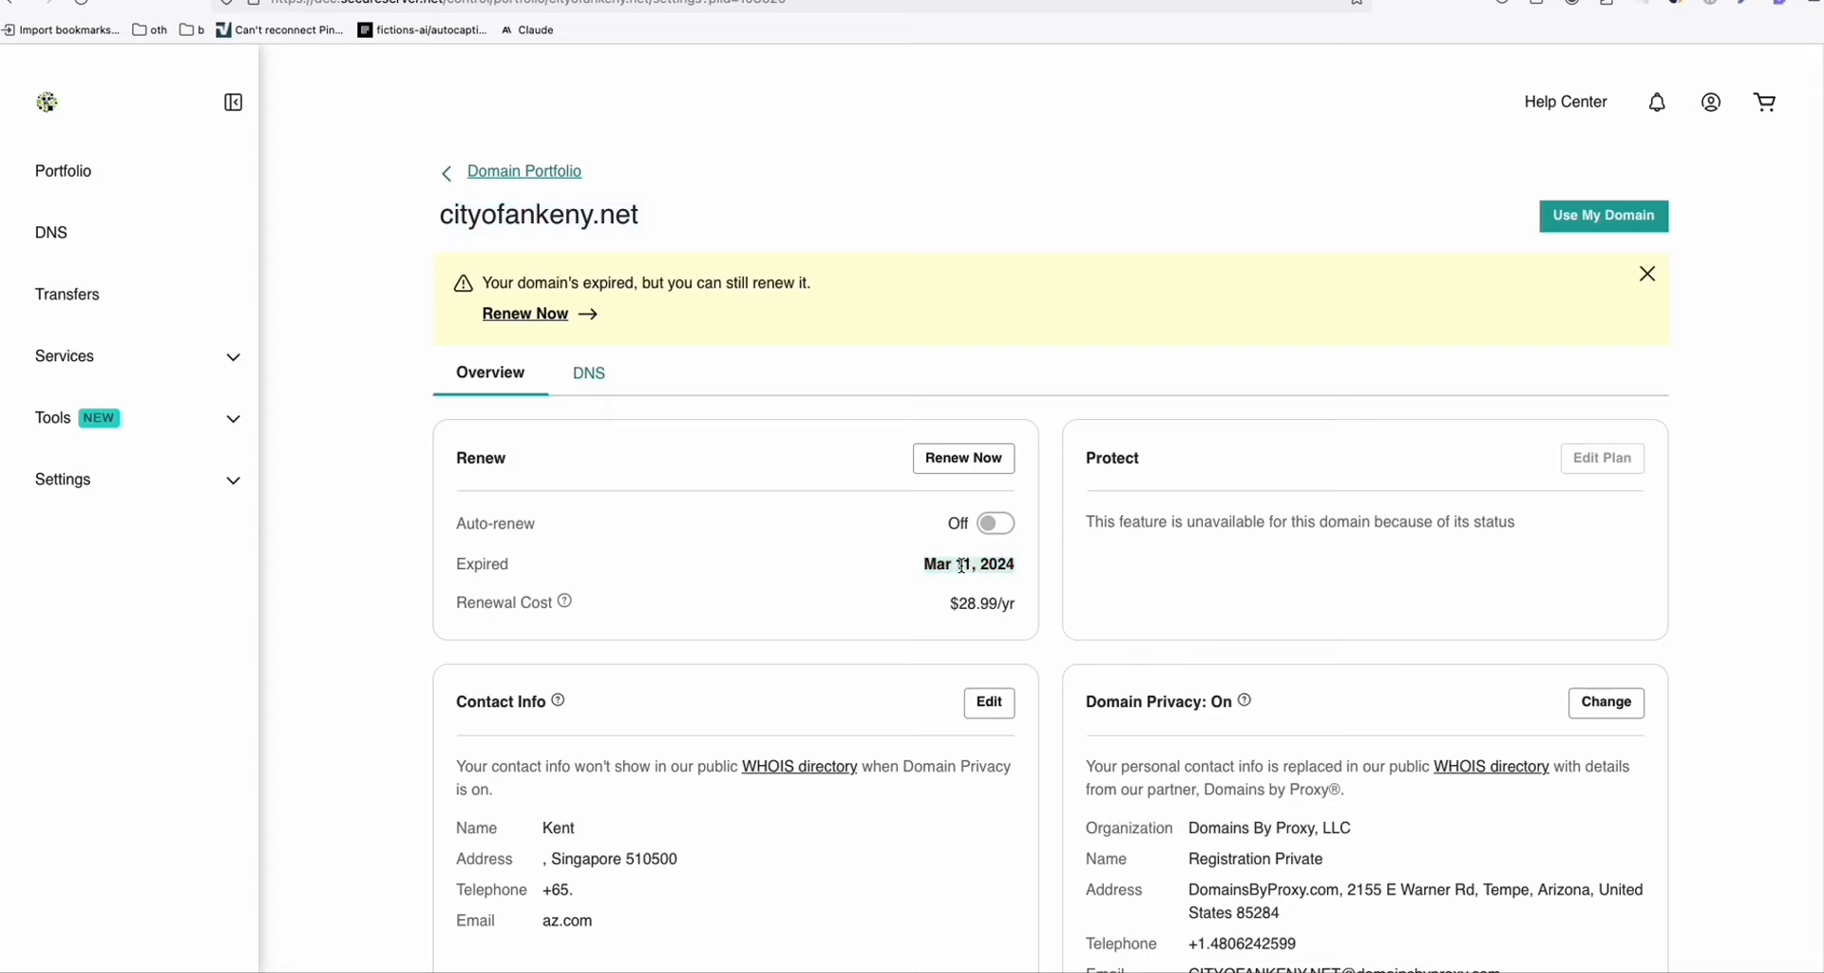
{"action": "mouse_move", "coordinate": [893, 431]}
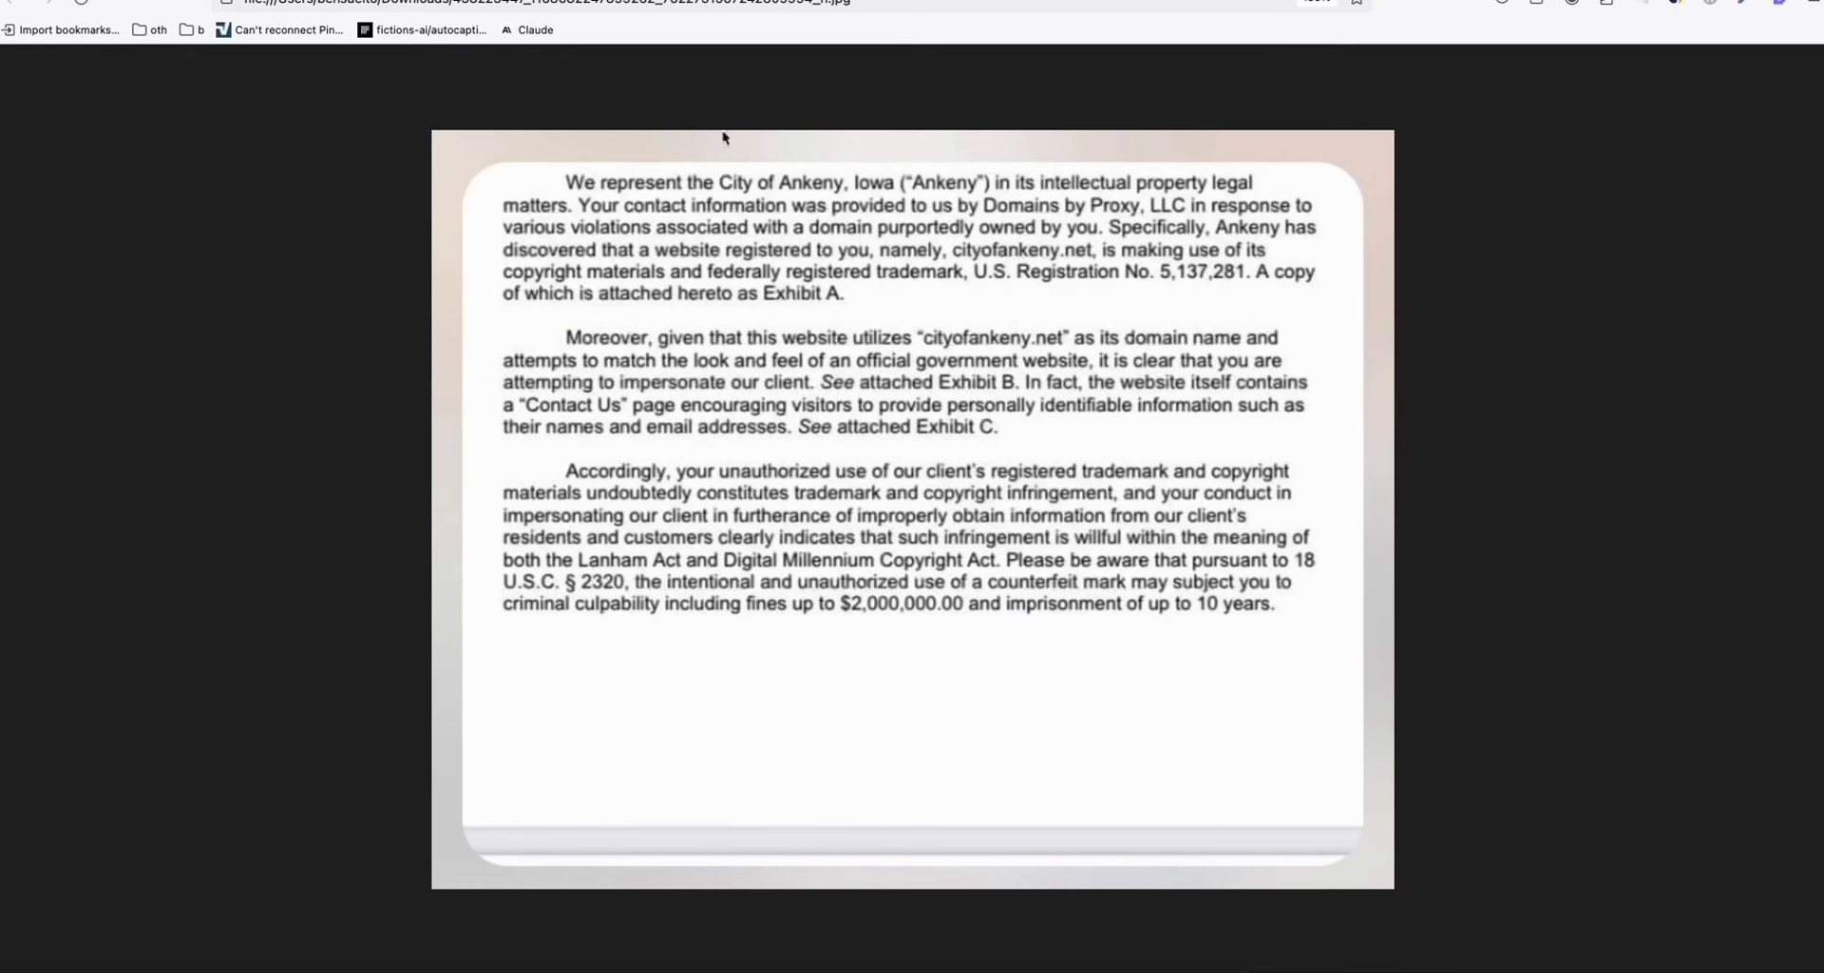
{"action": "mouse_move", "coordinate": [1045, 359]}
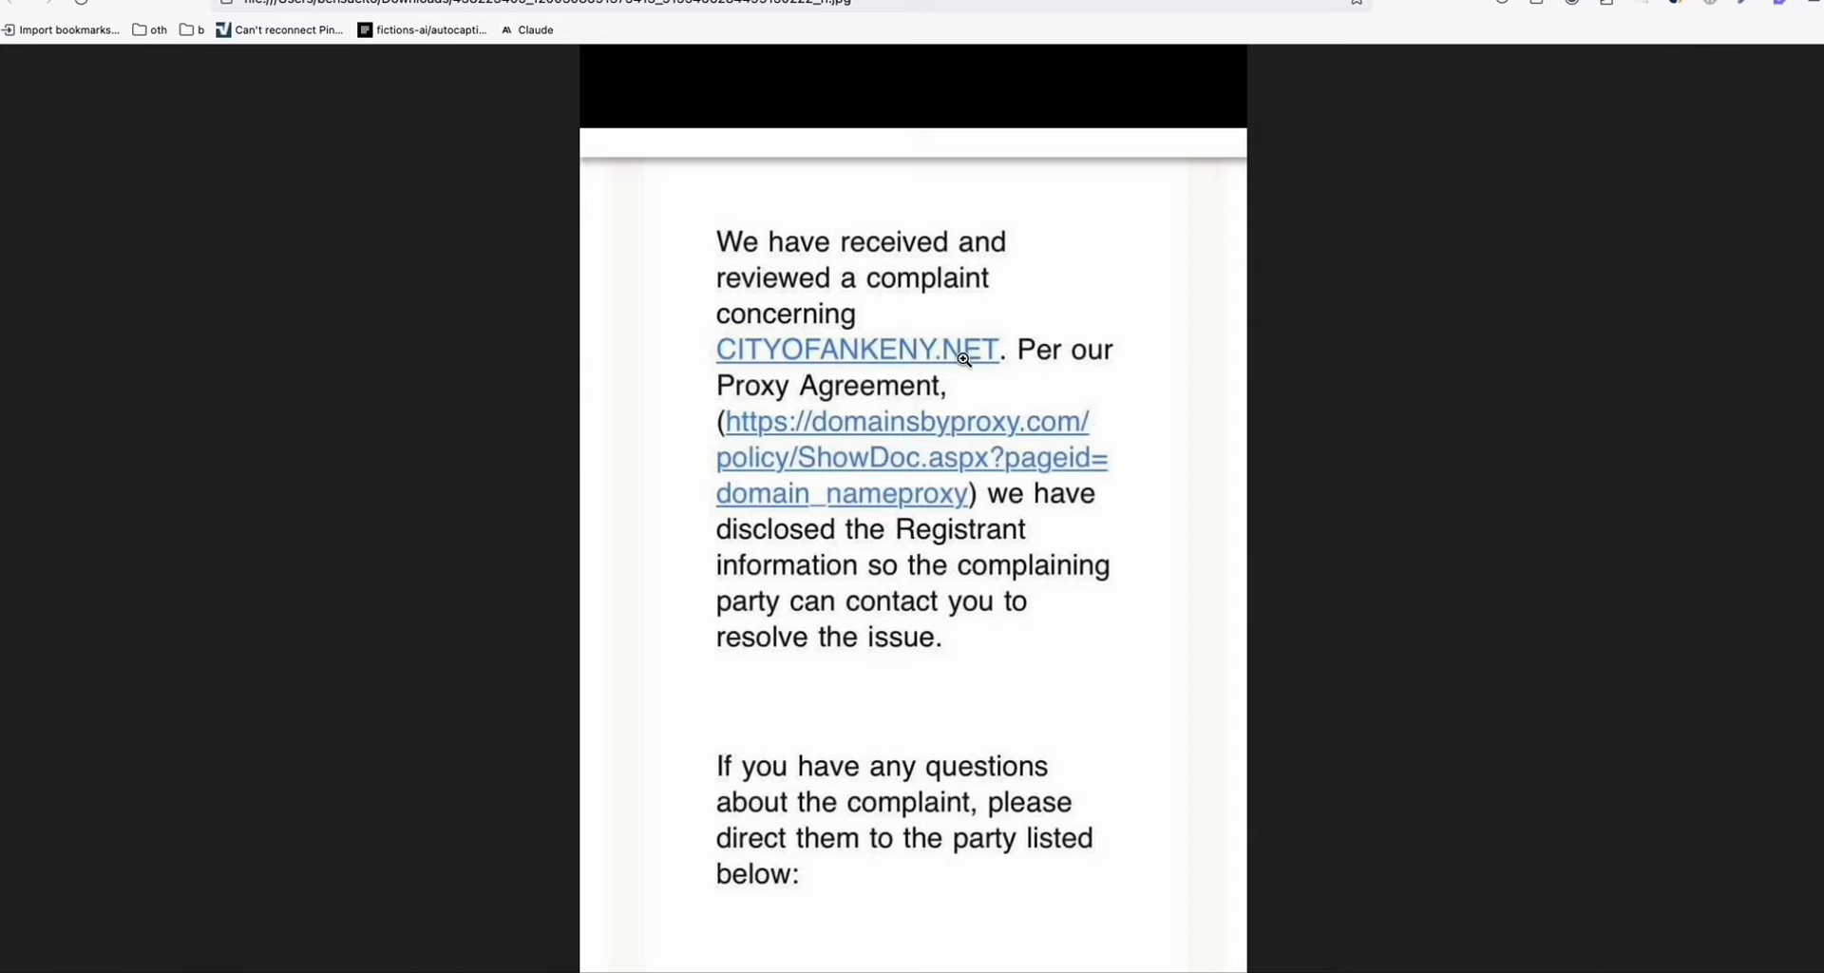
{"action": "mouse_move", "coordinate": [998, 385]}
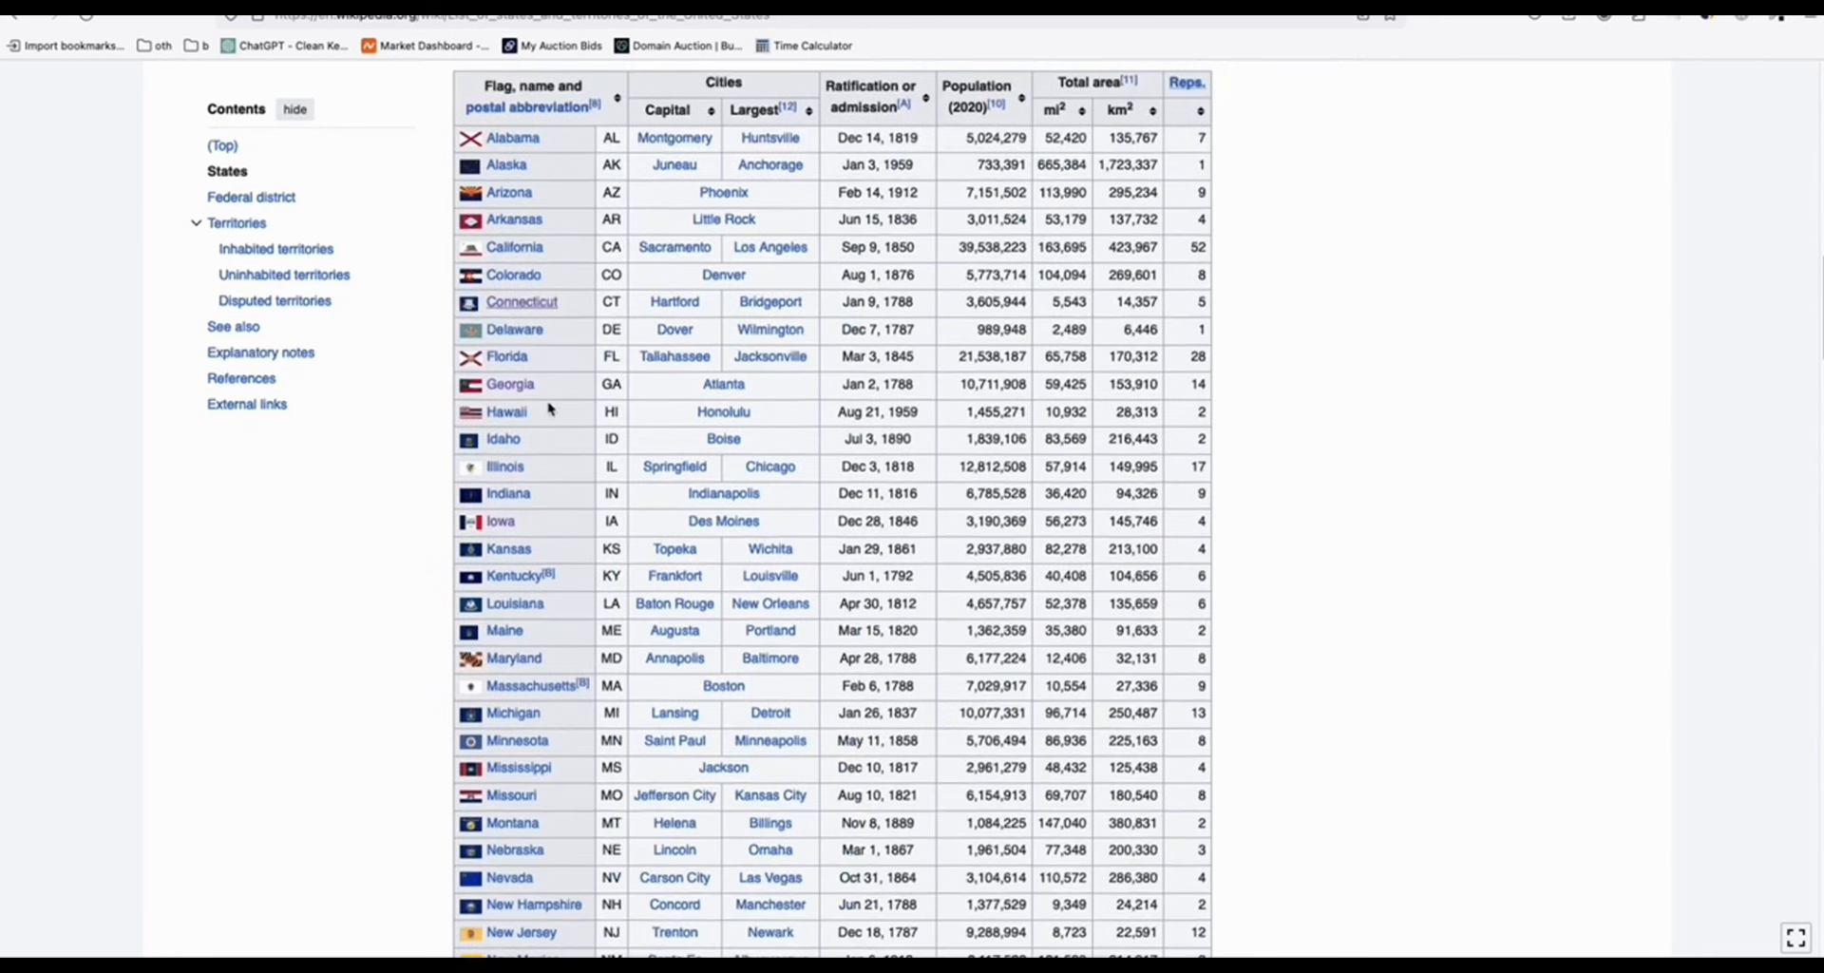
Step: Scroll down the Wikipedia list of US states table
{"action": "scroll", "scroll_direction": "down", "scroll_amount": 3}
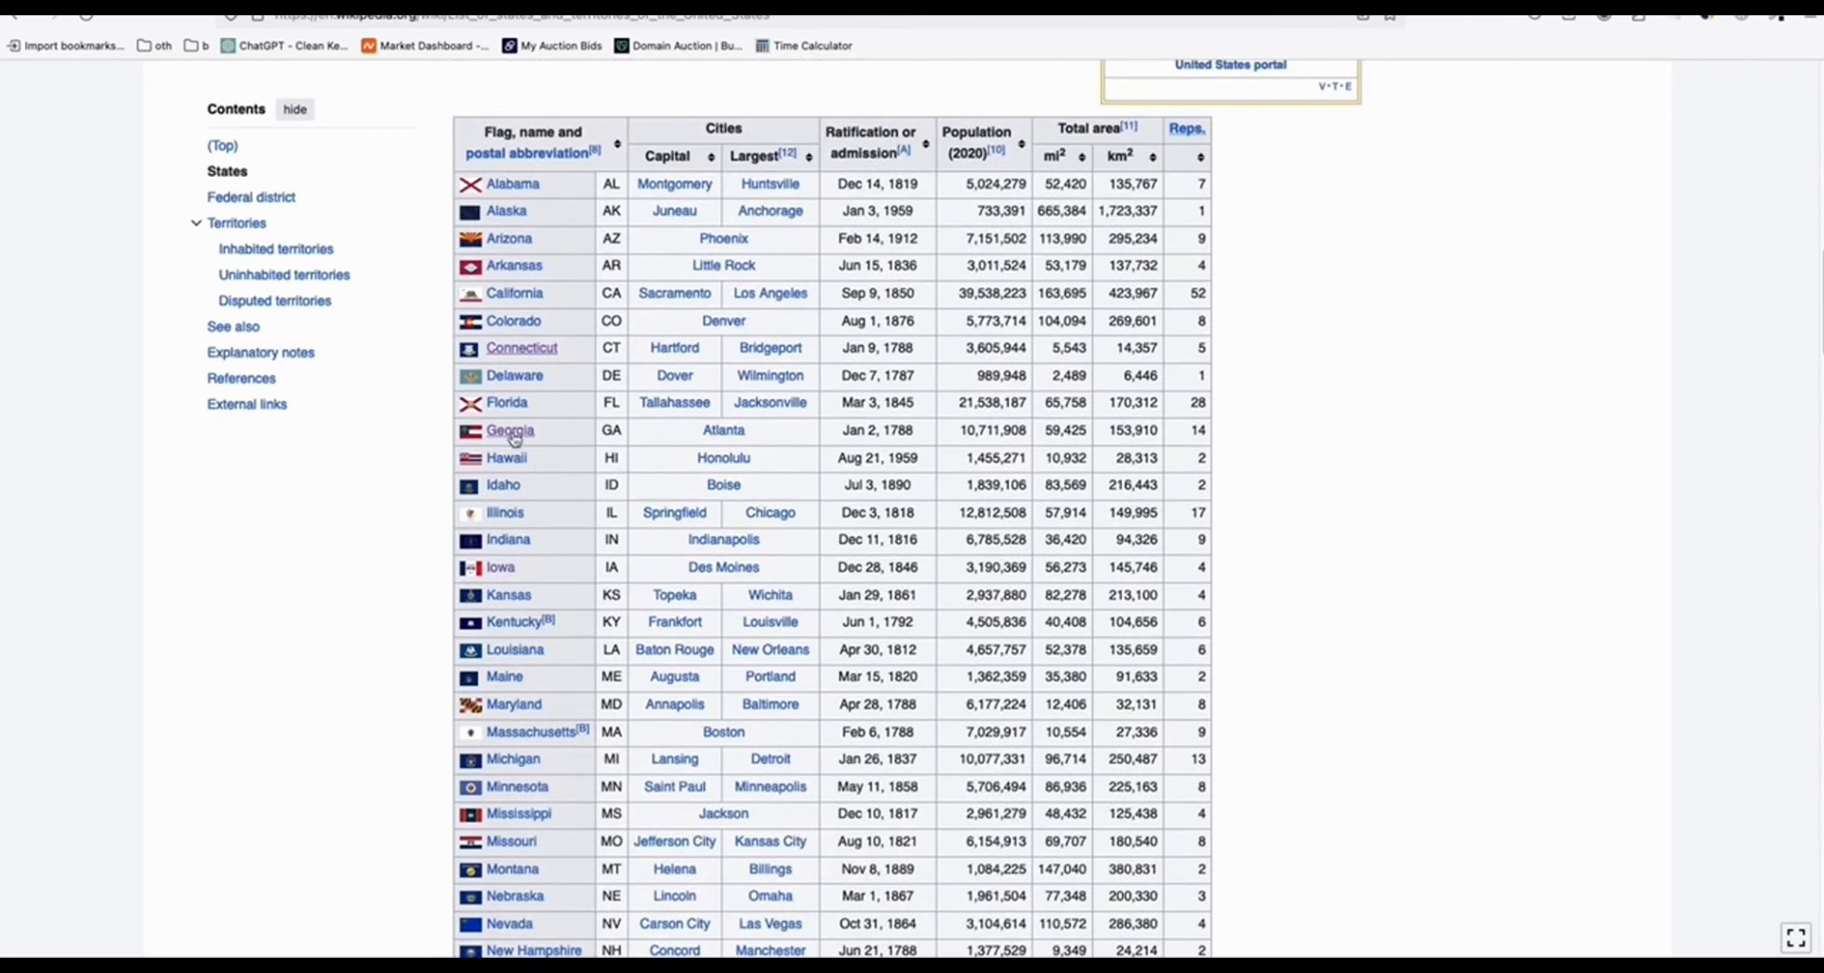
{"action": "mouse_move", "coordinate": [674, 402]}
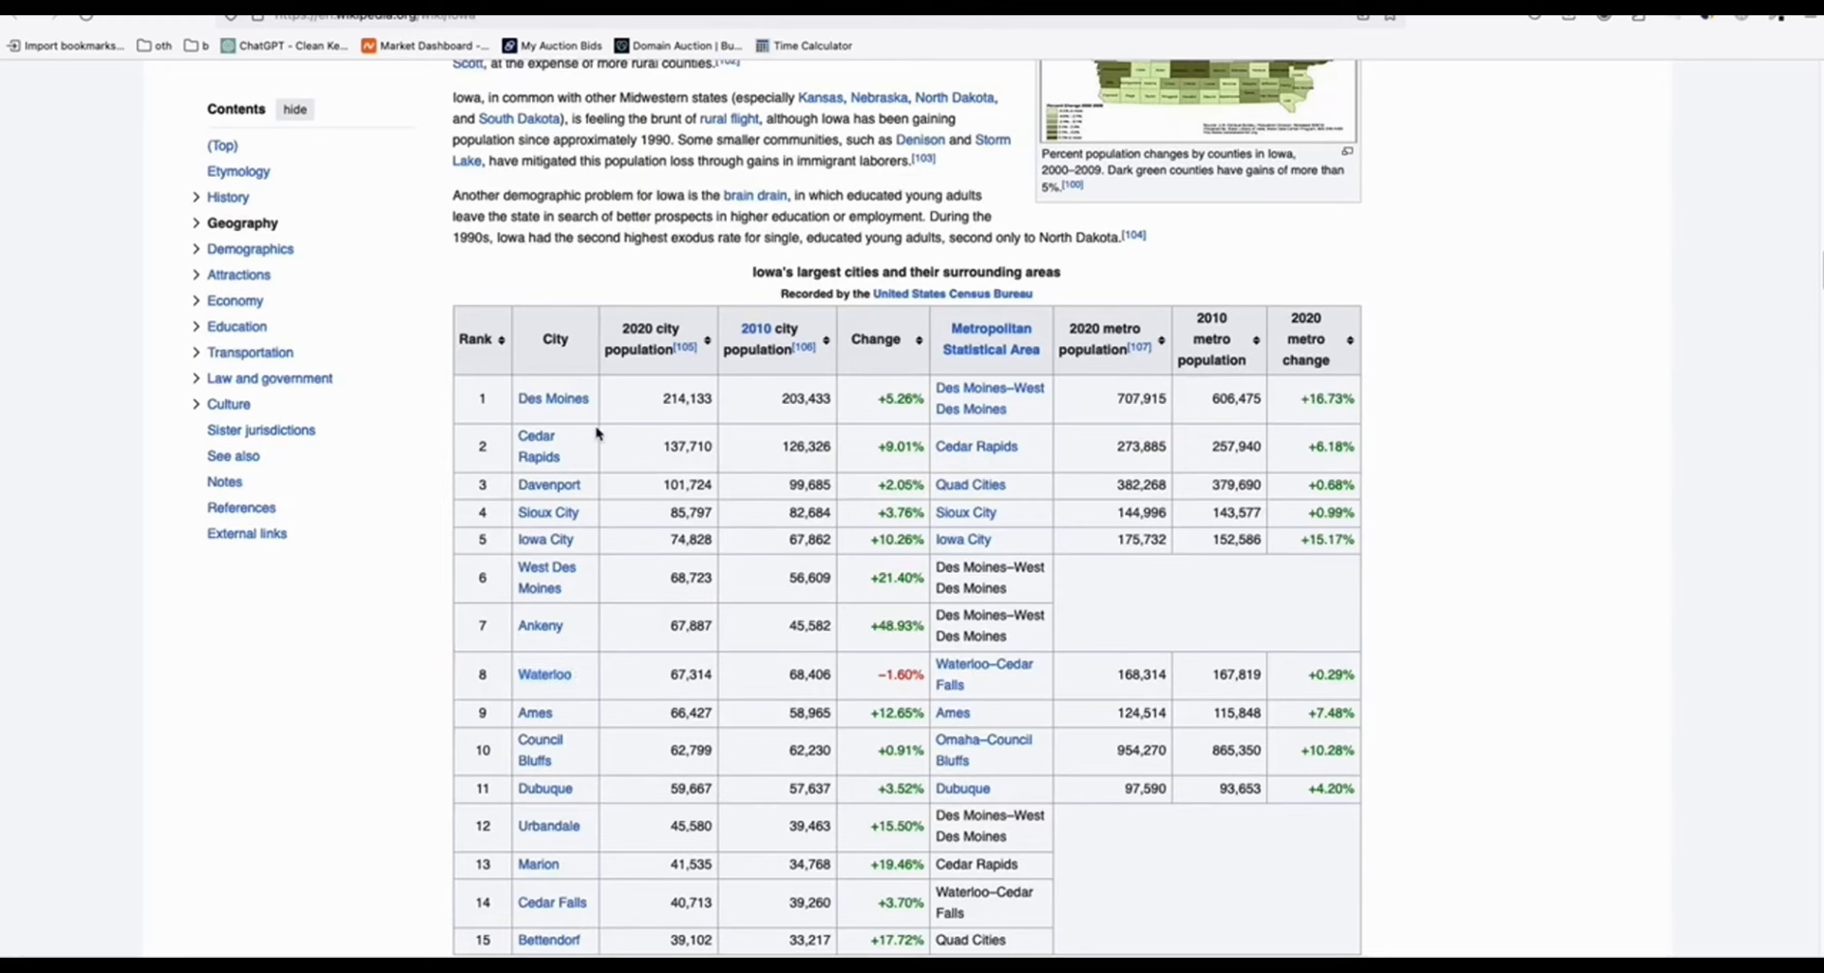
{"action": "mouse_move", "coordinate": [570, 434]}
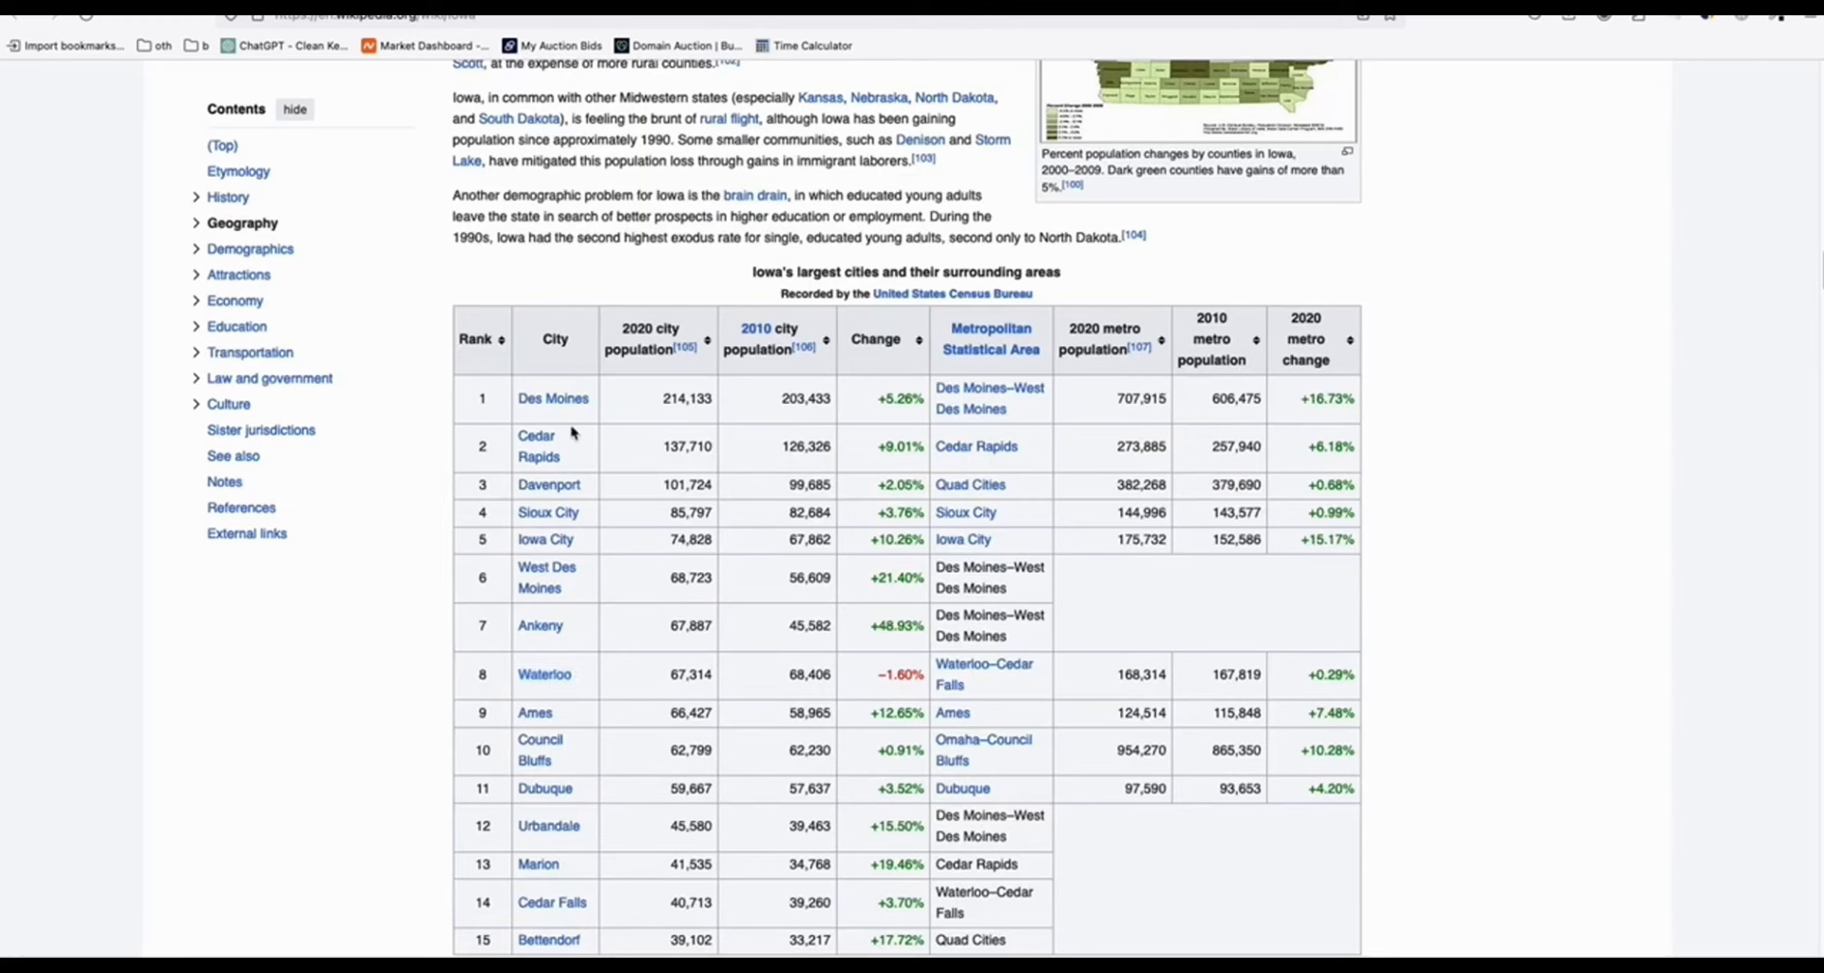
{"action": "mouse_move", "coordinate": [855, 181]}
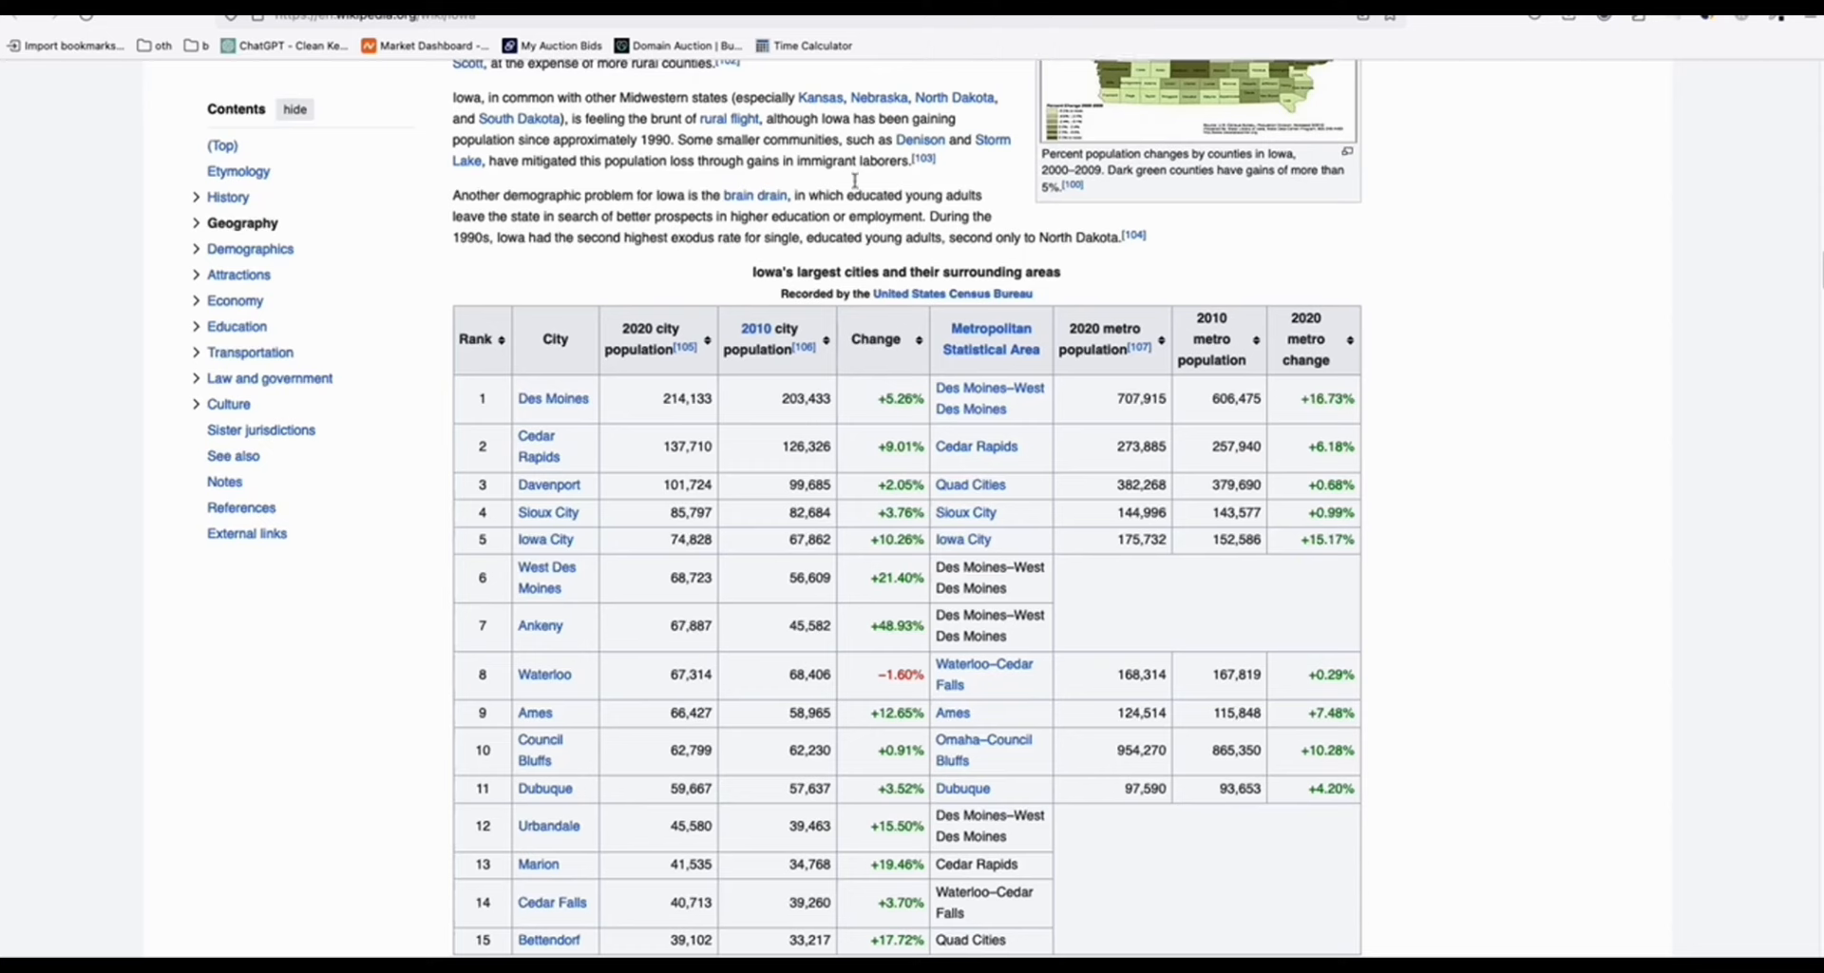
{"action": "mouse_move", "coordinate": [540, 625]}
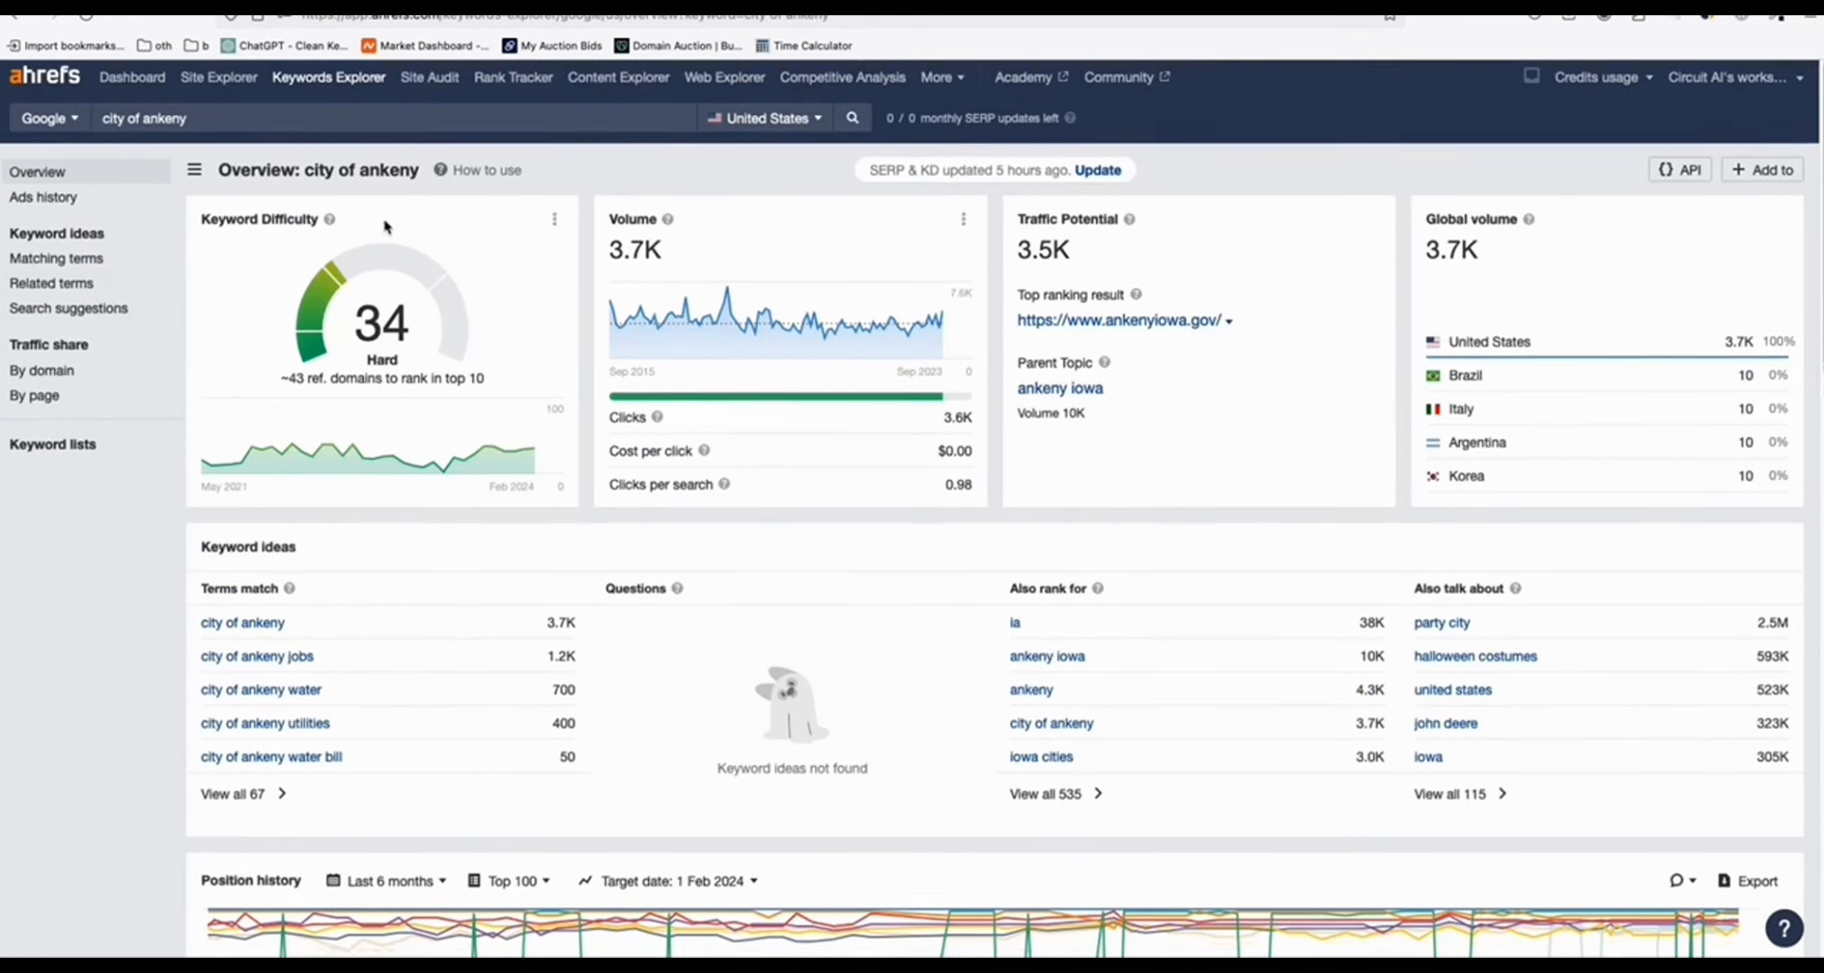
Step: Open the ankenyiowa.gov result in Site Explorer (DR 50, 8.1K organic keywords)
{"action": "scroll", "scroll_direction": "down", "scroll_amount": 3}
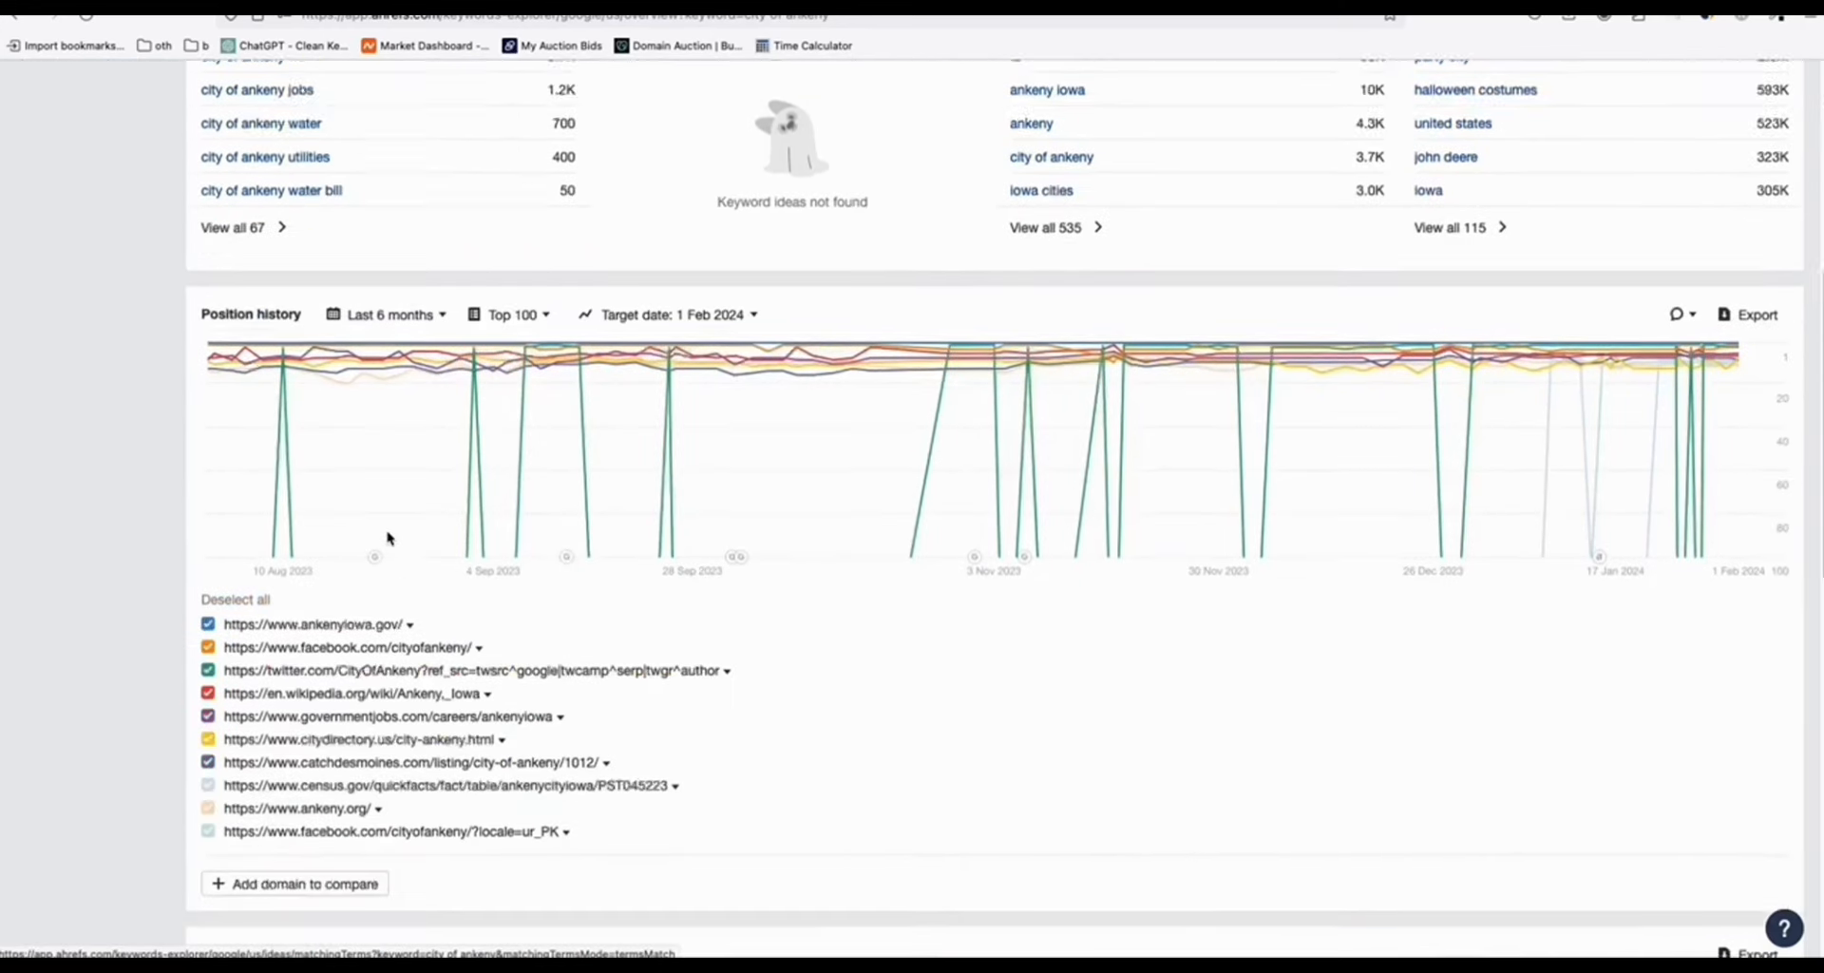
{"action": "scroll", "scroll_direction": "down", "scroll_amount": 3}
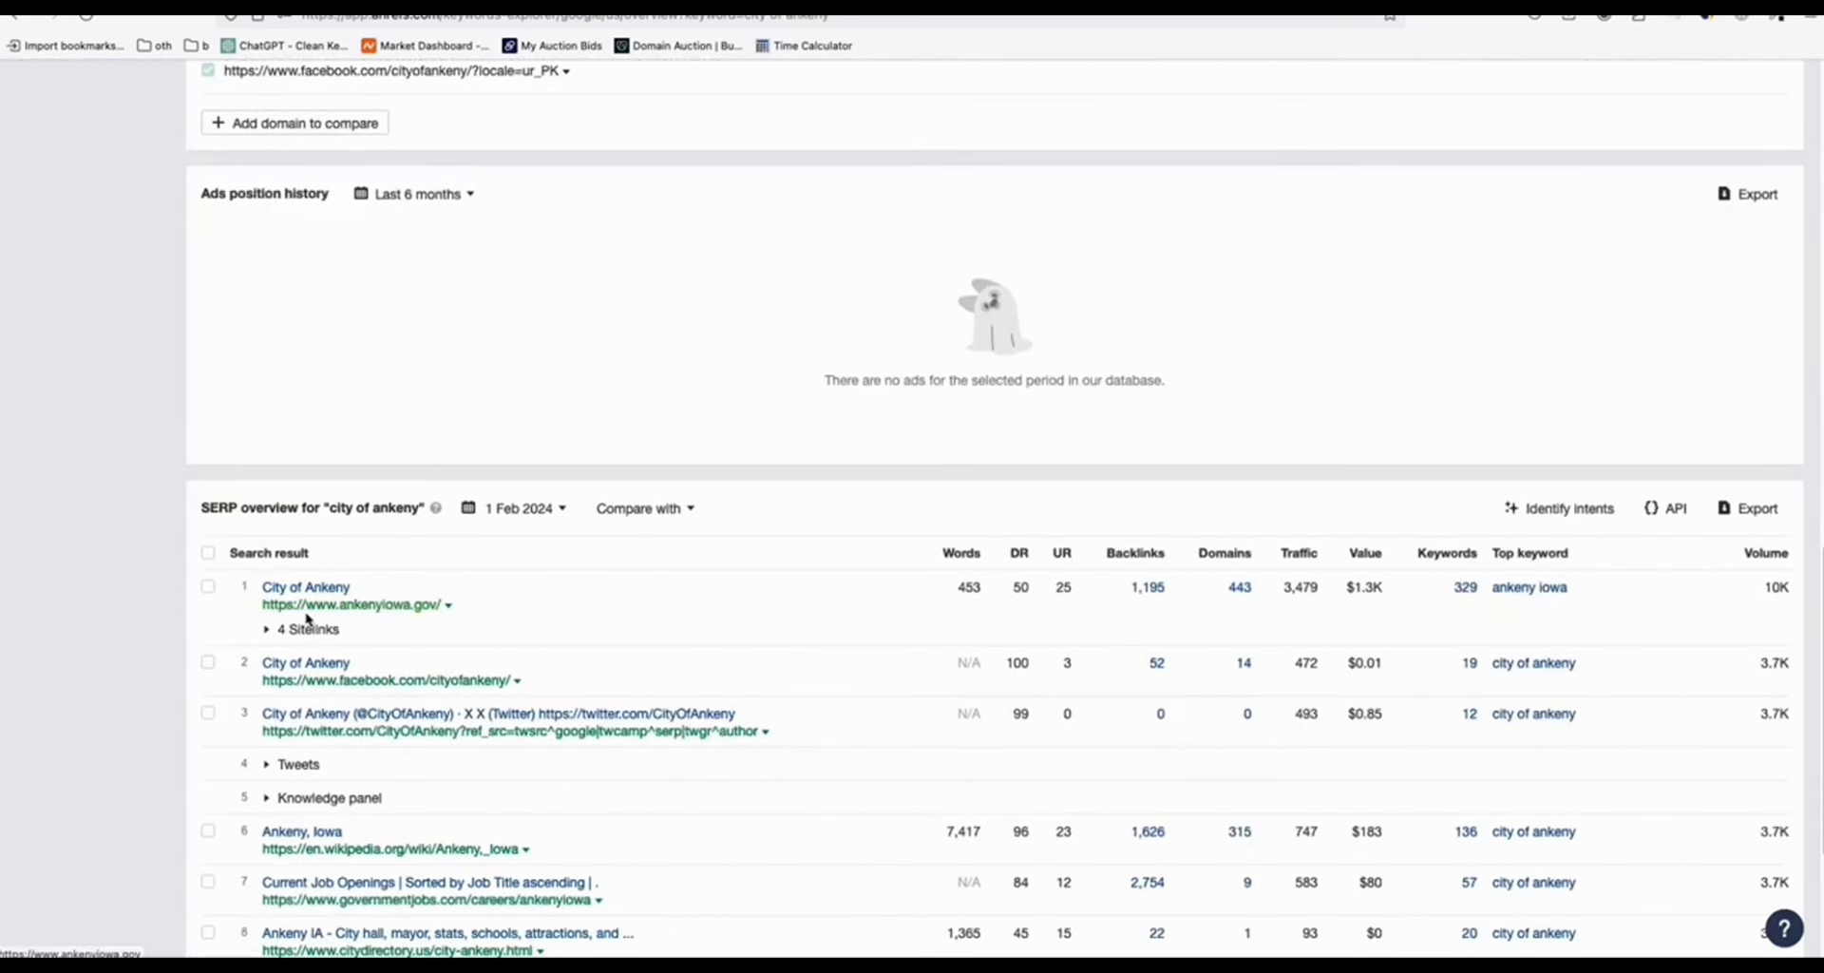
{"action": "mouse_move", "coordinate": [264, 613]}
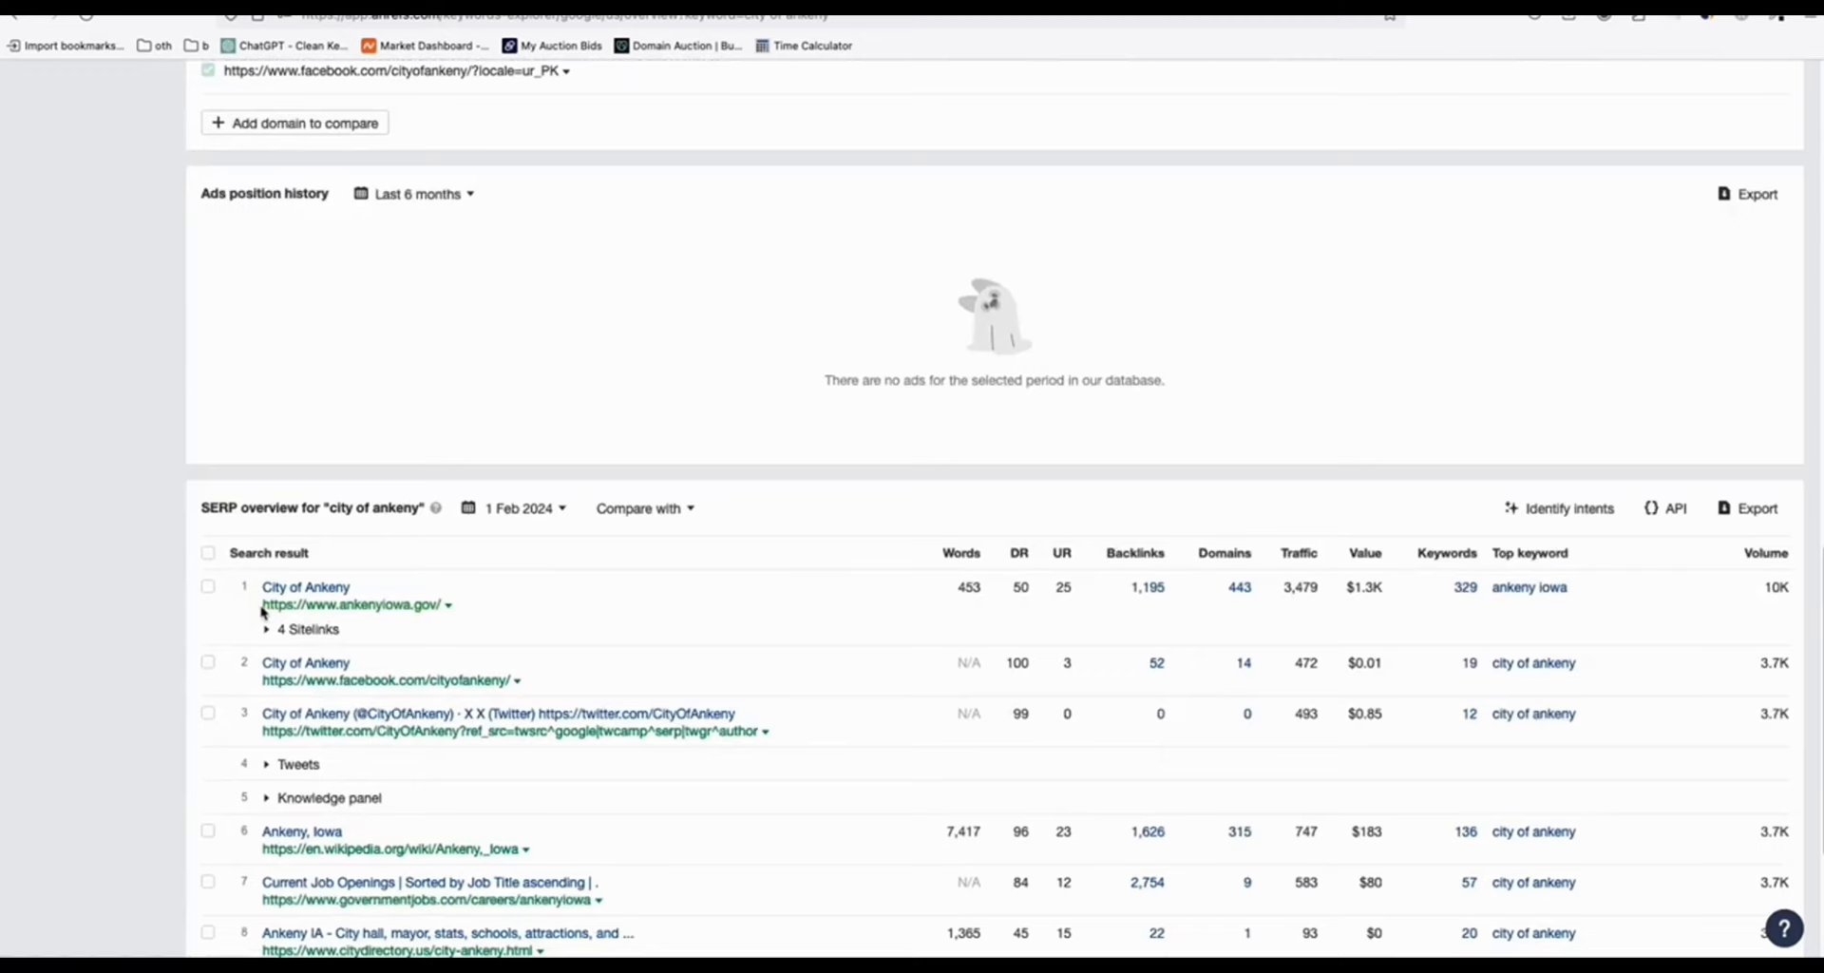
{"action": "mouse_move", "coordinate": [355, 604]}
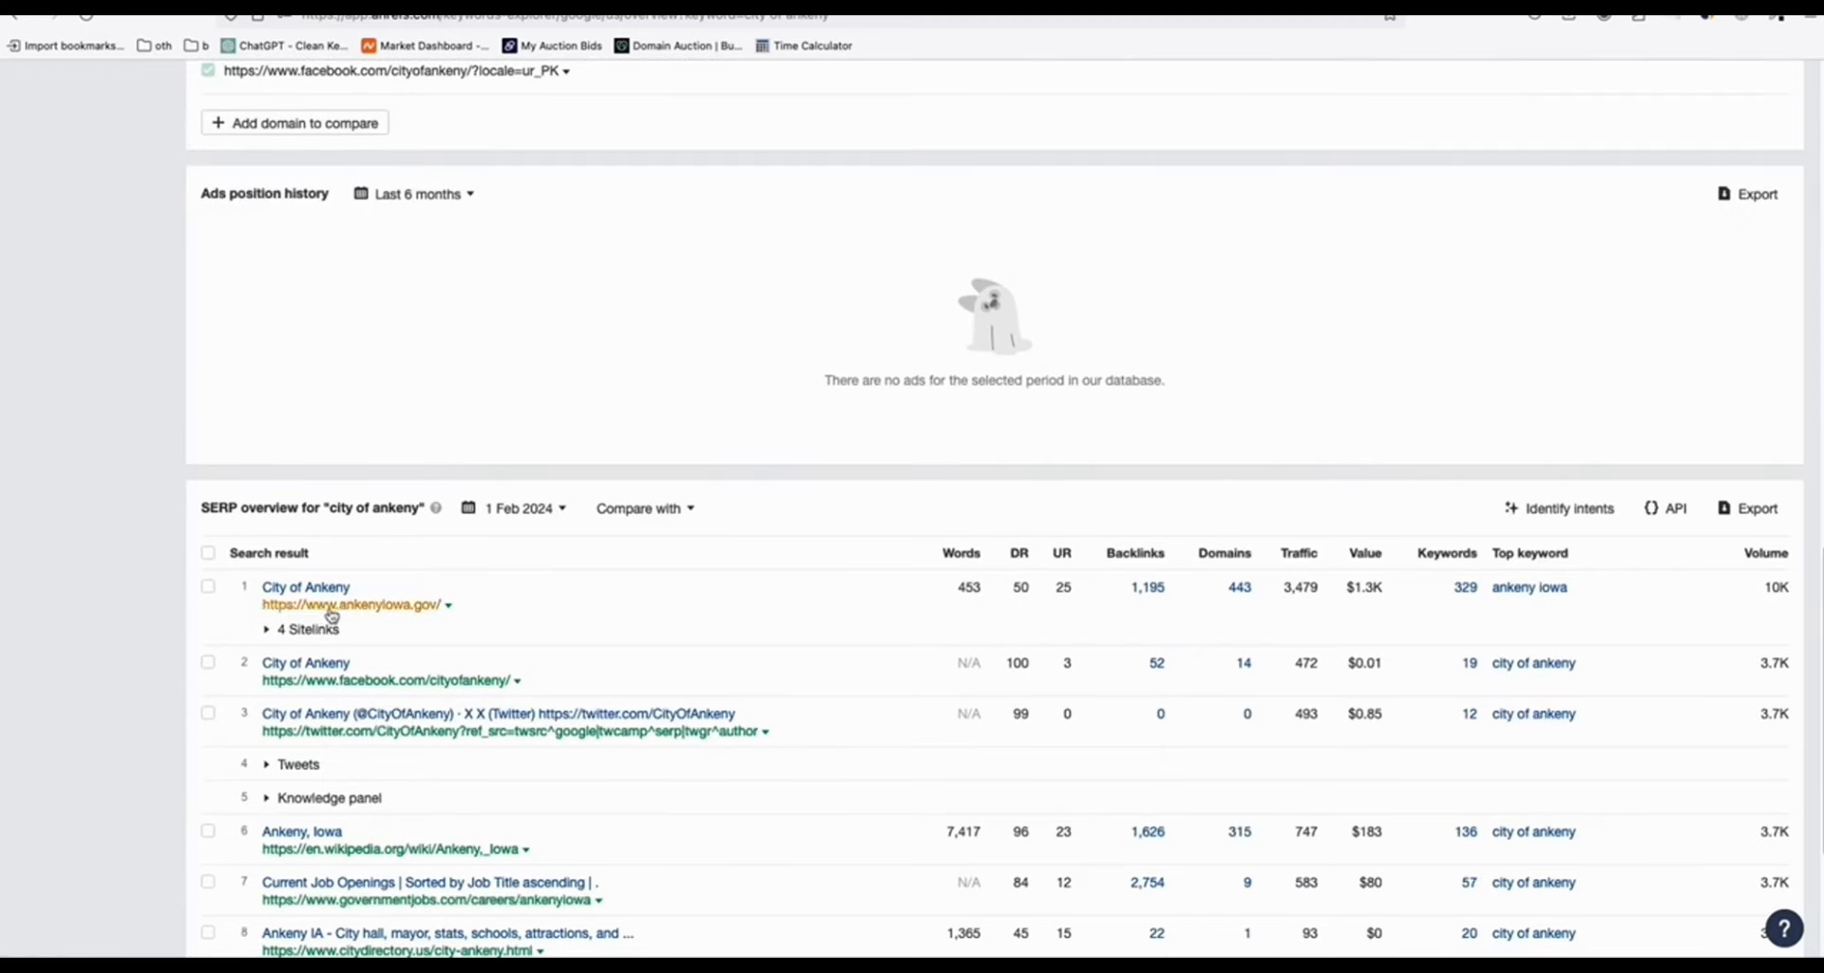
{"action": "double_click", "coordinate": [305, 586]}
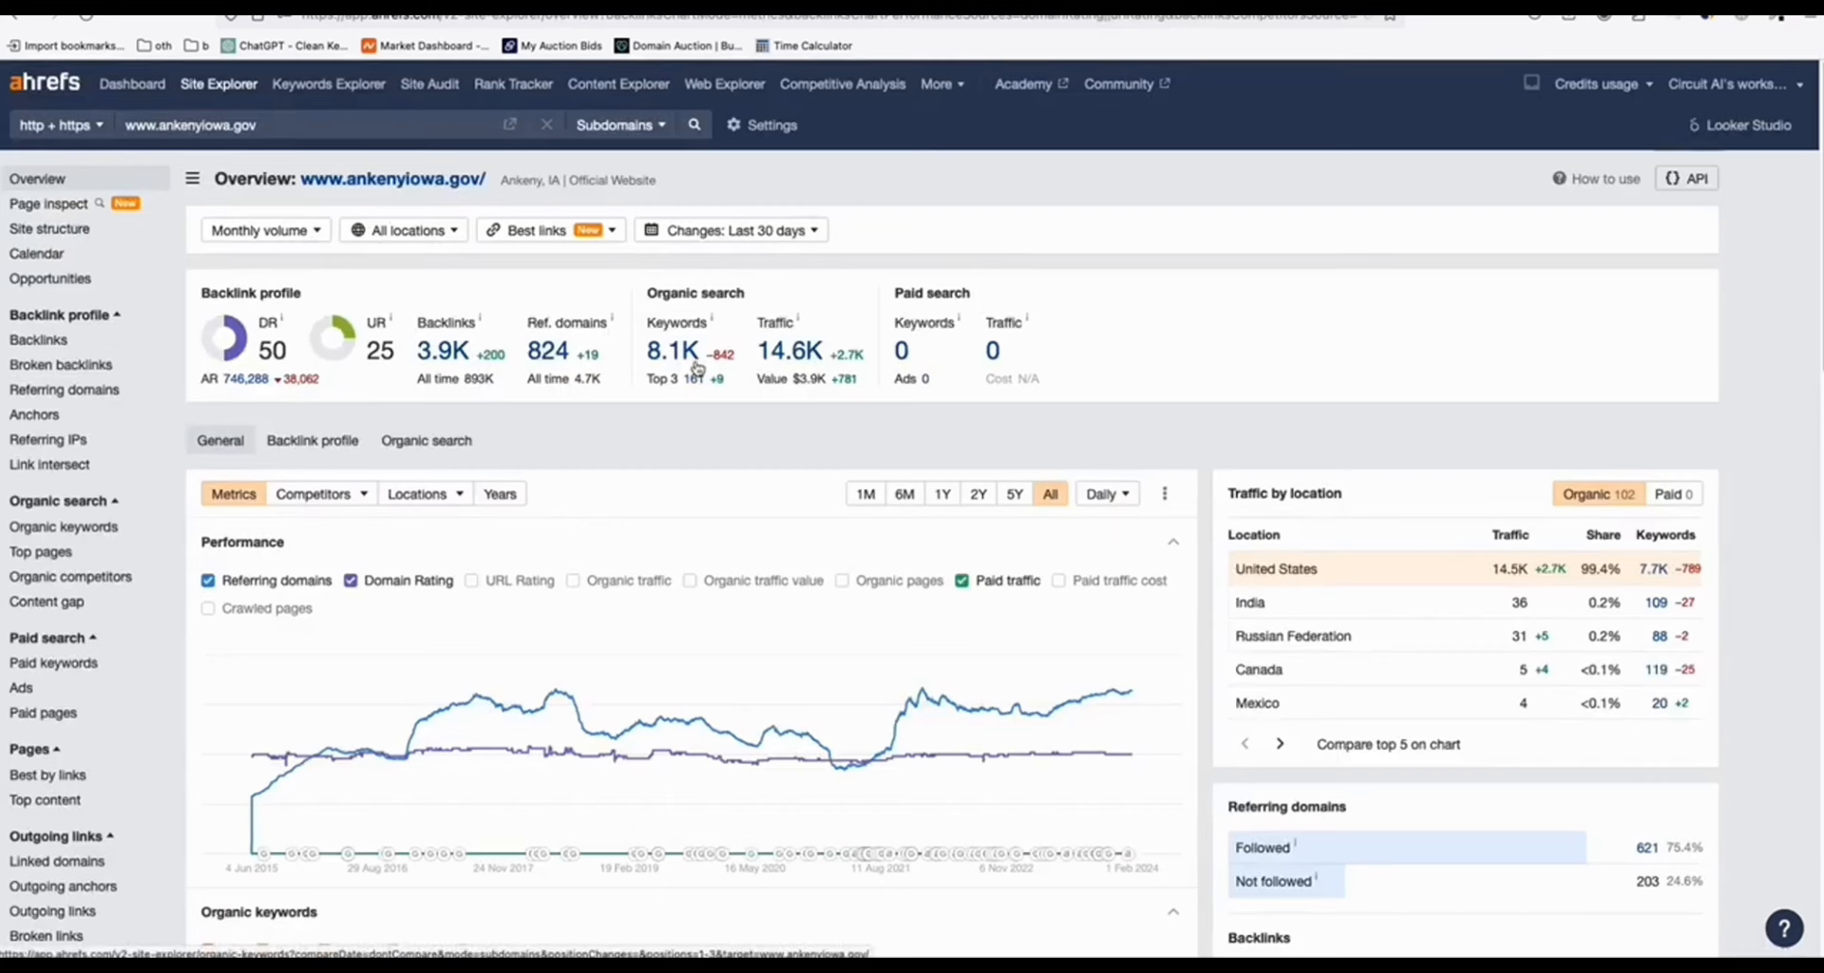
Step: Filter ankenyiowa.gov's 7,686 organic keywords to phrases of four or more words
{"action": "left_click", "coordinate": [63, 526]}
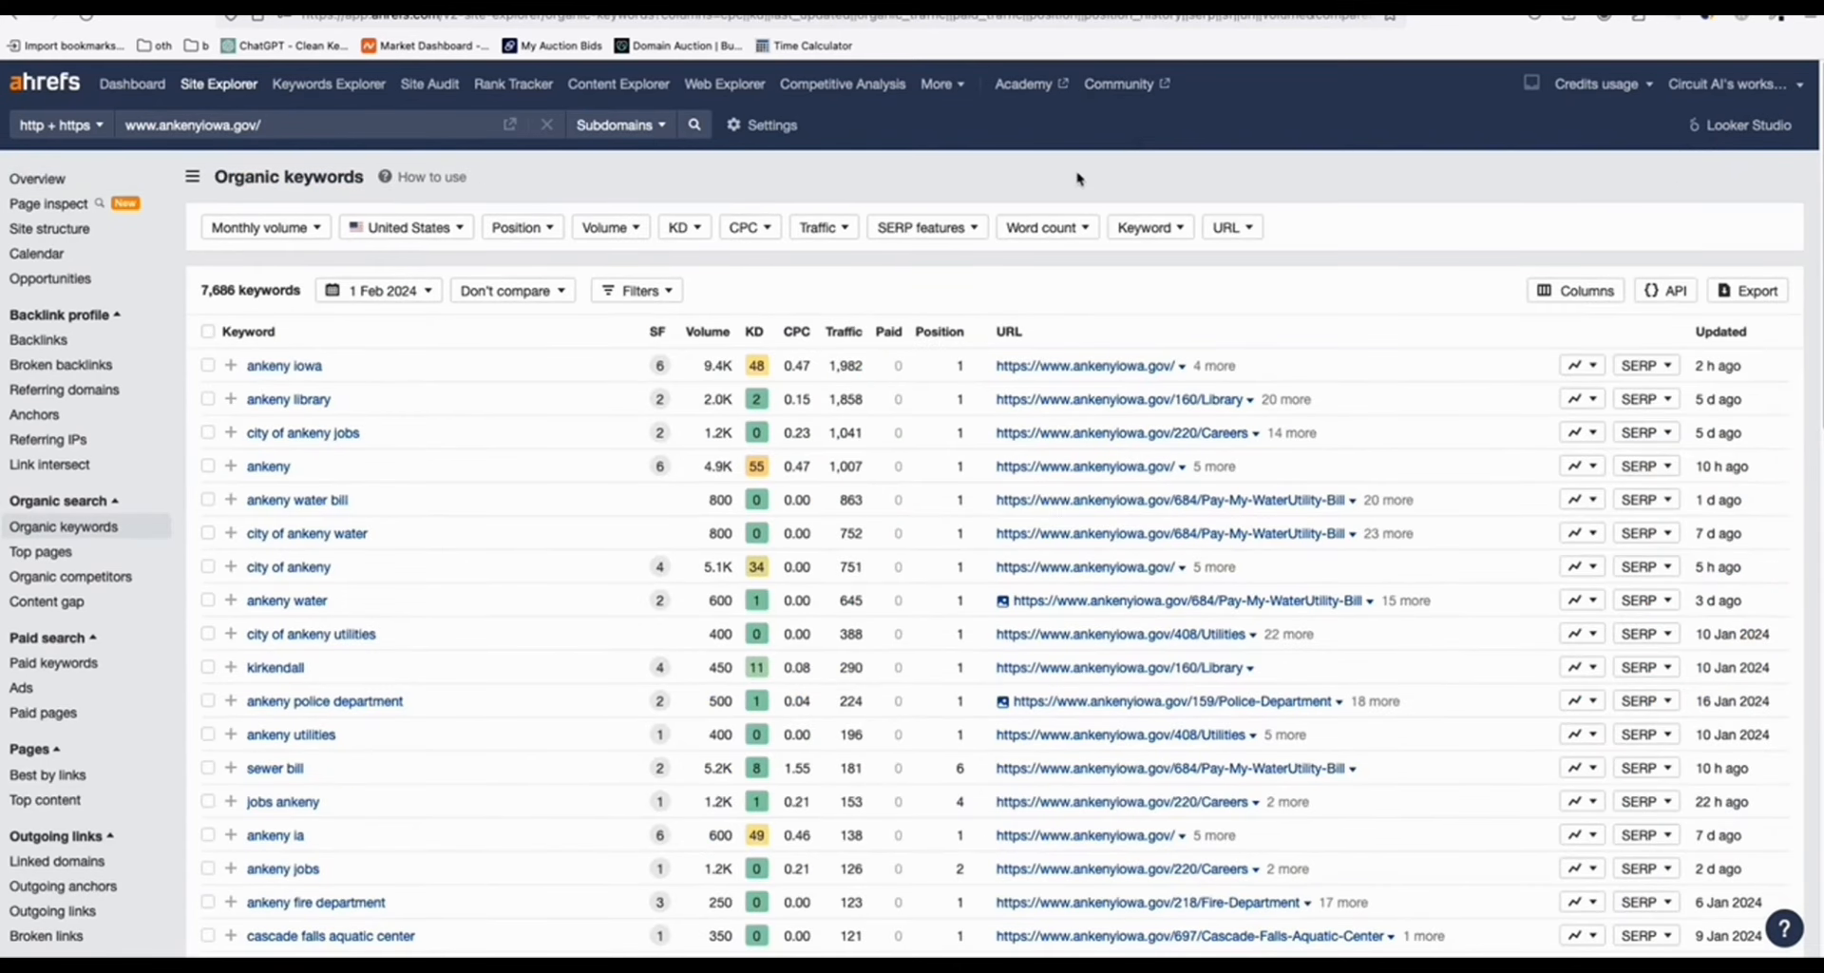
{"action": "mouse_move", "coordinate": [1117, 187]}
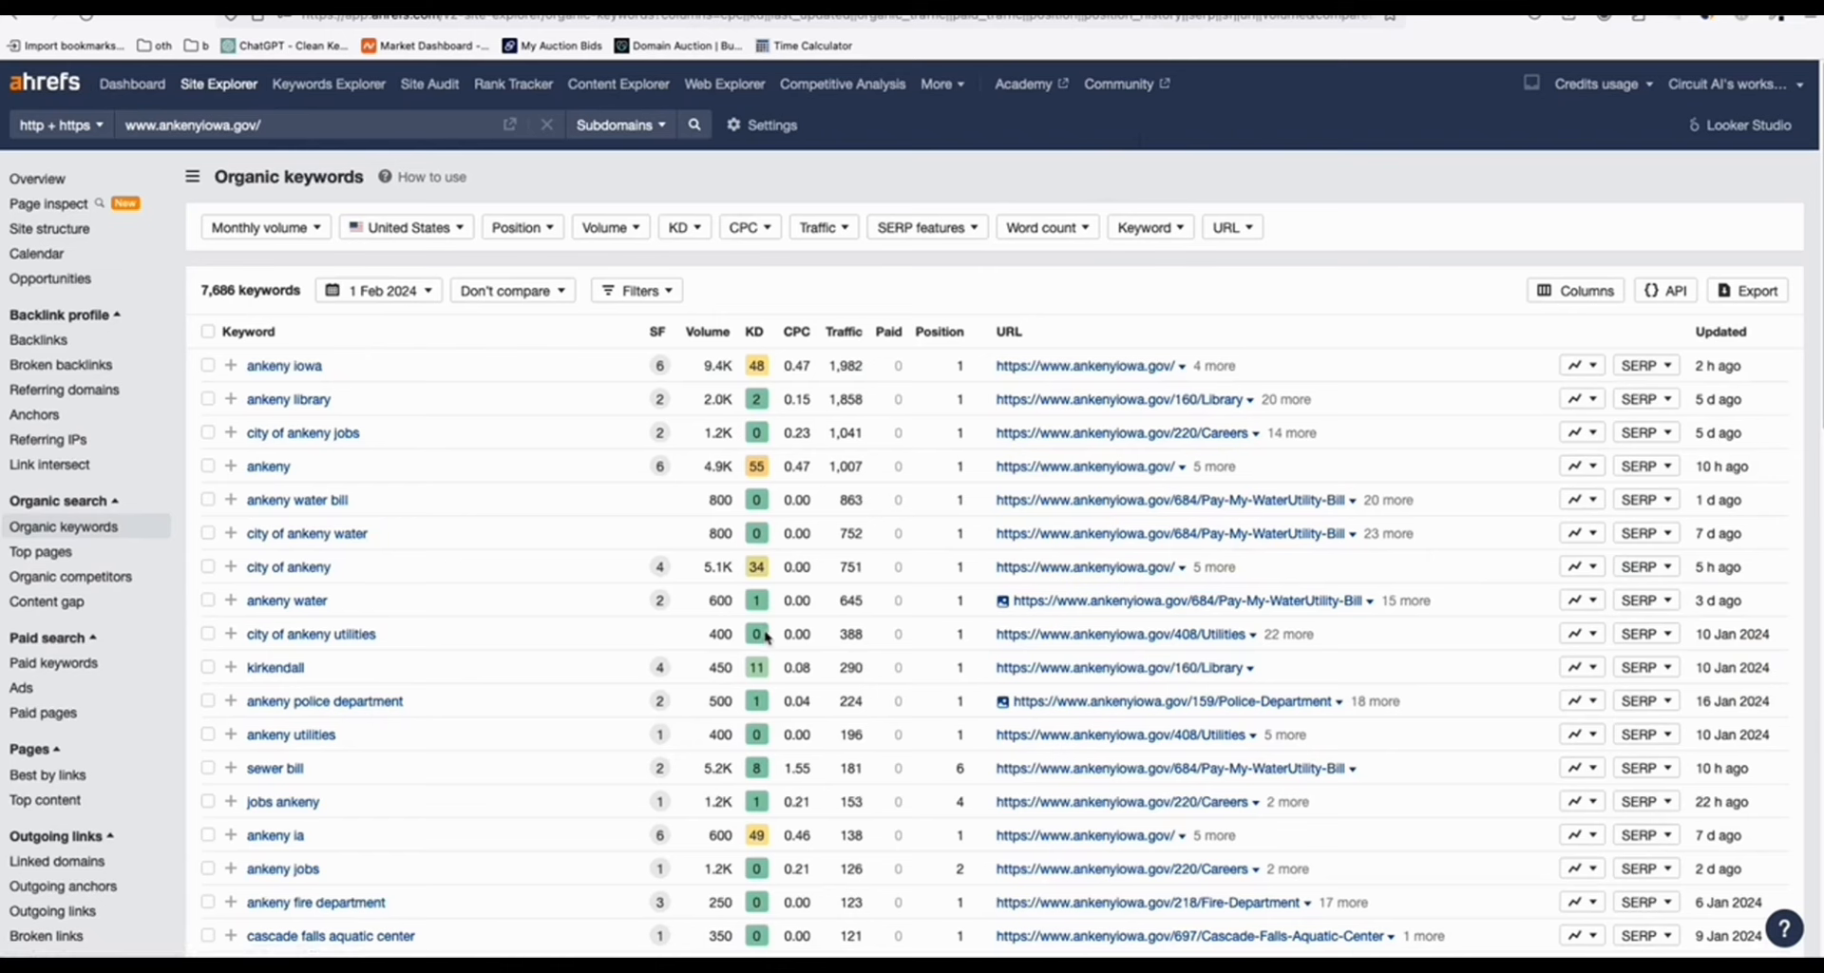
{"action": "scroll", "scroll_direction": "down", "scroll_amount": 3}
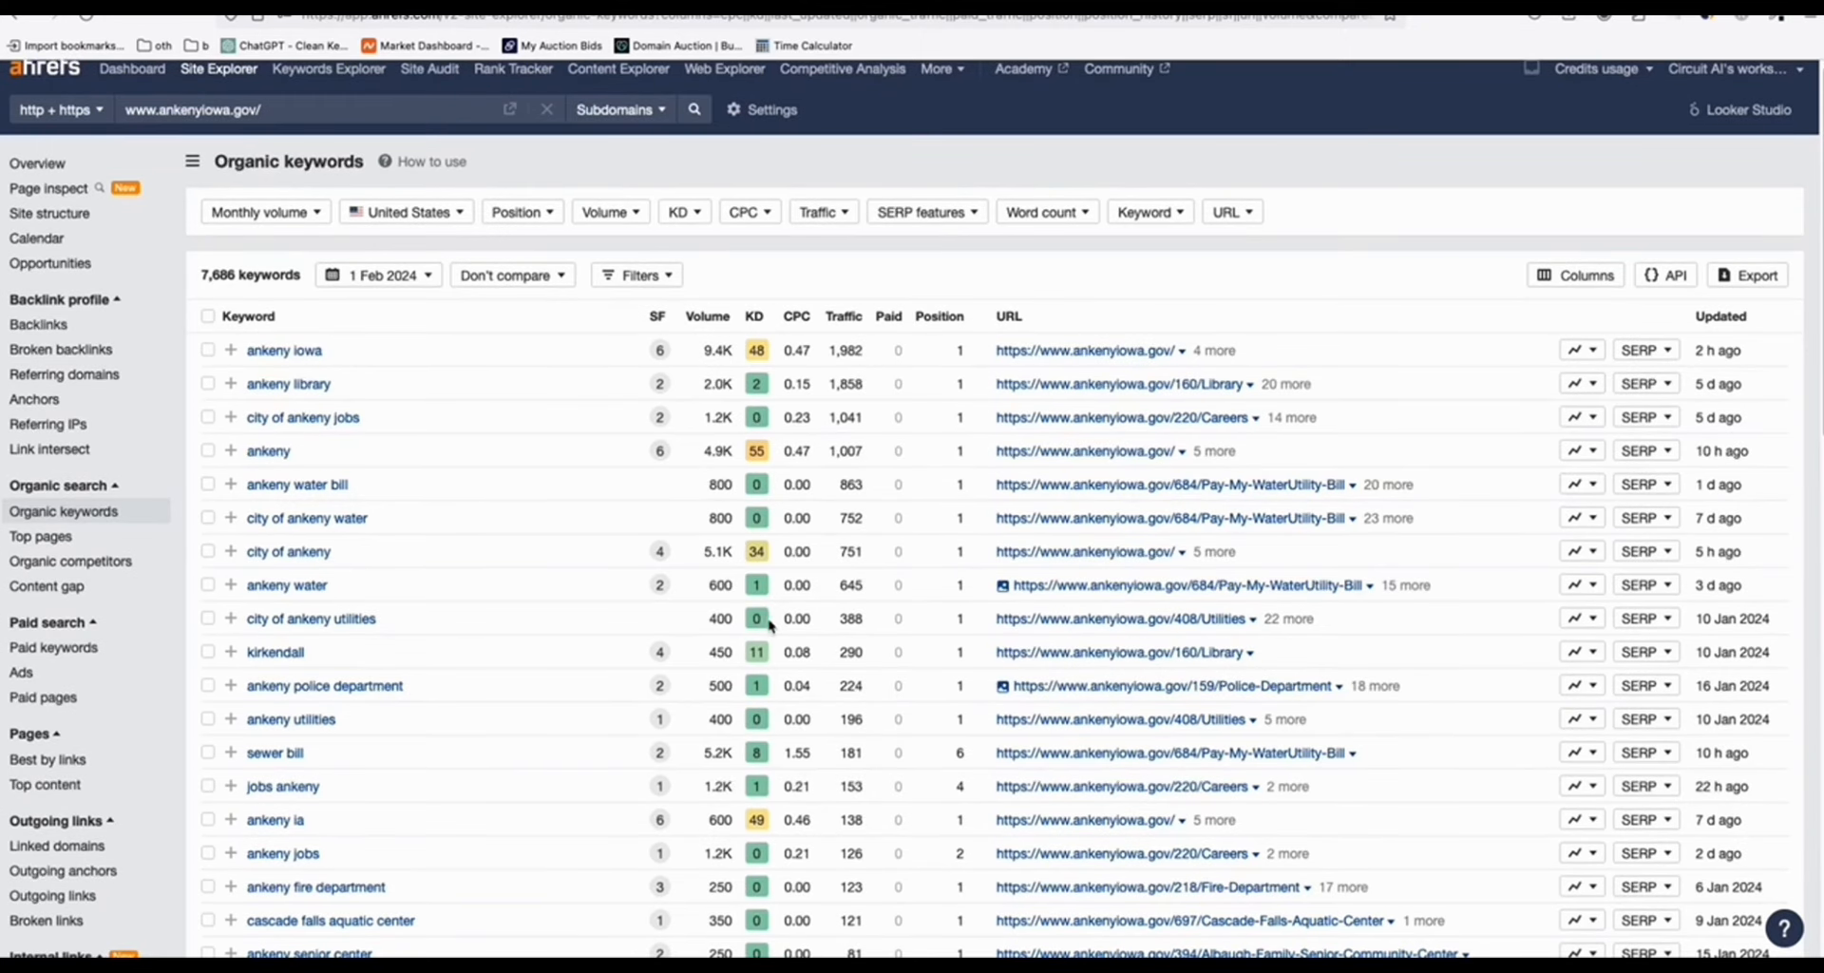
{"action": "mouse_move", "coordinate": [893, 548]}
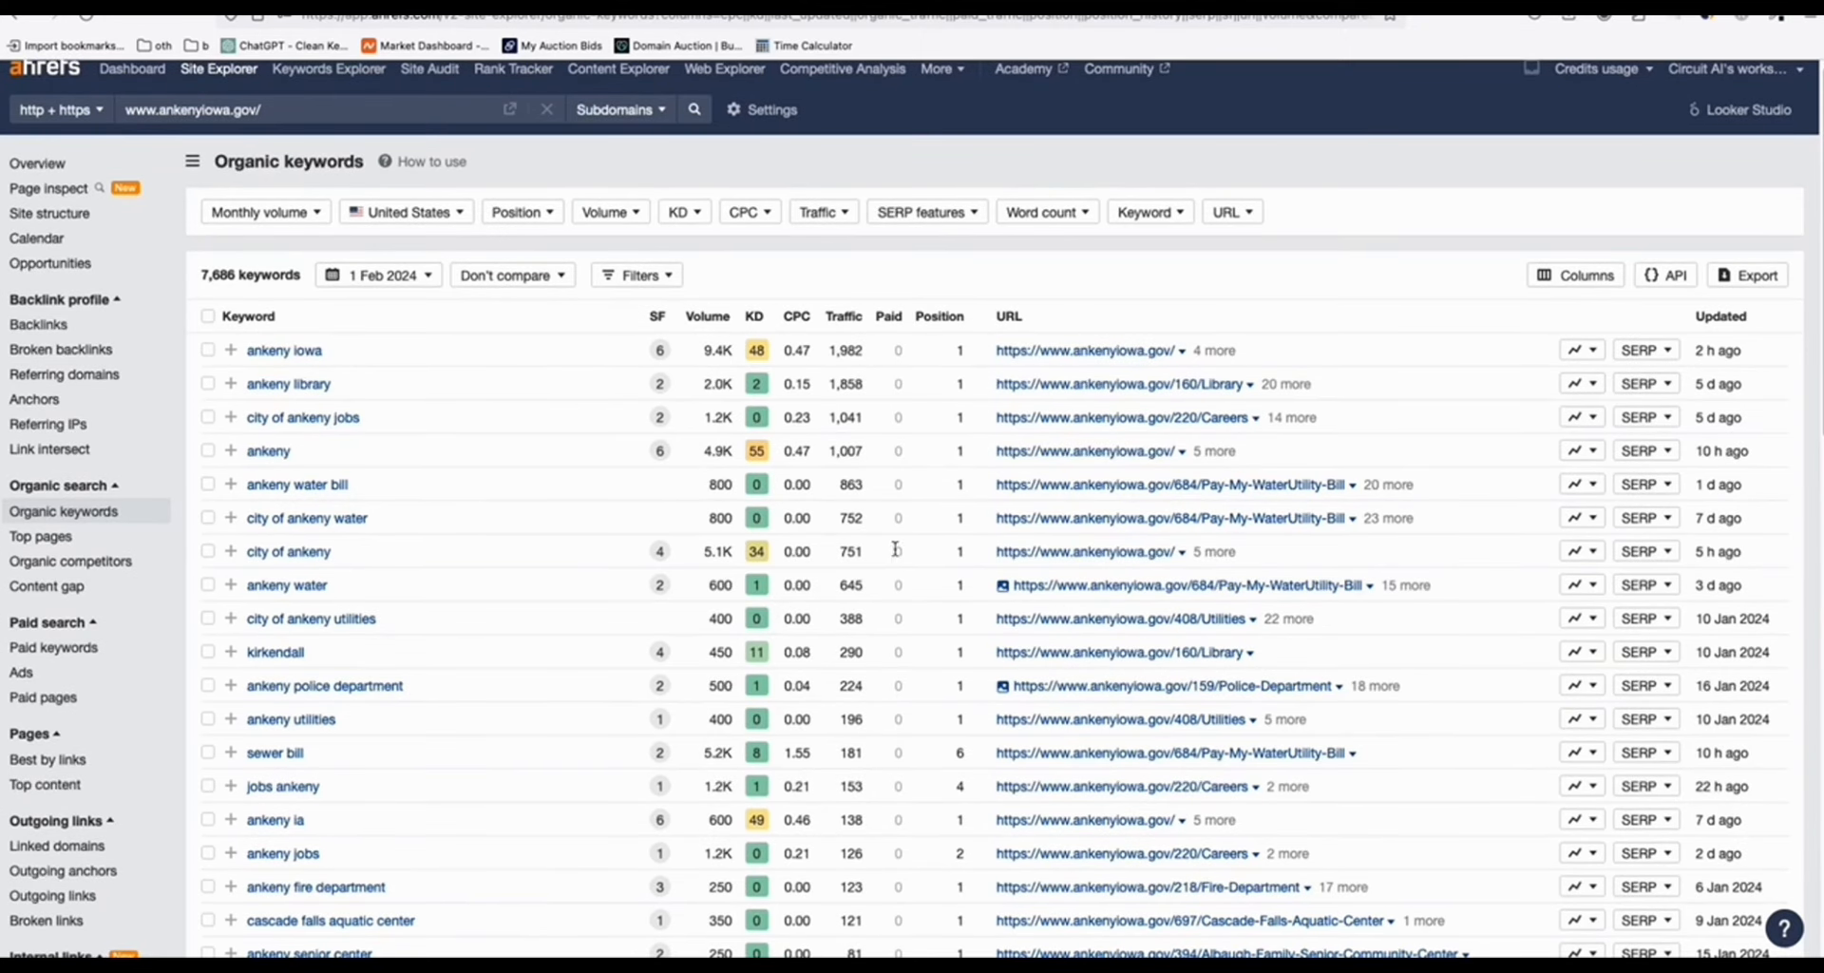
{"action": "left_click", "coordinate": [1047, 212]}
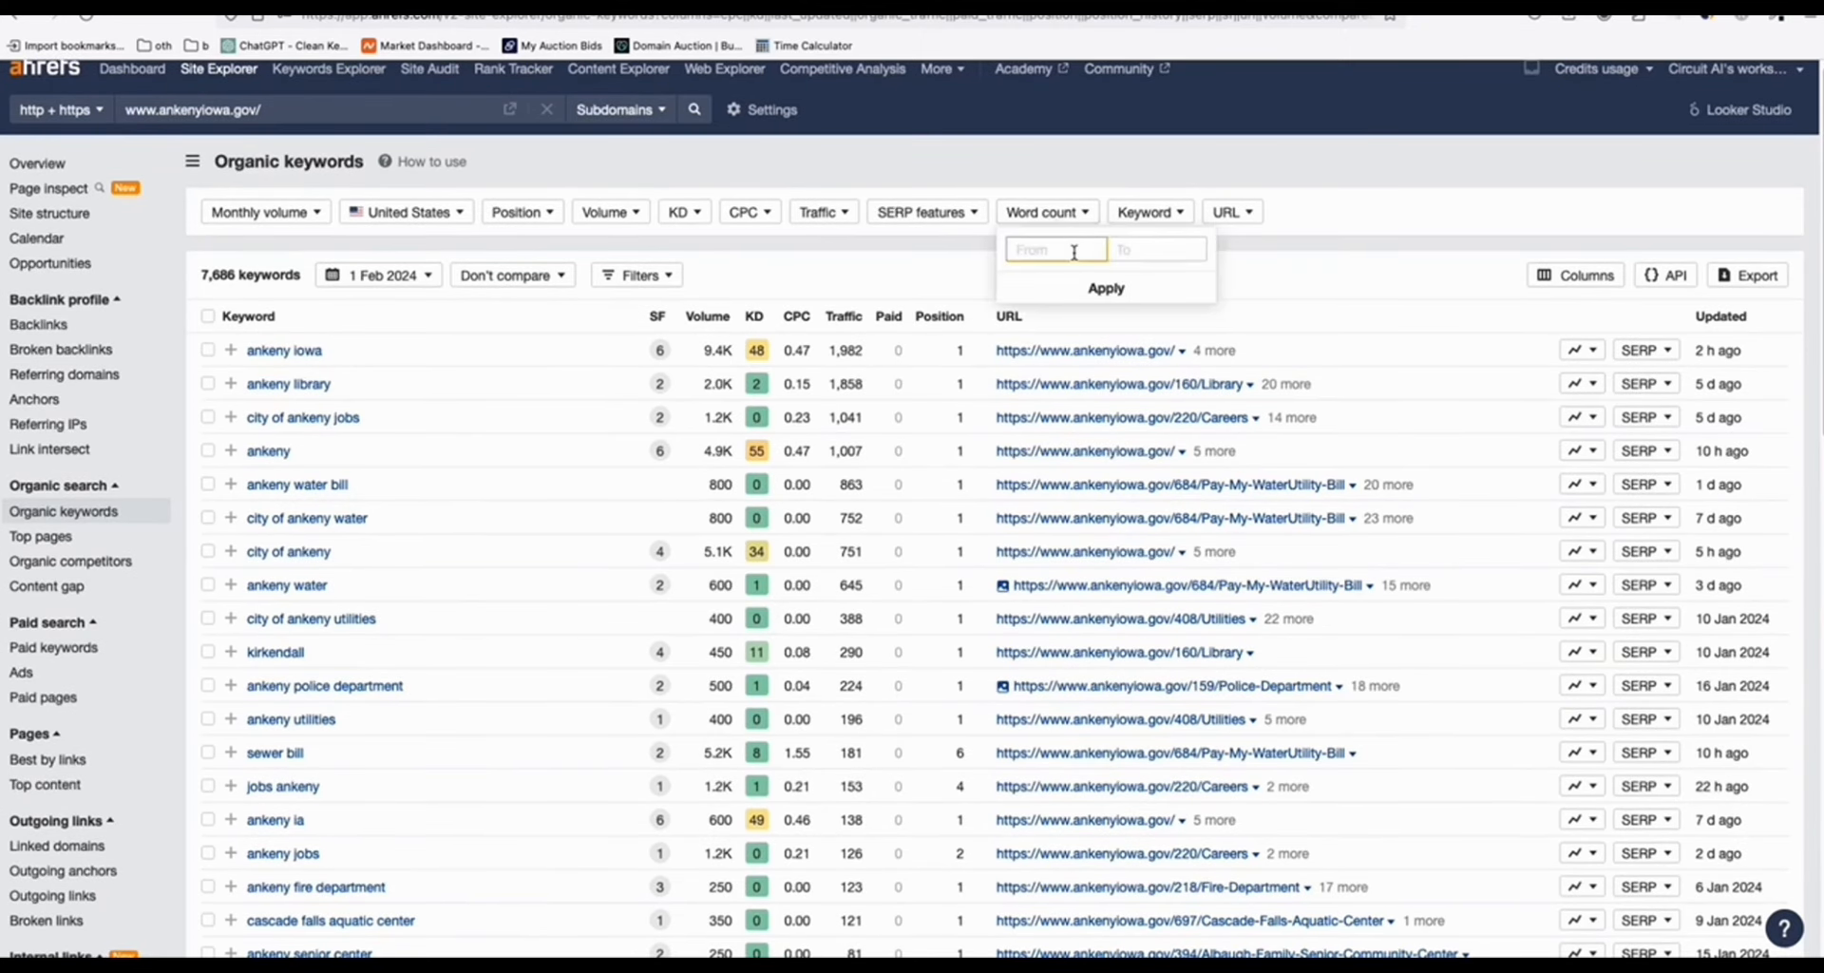
{"action": "type", "text": "4"}
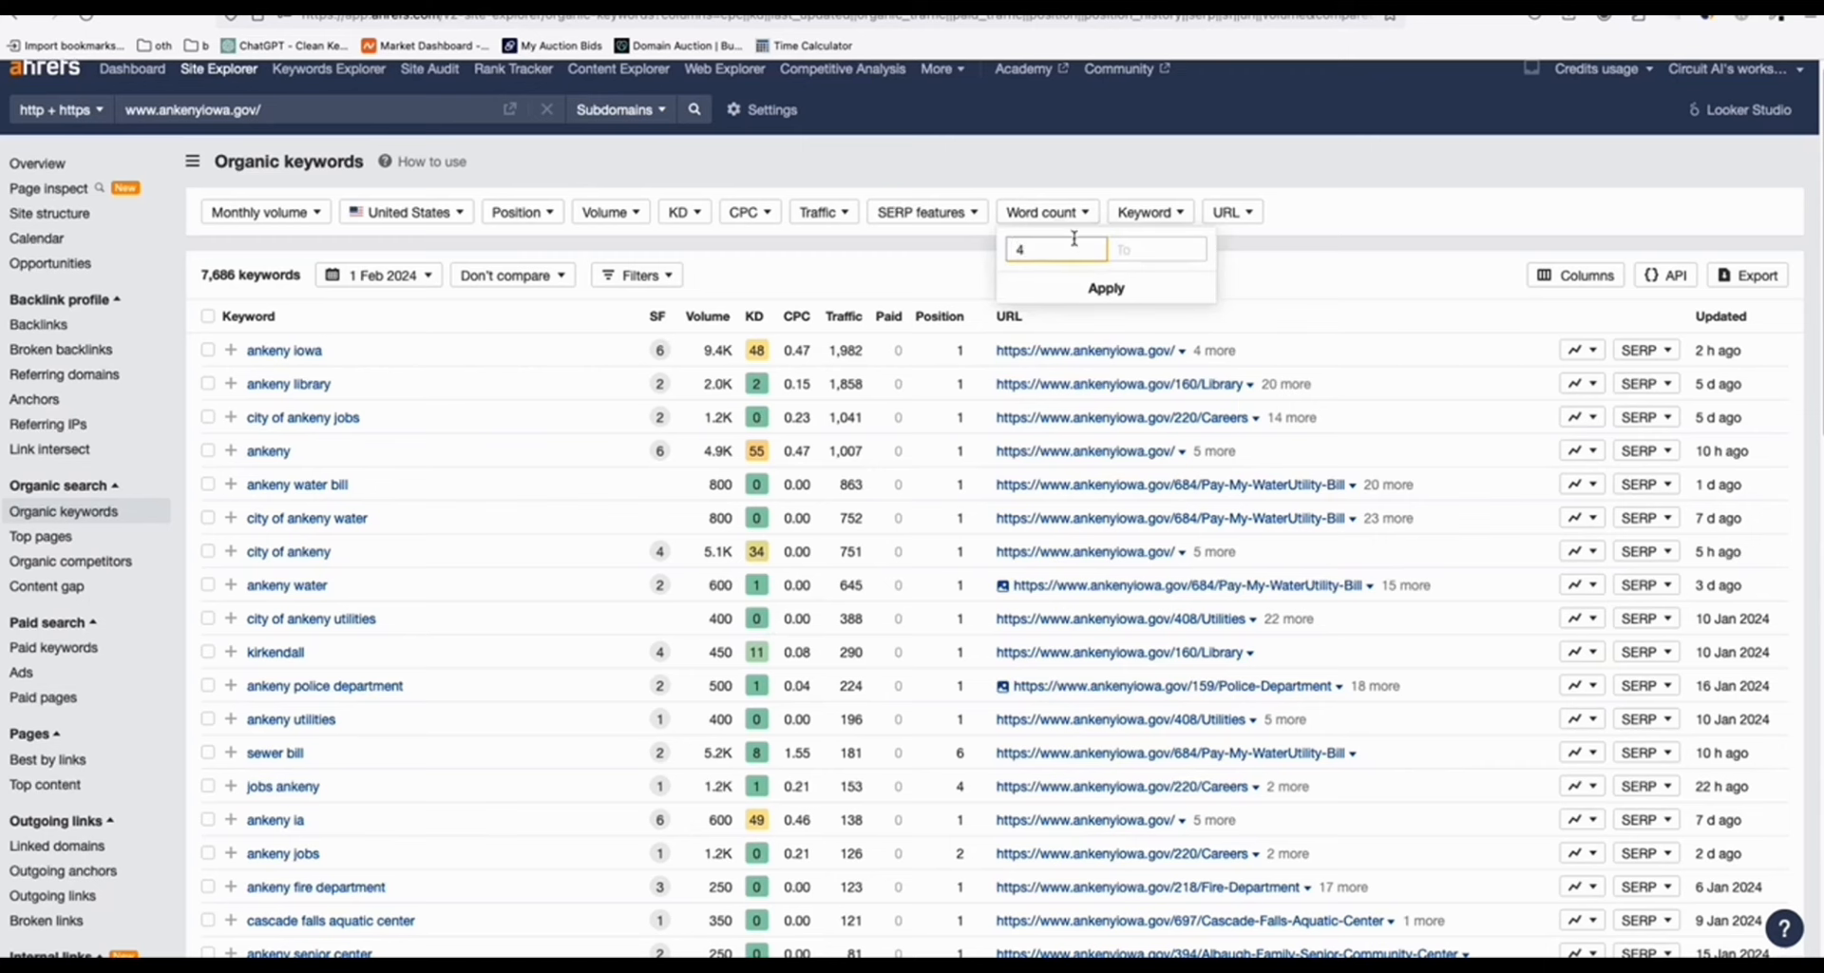
{"action": "left_click", "coordinate": [1103, 288]}
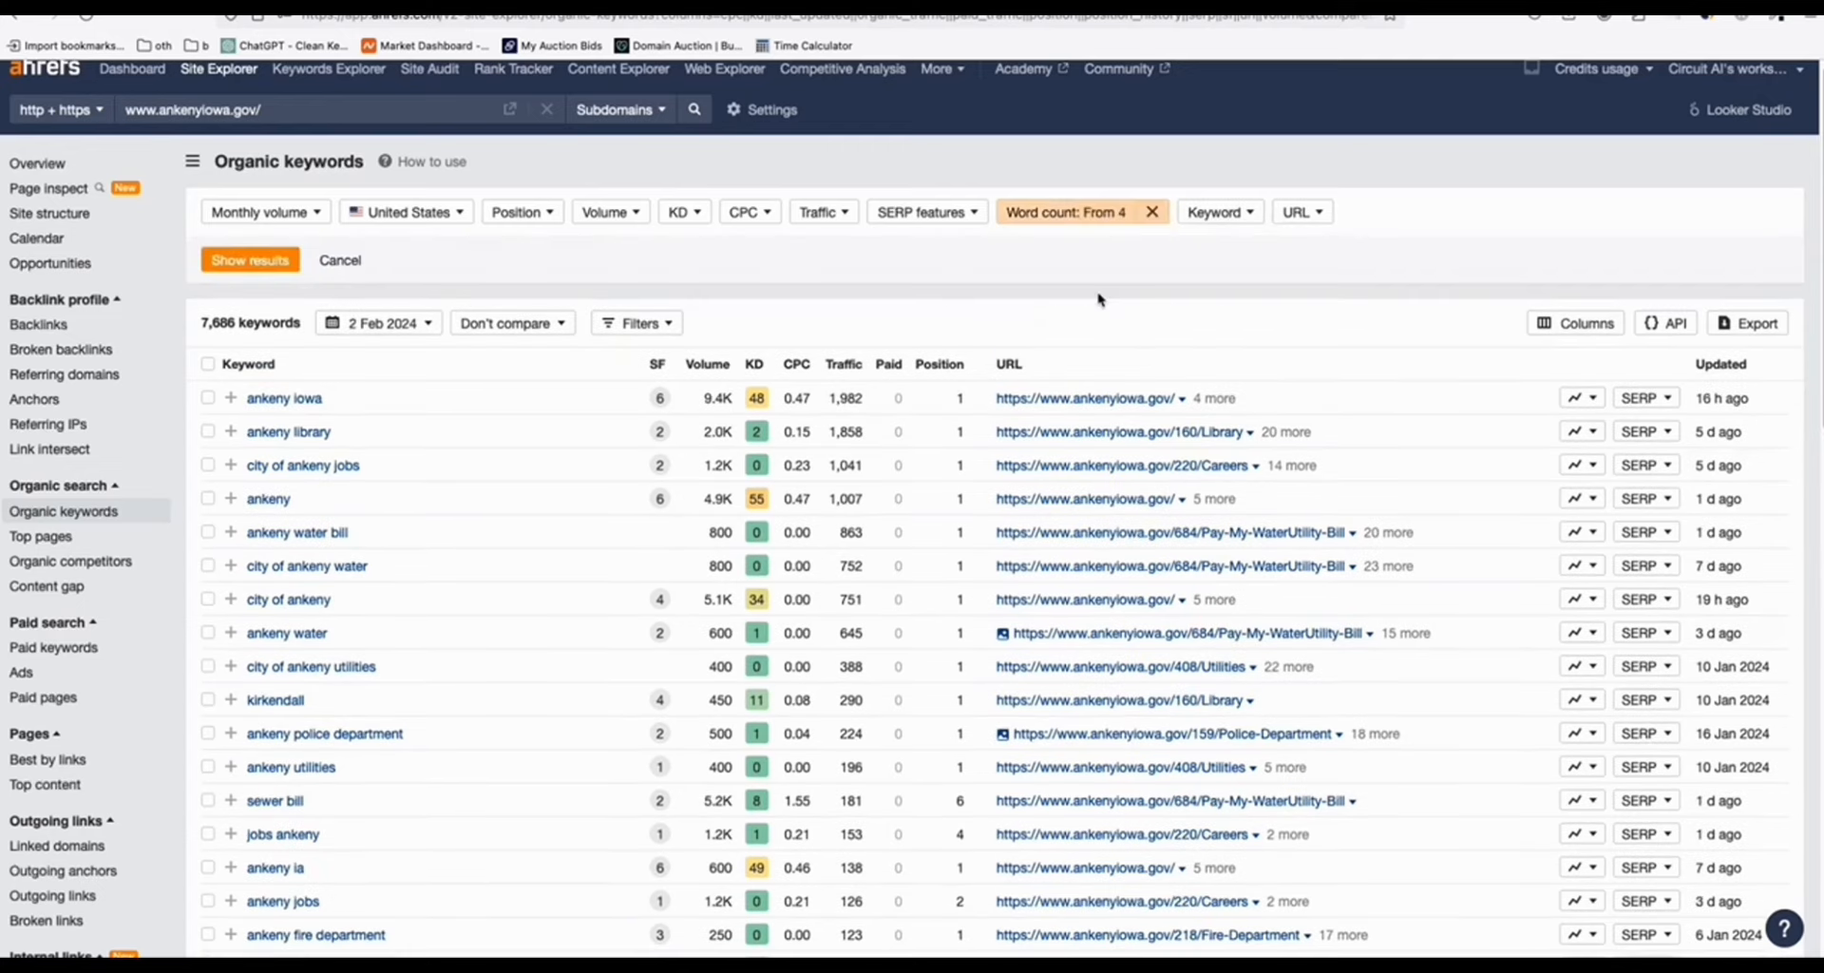
{"action": "left_click", "coordinate": [249, 258]}
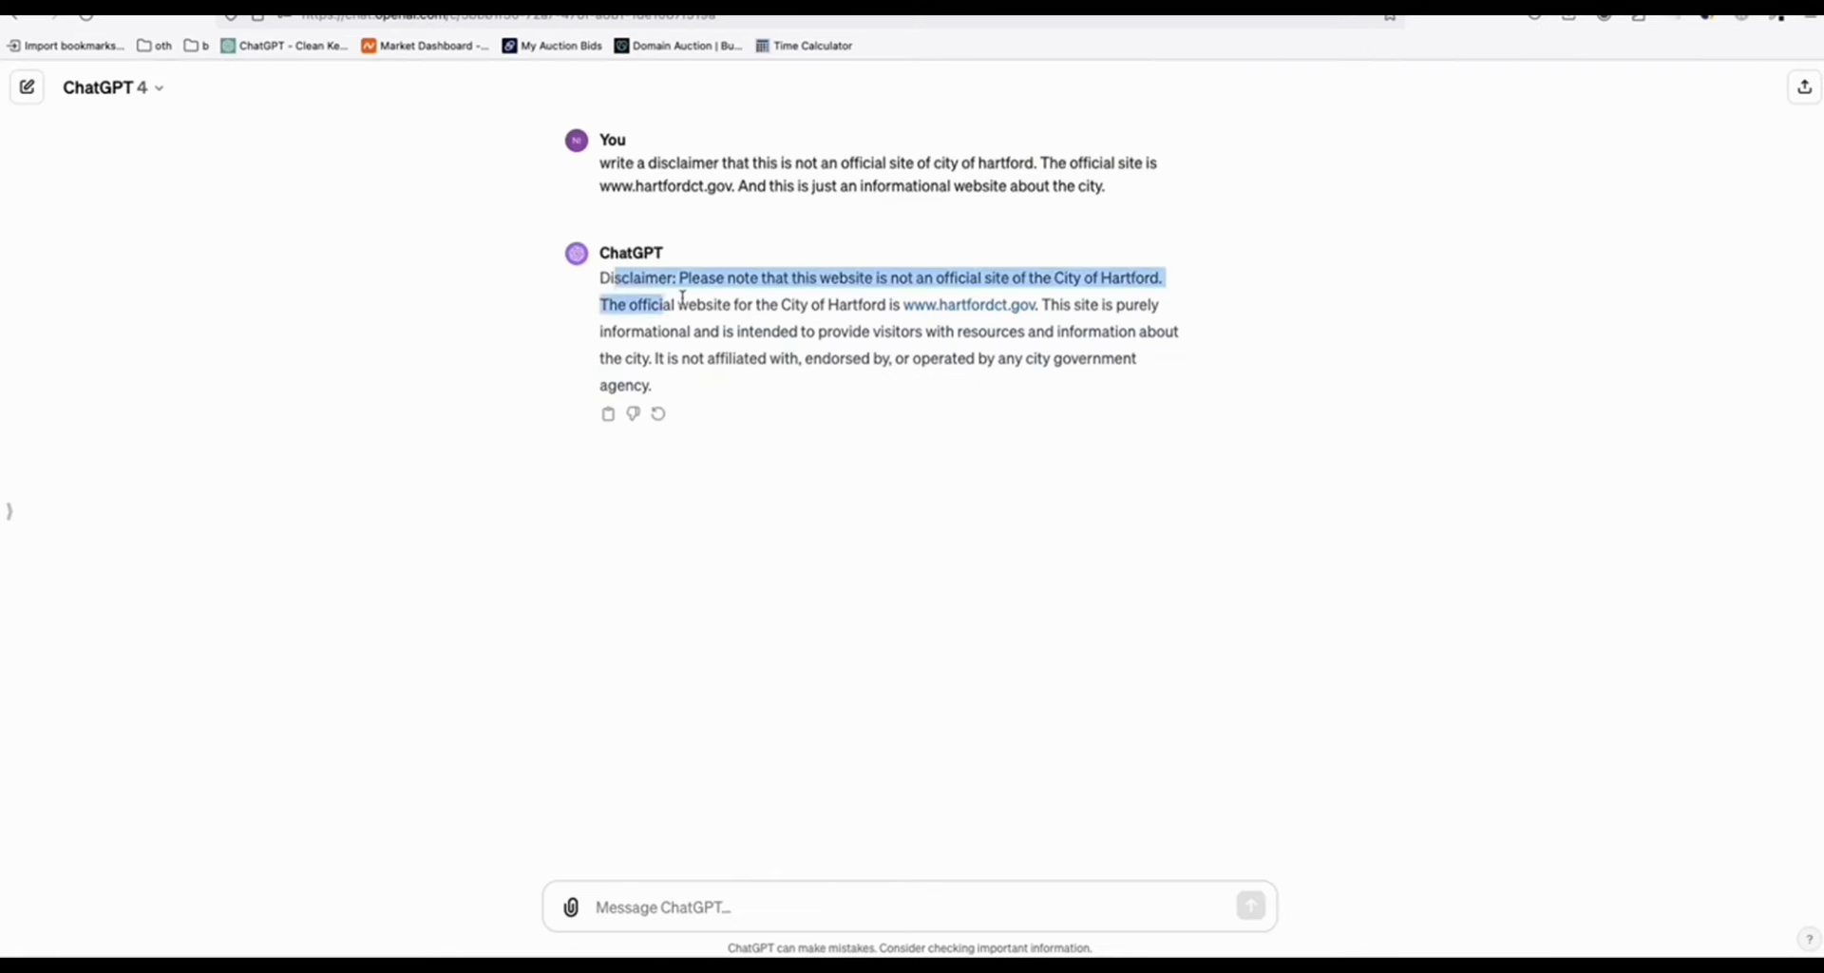
{"action": "left_click", "coordinate": [701, 296]}
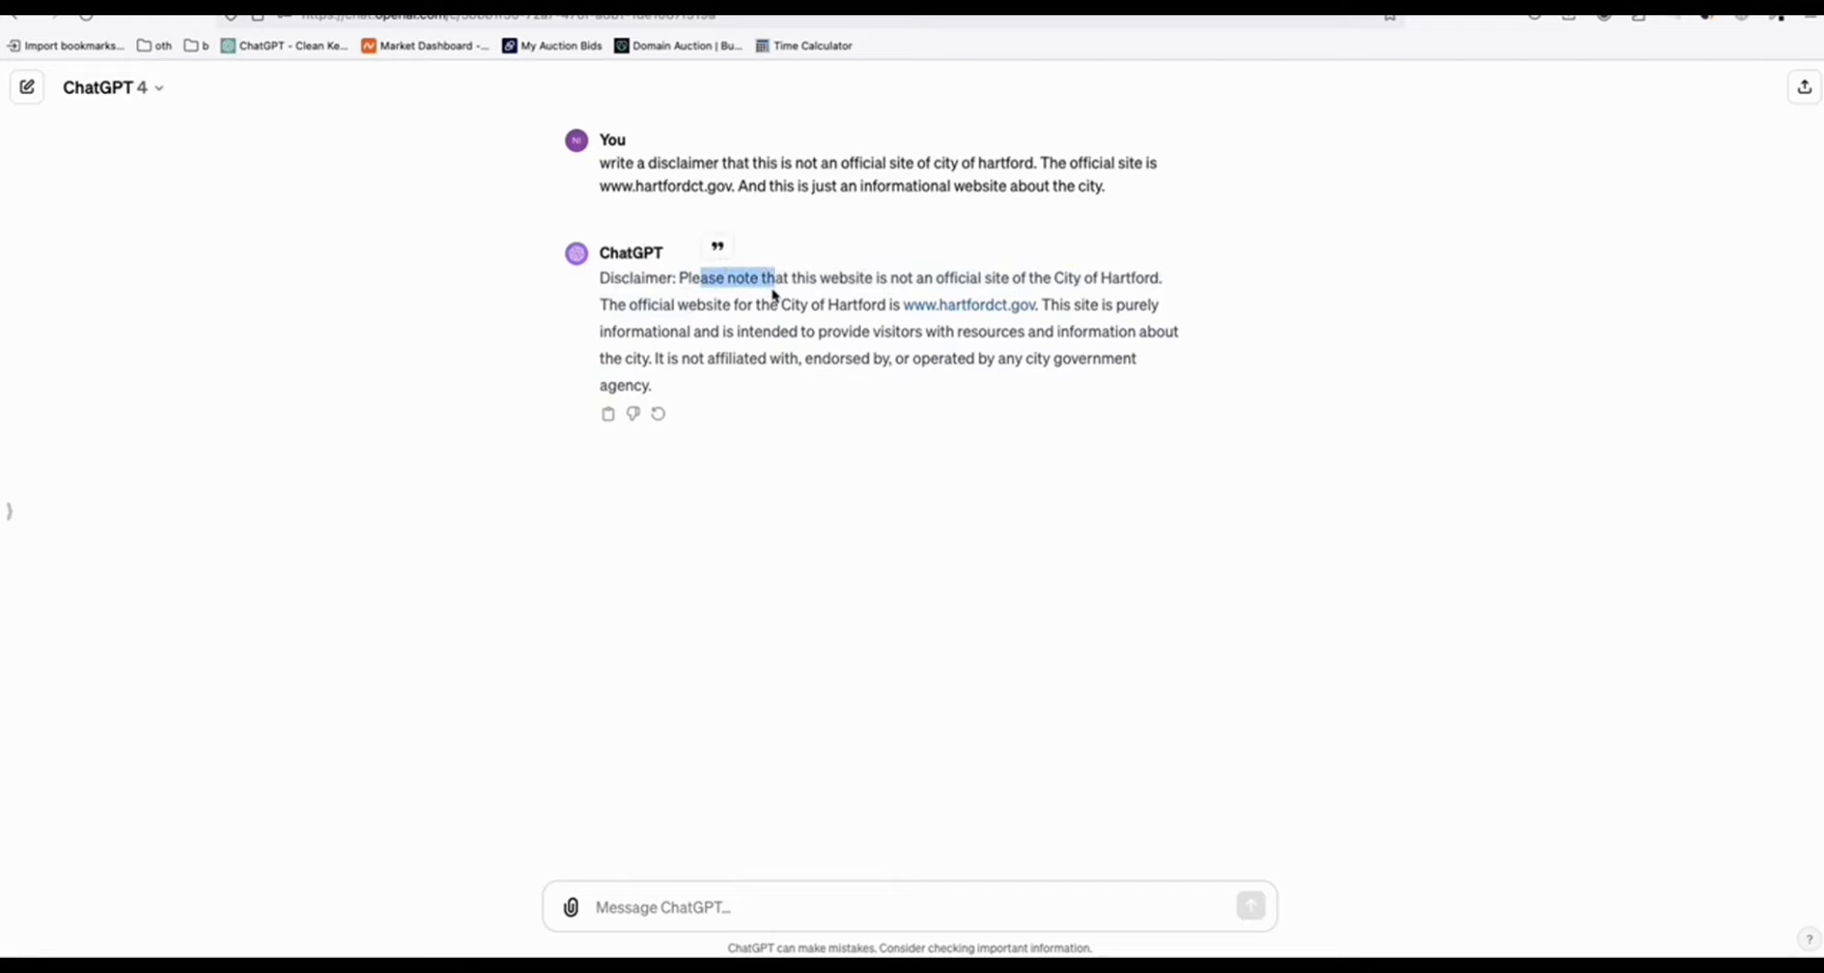
{"action": "mouse_move", "coordinate": [820, 351]}
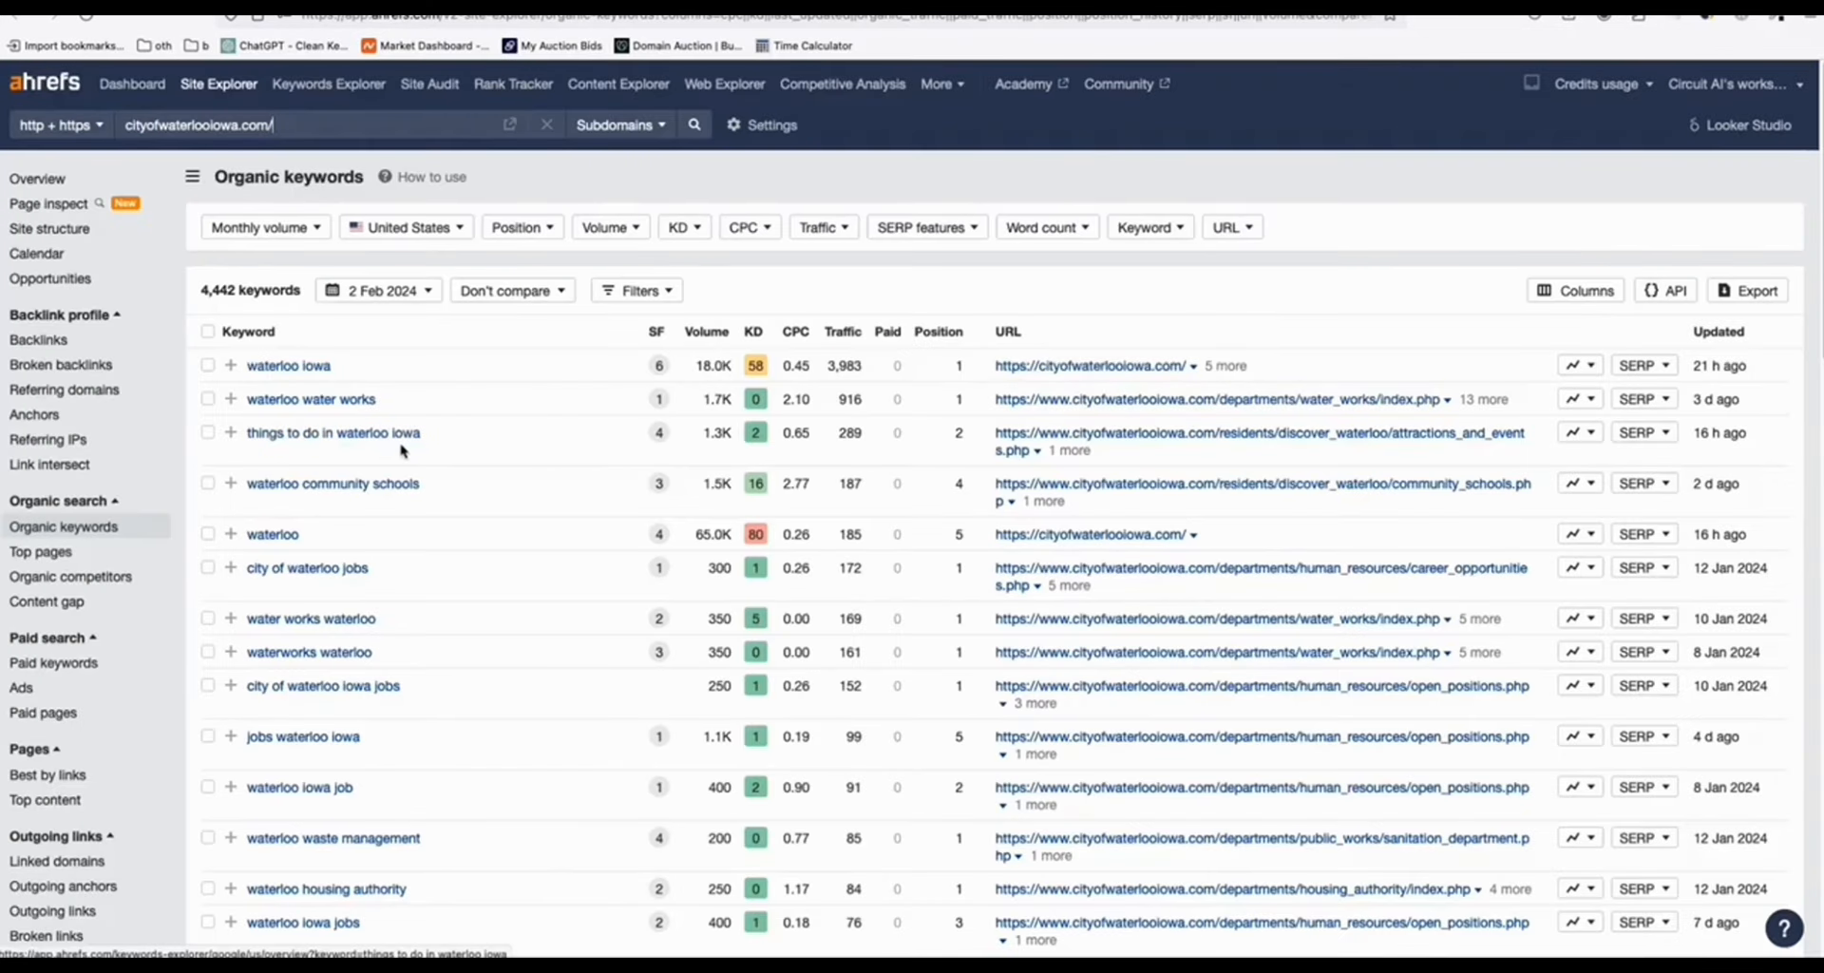
Step: Paste 'things to do in waterloo iowa' into the Generate Bulk Articles keywords box
{"action": "double_click", "coordinate": [332, 431]}
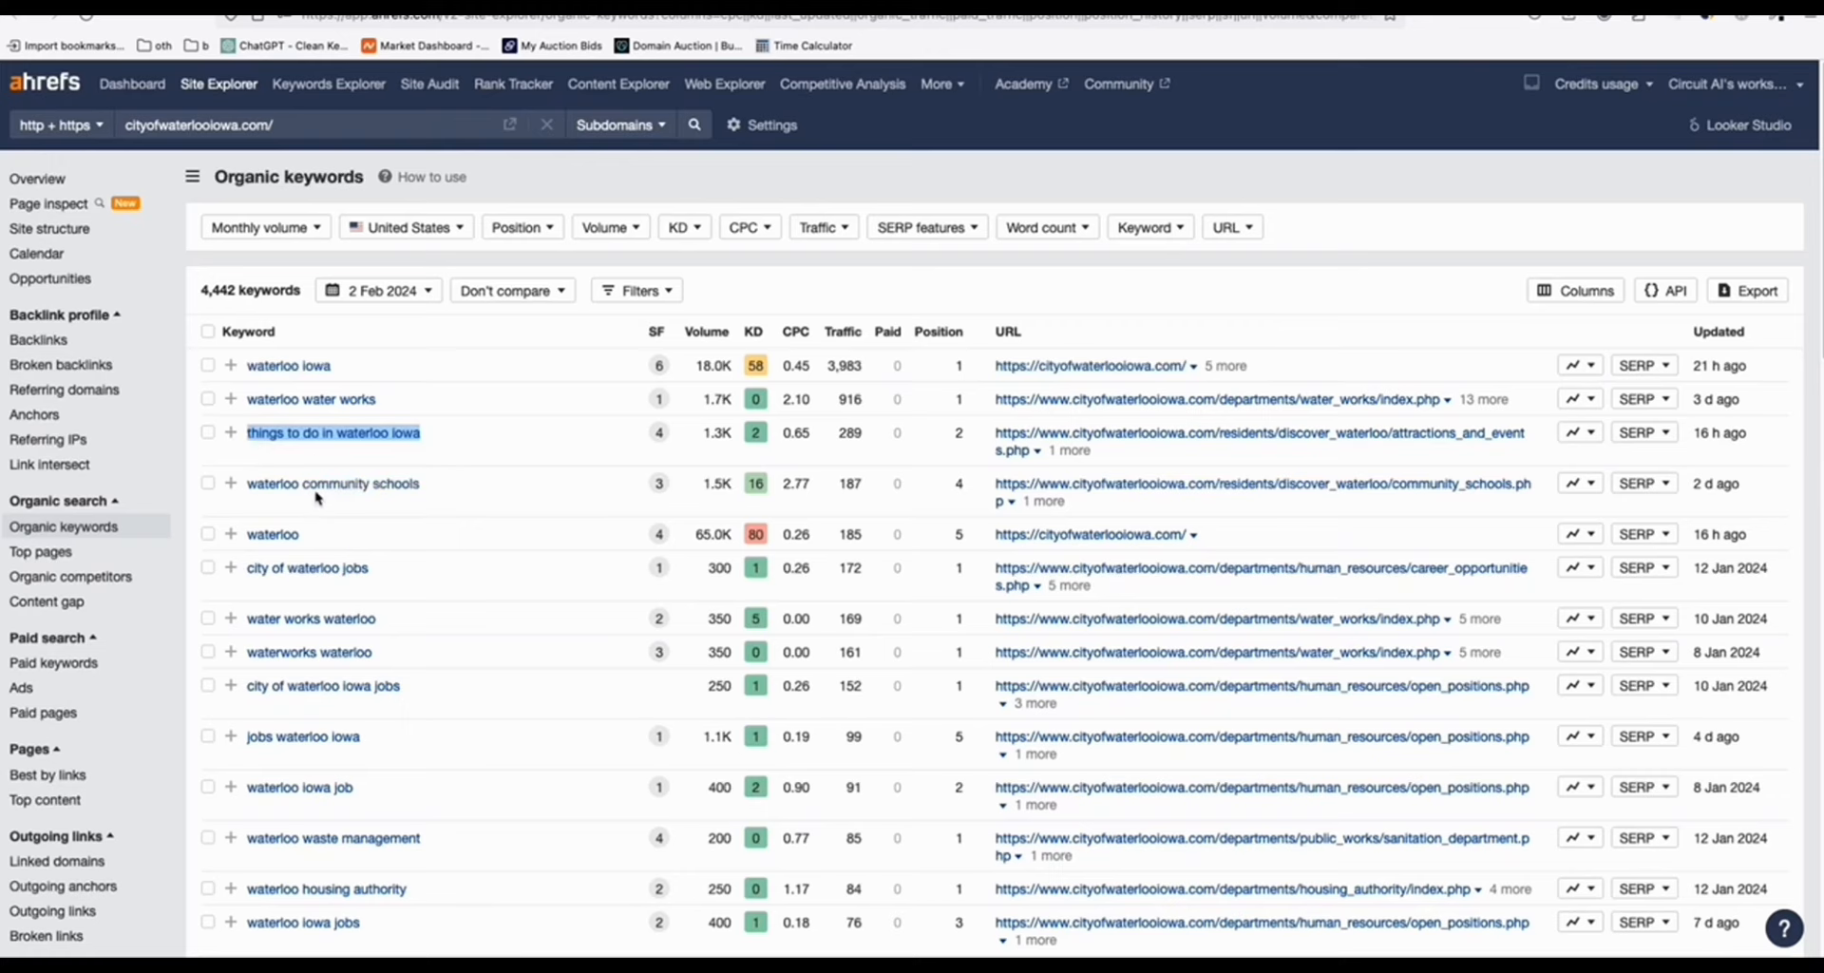
{"action": "mouse_move", "coordinate": [316, 498]}
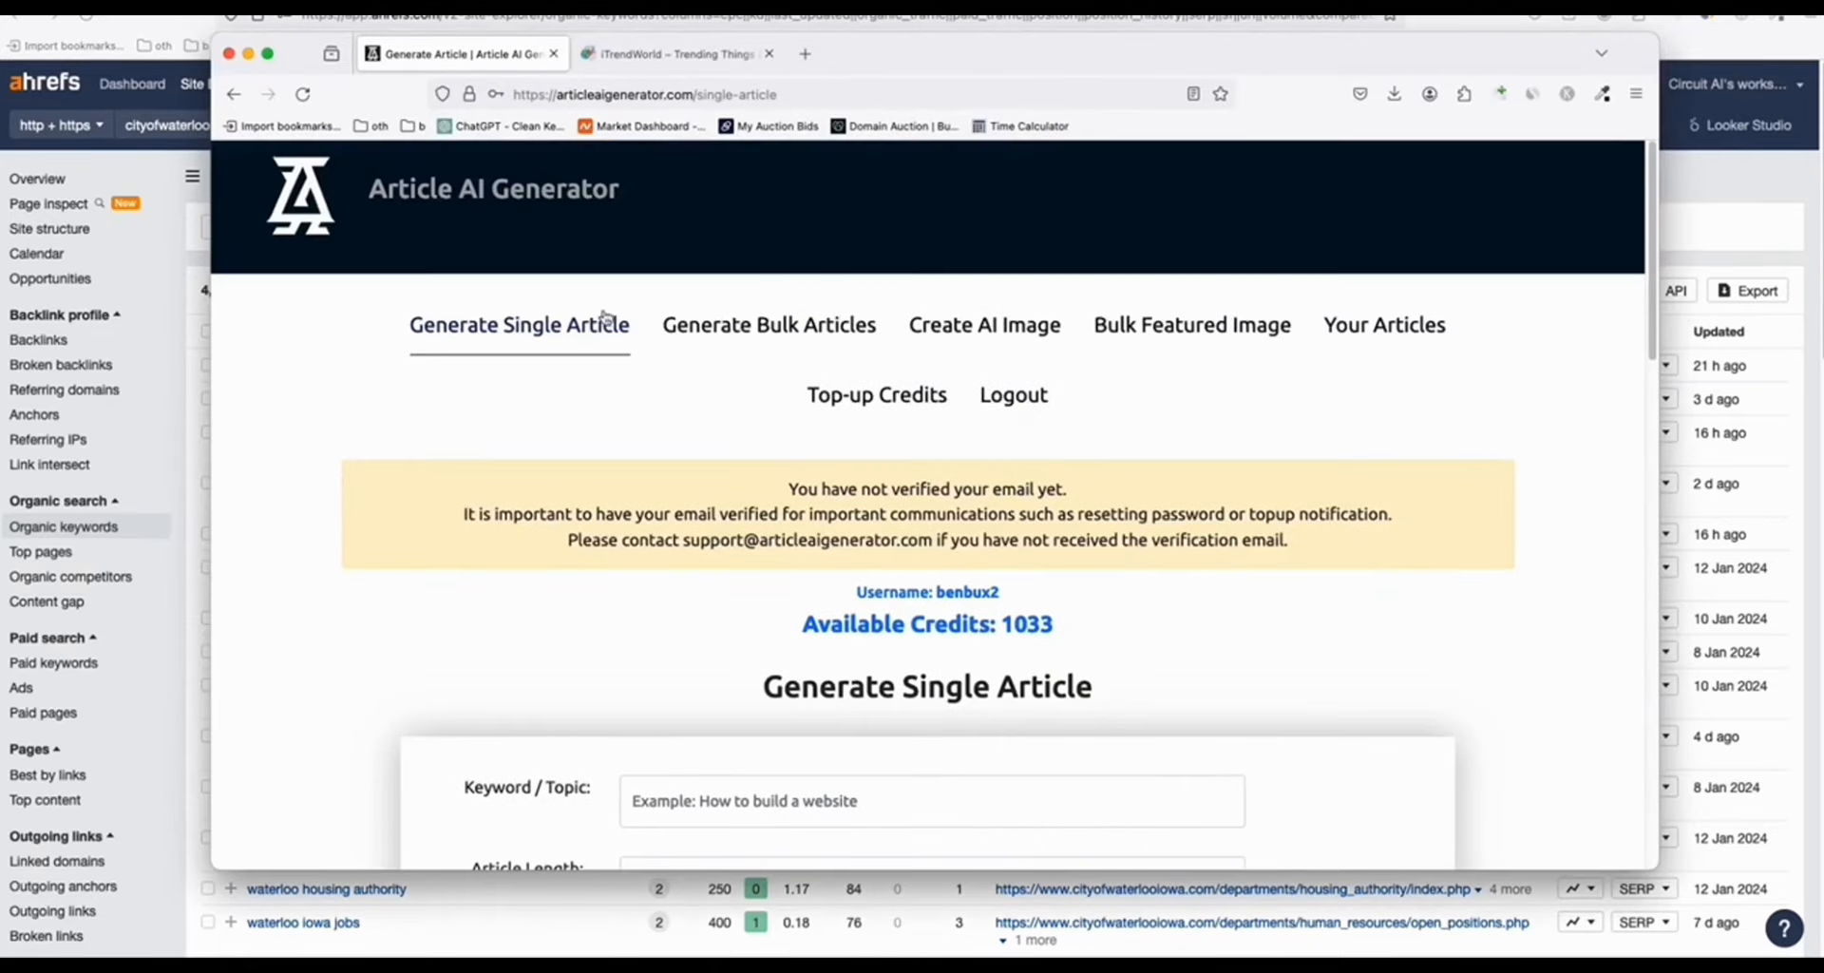
{"action": "left_click", "coordinate": [767, 325]}
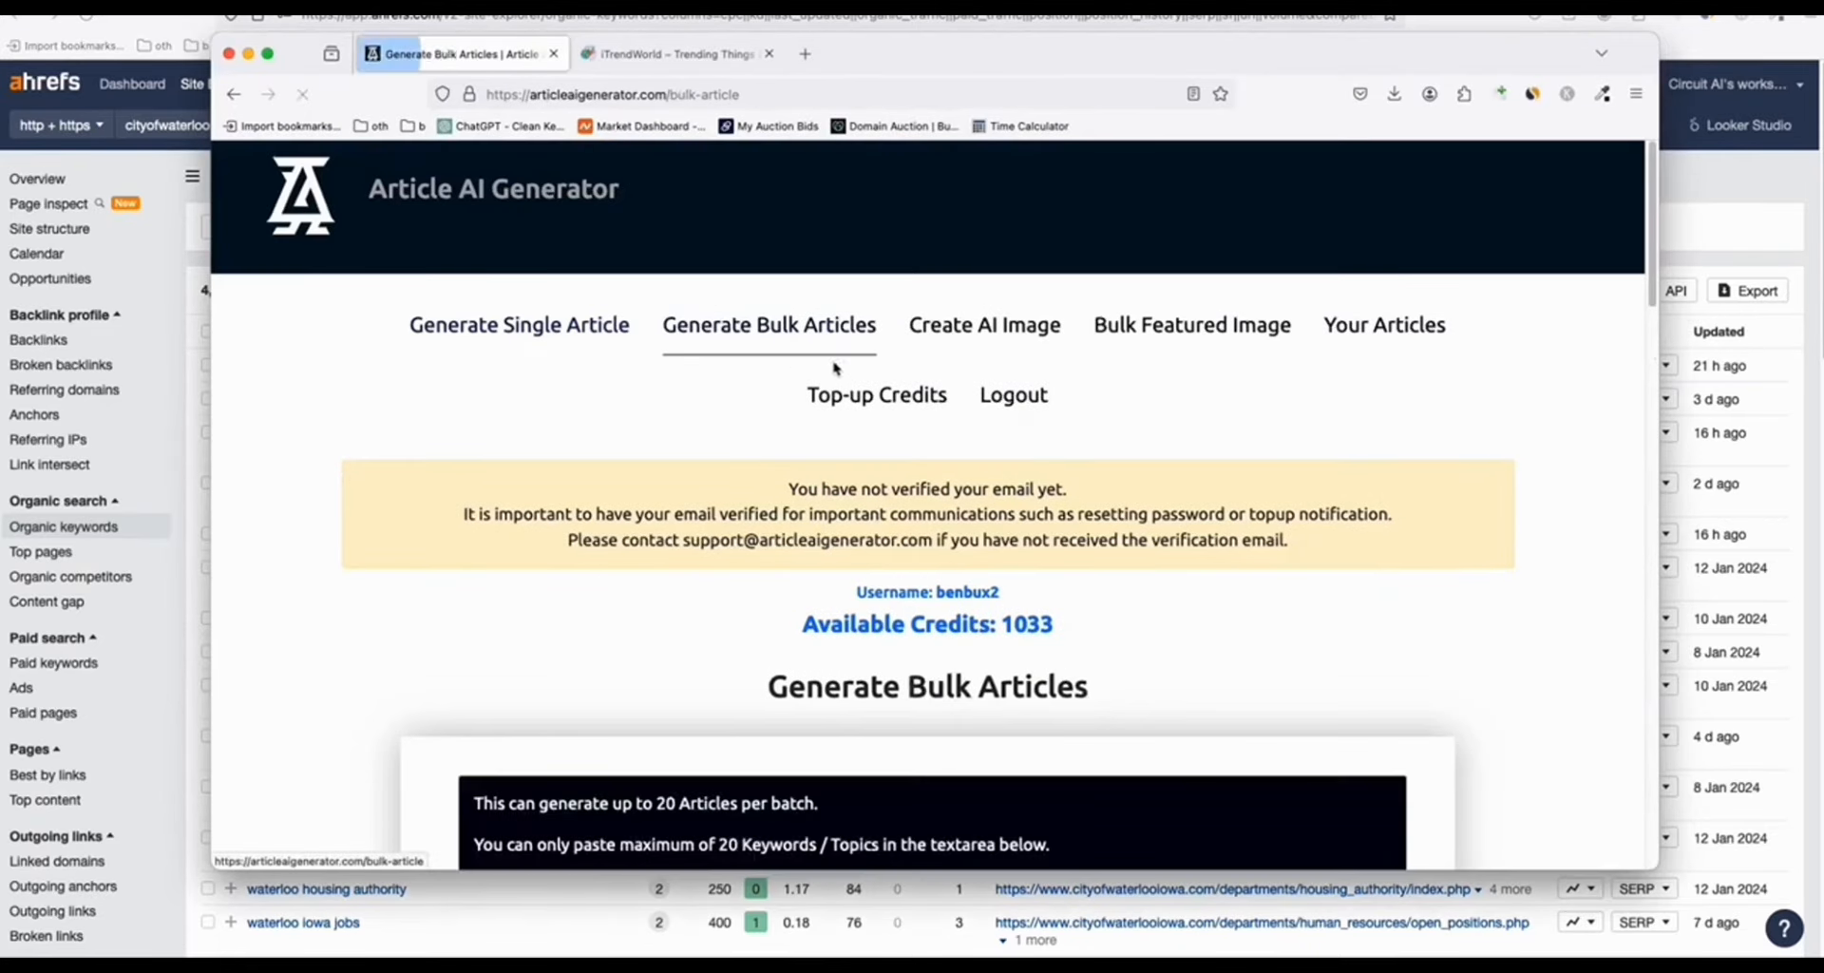
{"action": "type", "text": "things to do in waterloo iowa"}
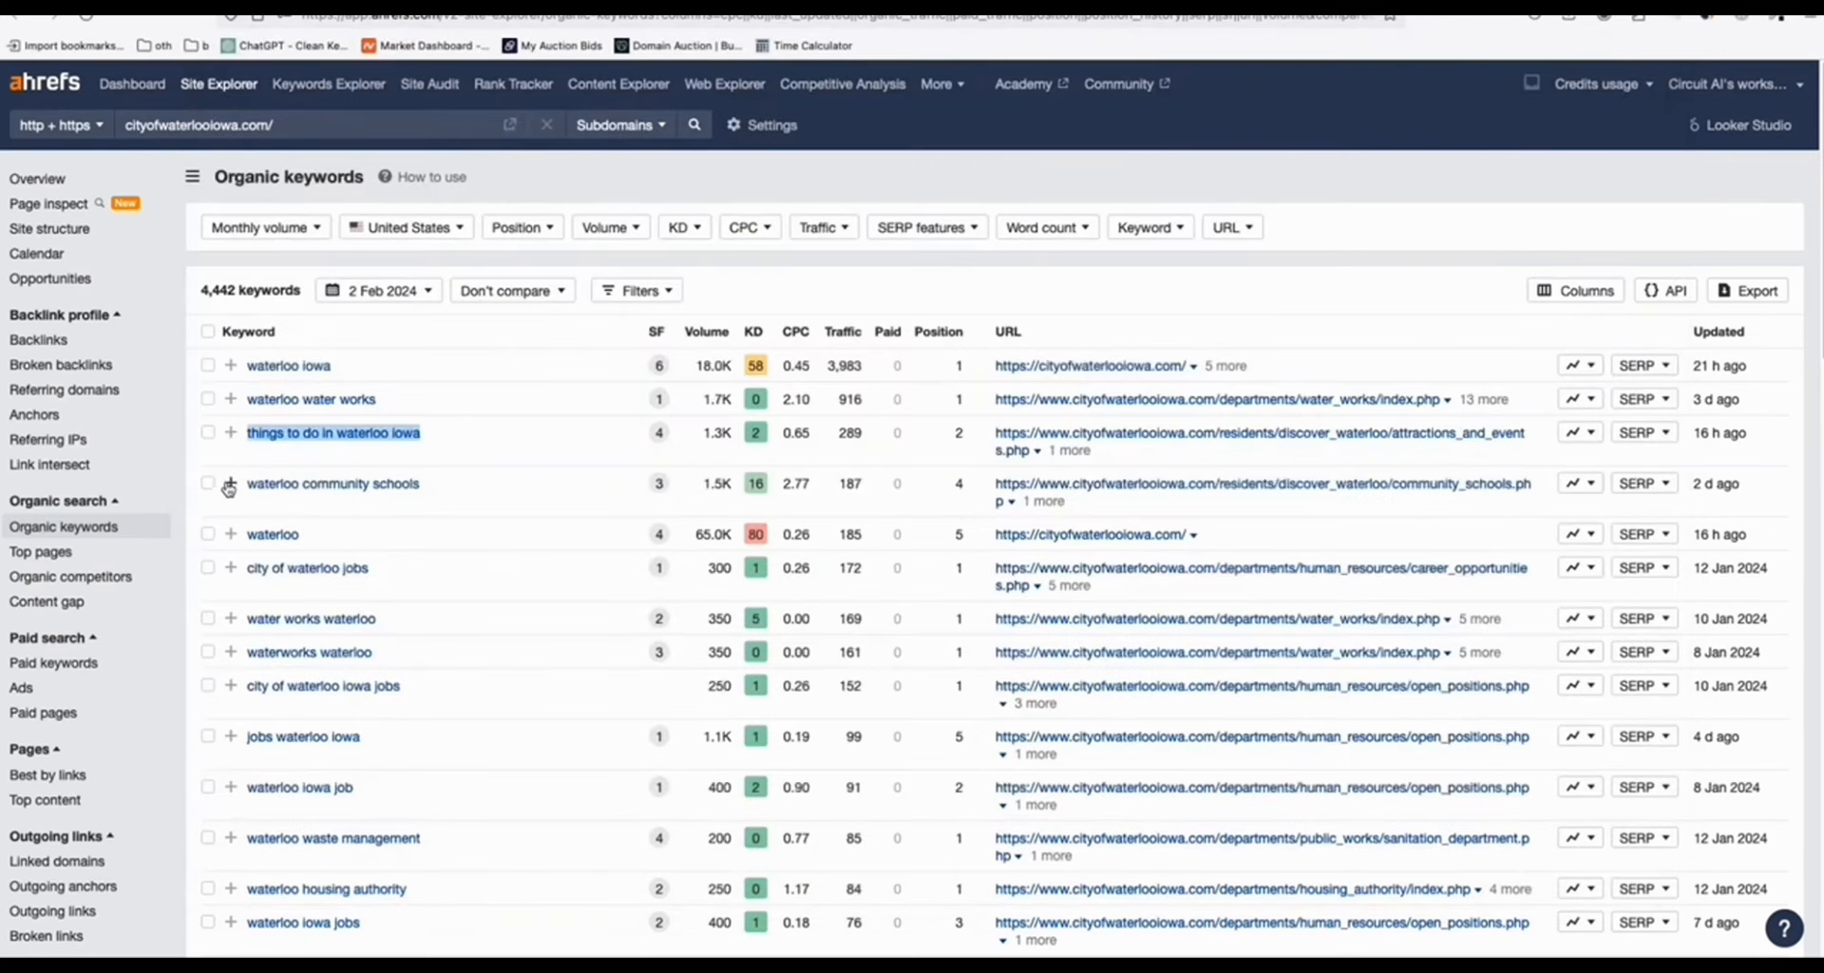
Step: Tick waterloo community schools and waterloo housing authority in the keyword list
{"action": "left_click", "coordinate": [208, 483]}
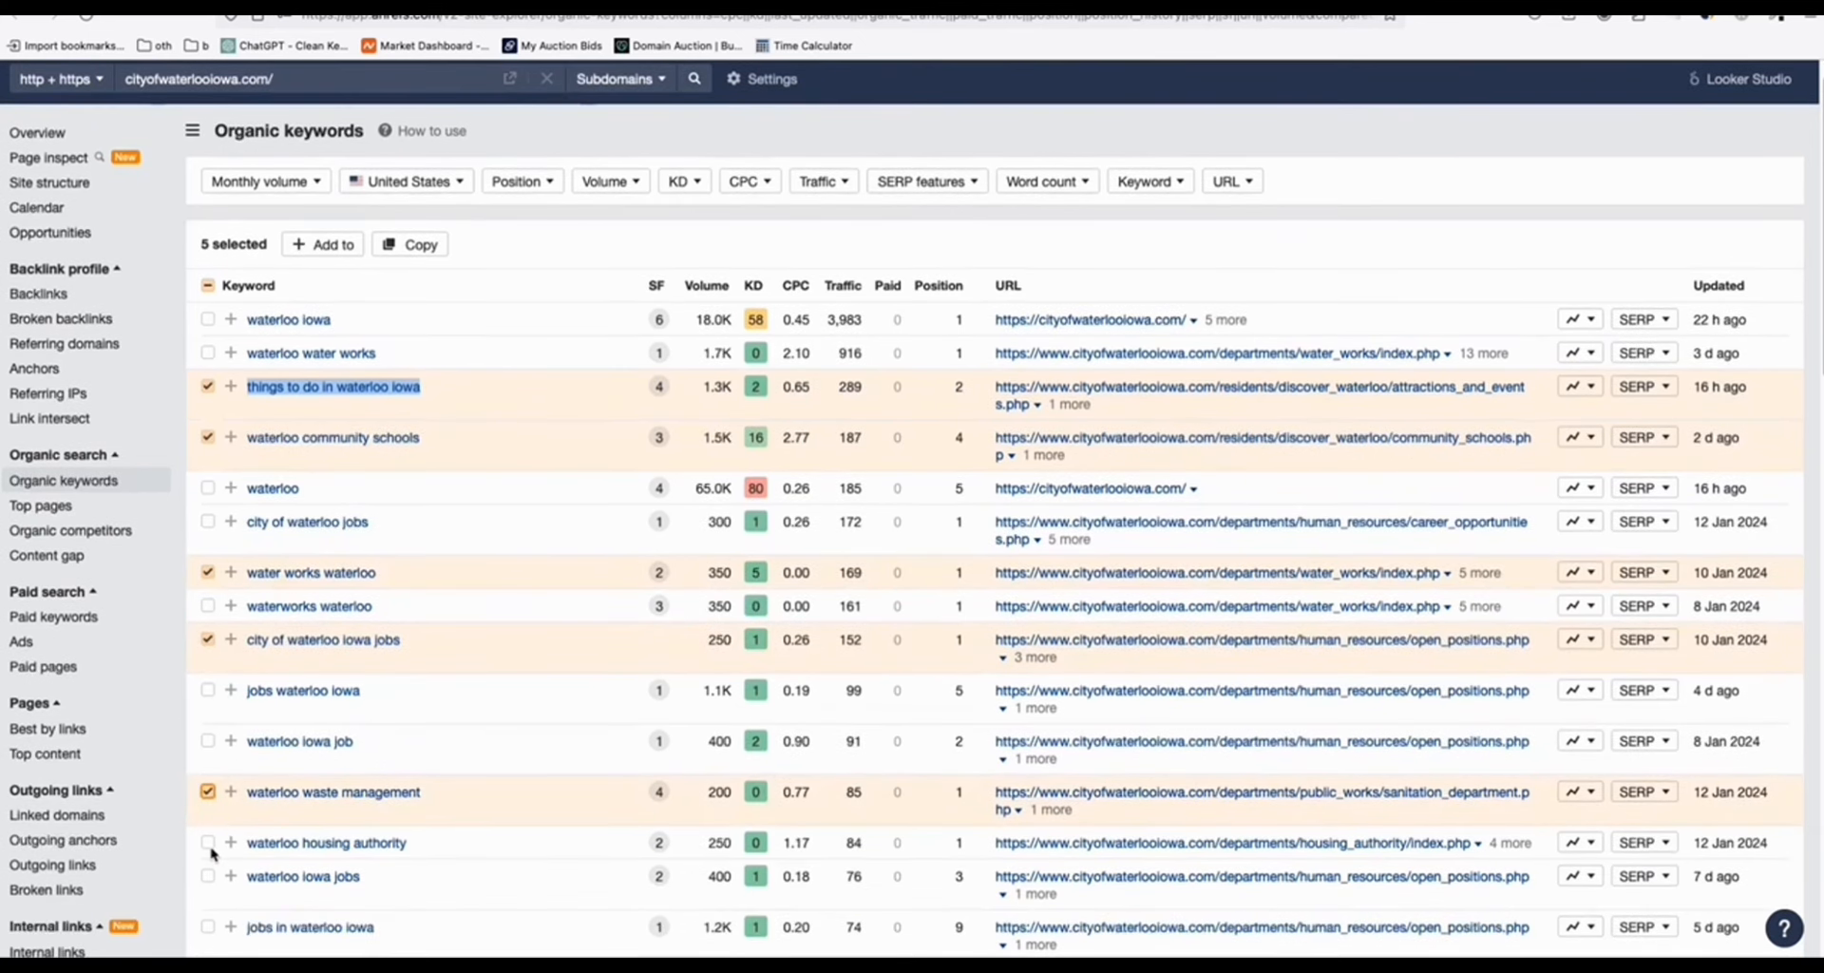
{"action": "left_click", "coordinate": [420, 244]}
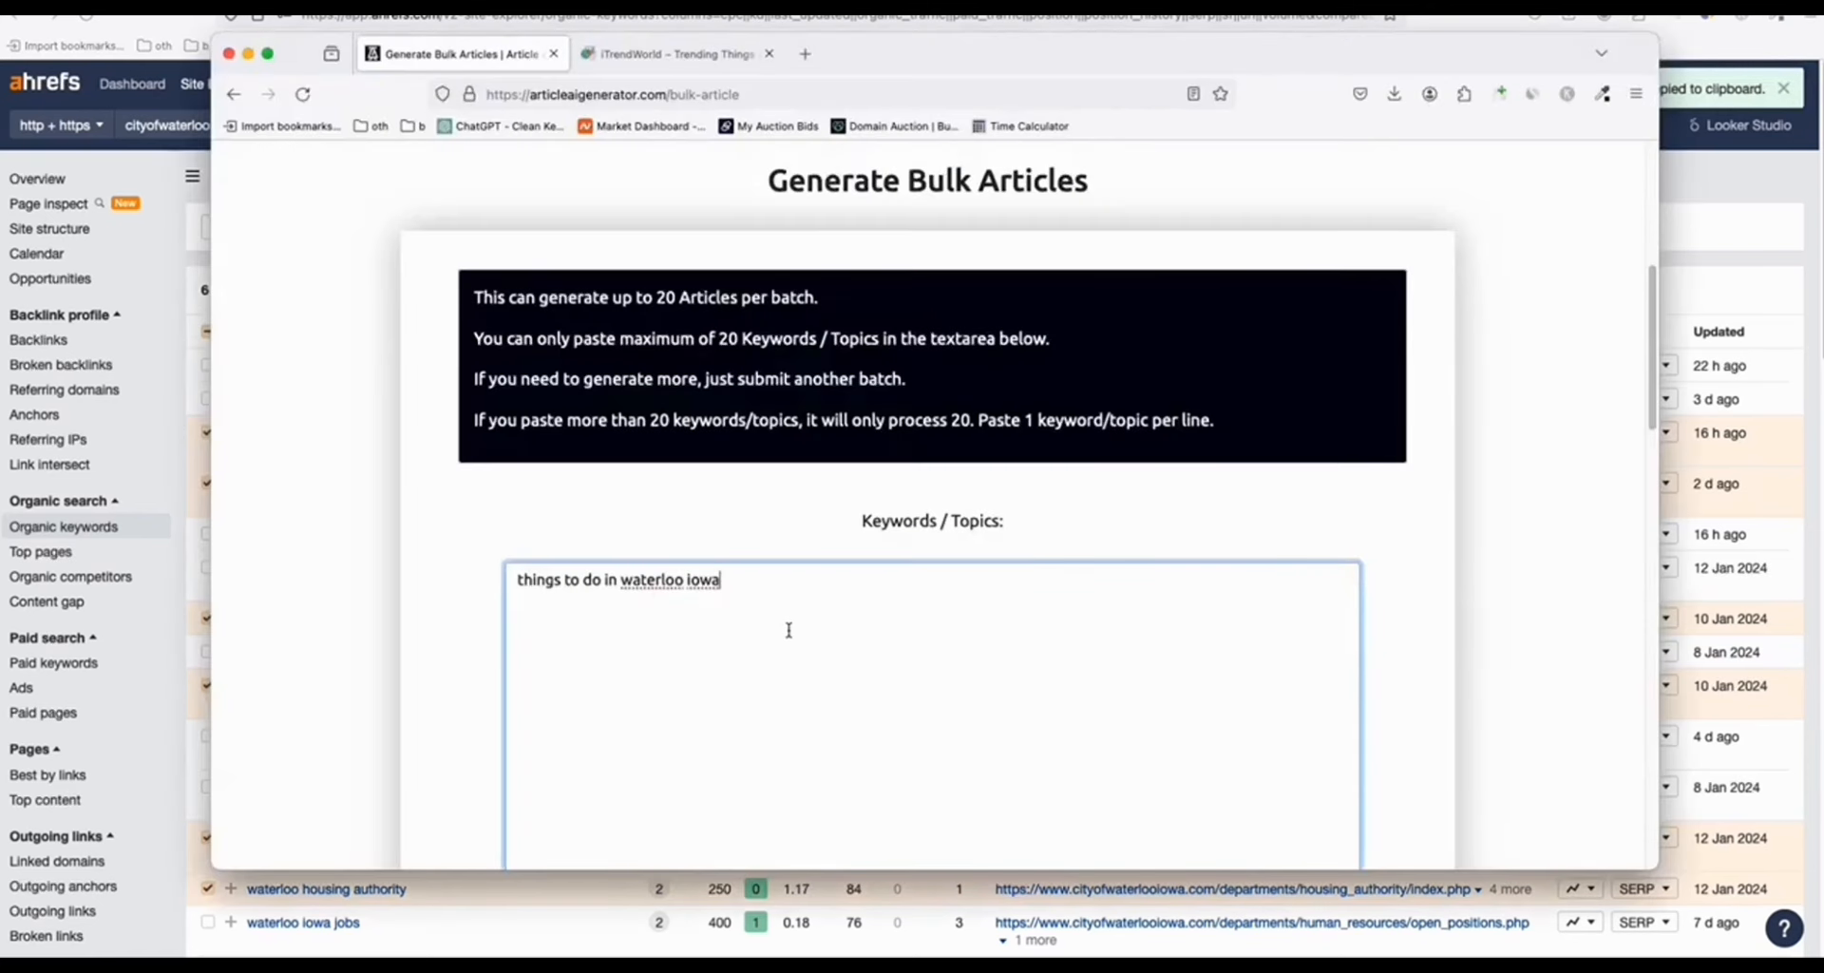
Step: Set WordPress URL to itrendworld.com, Post to WordPress to YES, and submit generation
{"action": "scroll", "scroll_direction": "down", "scroll_amount": 3}
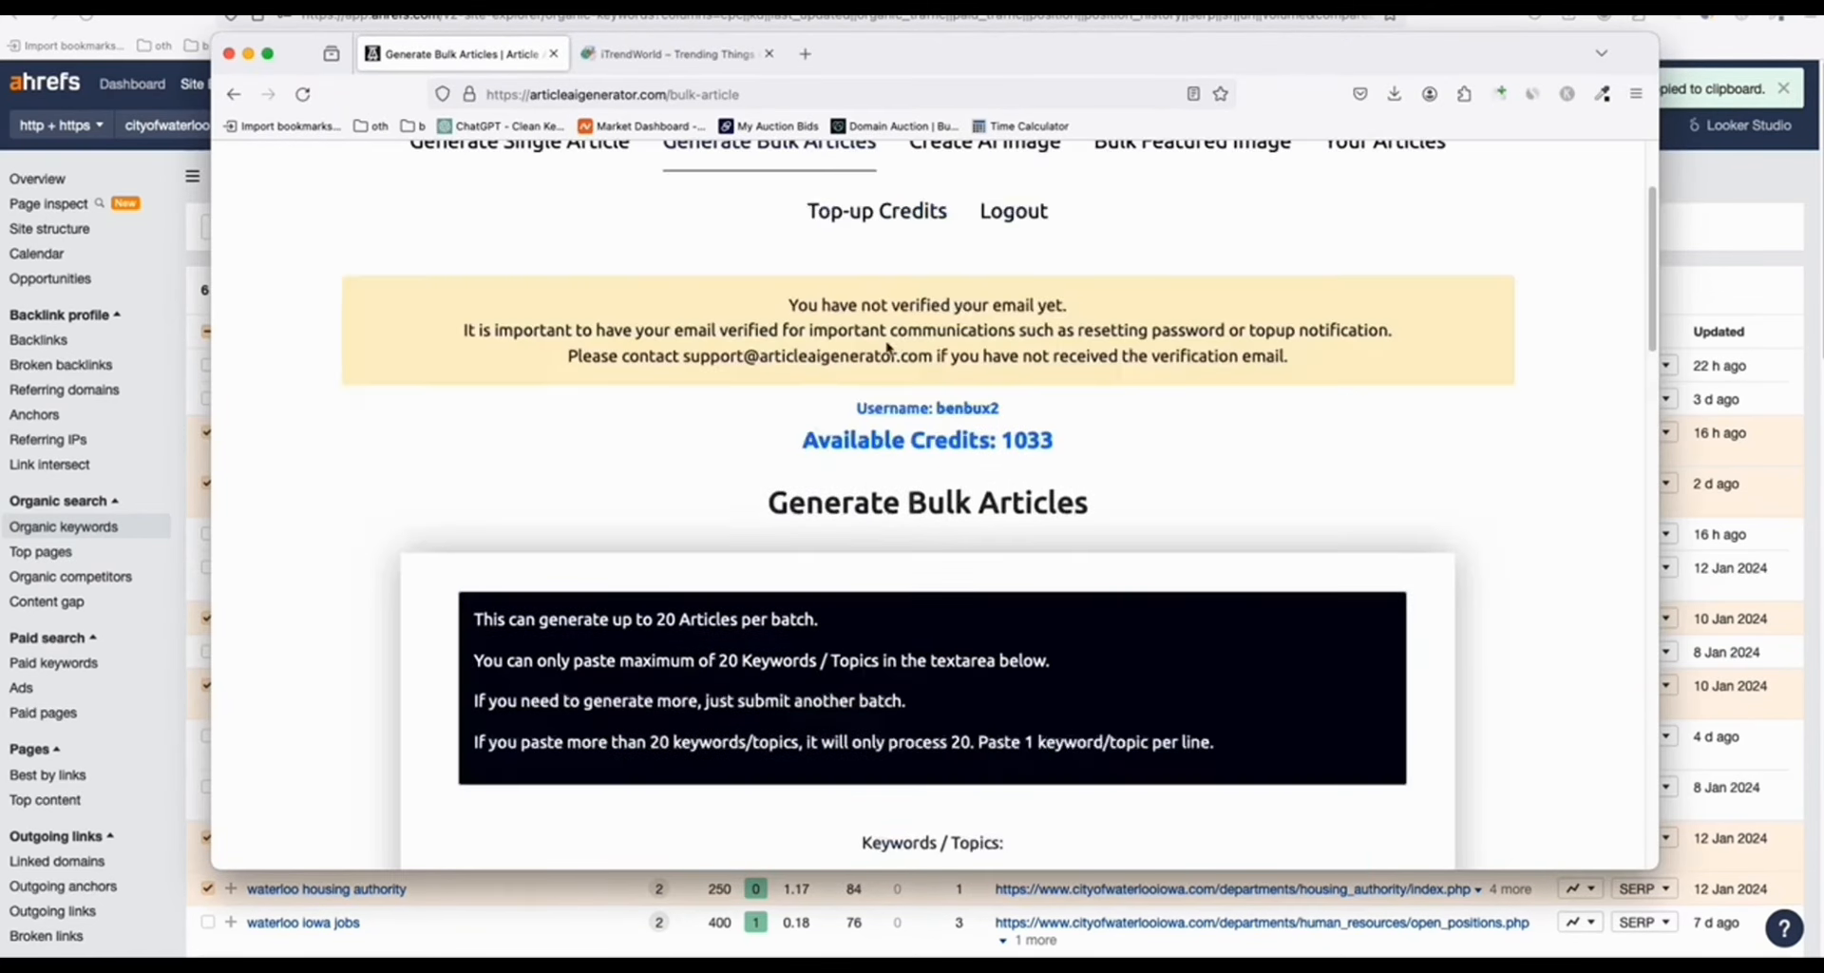
{"action": "scroll", "scroll_direction": "down", "scroll_amount": 3}
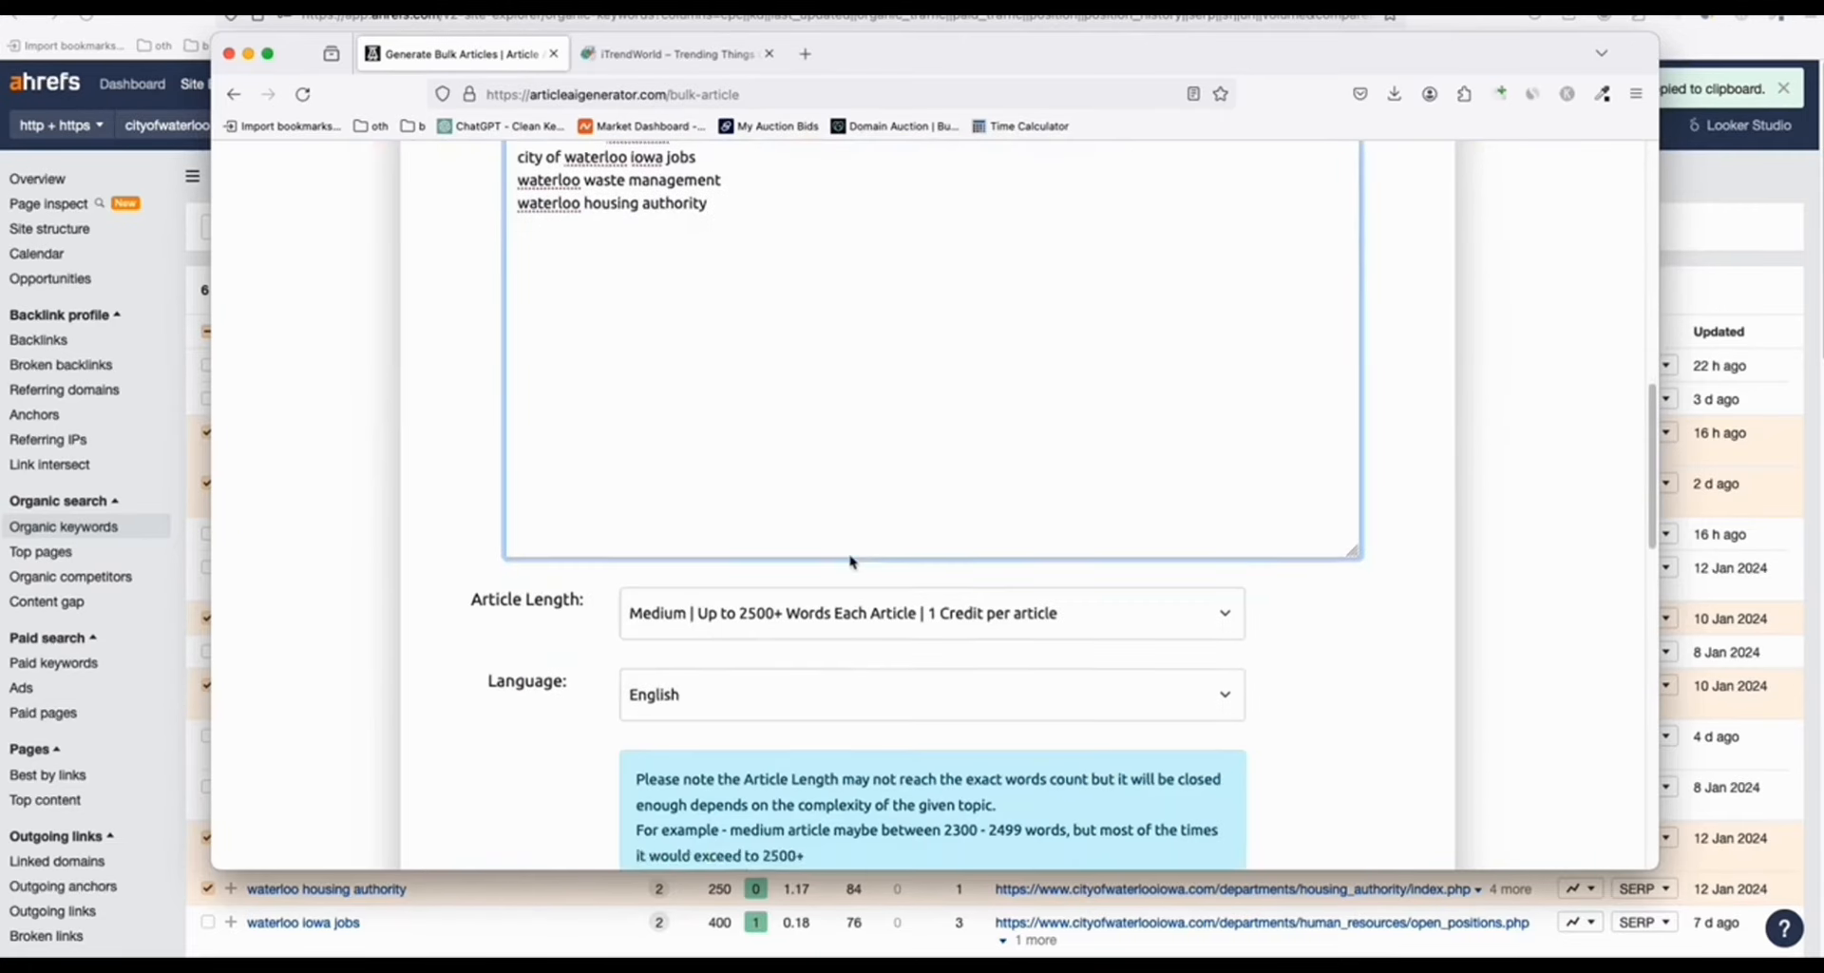
{"action": "scroll", "scroll_direction": "down", "scroll_amount": 3}
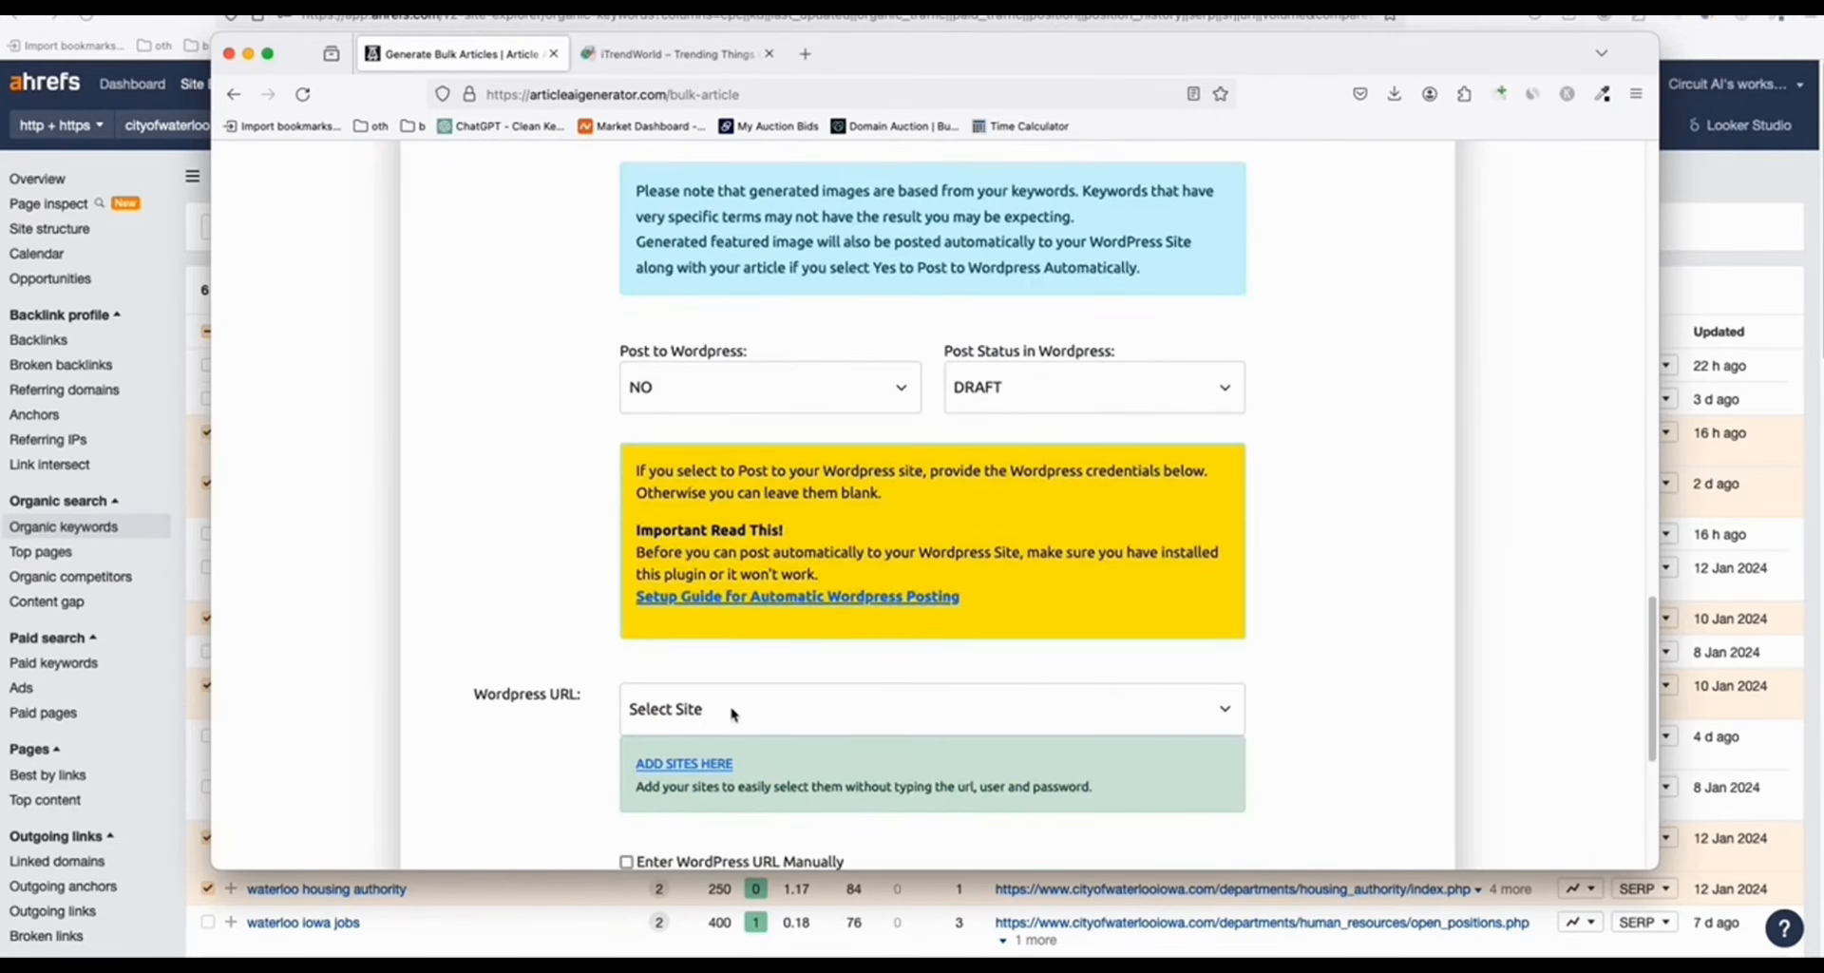
{"action": "left_click", "coordinate": [931, 709]}
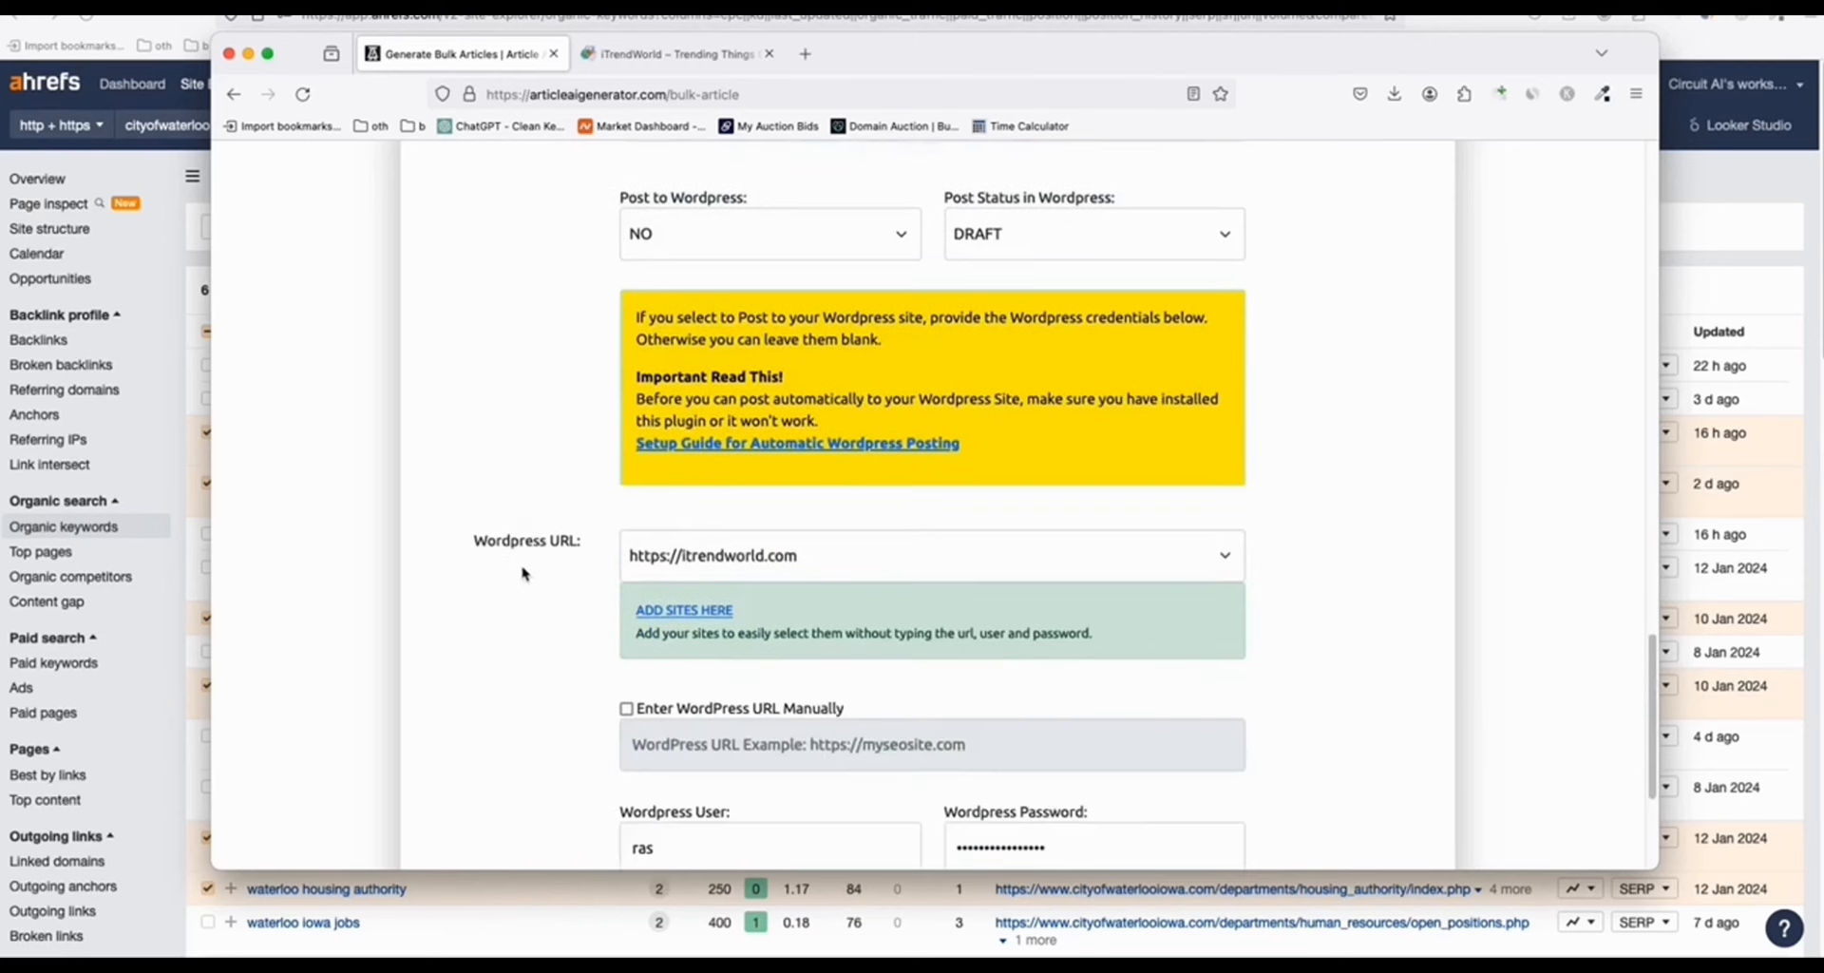
{"action": "left_click", "coordinate": [768, 233]}
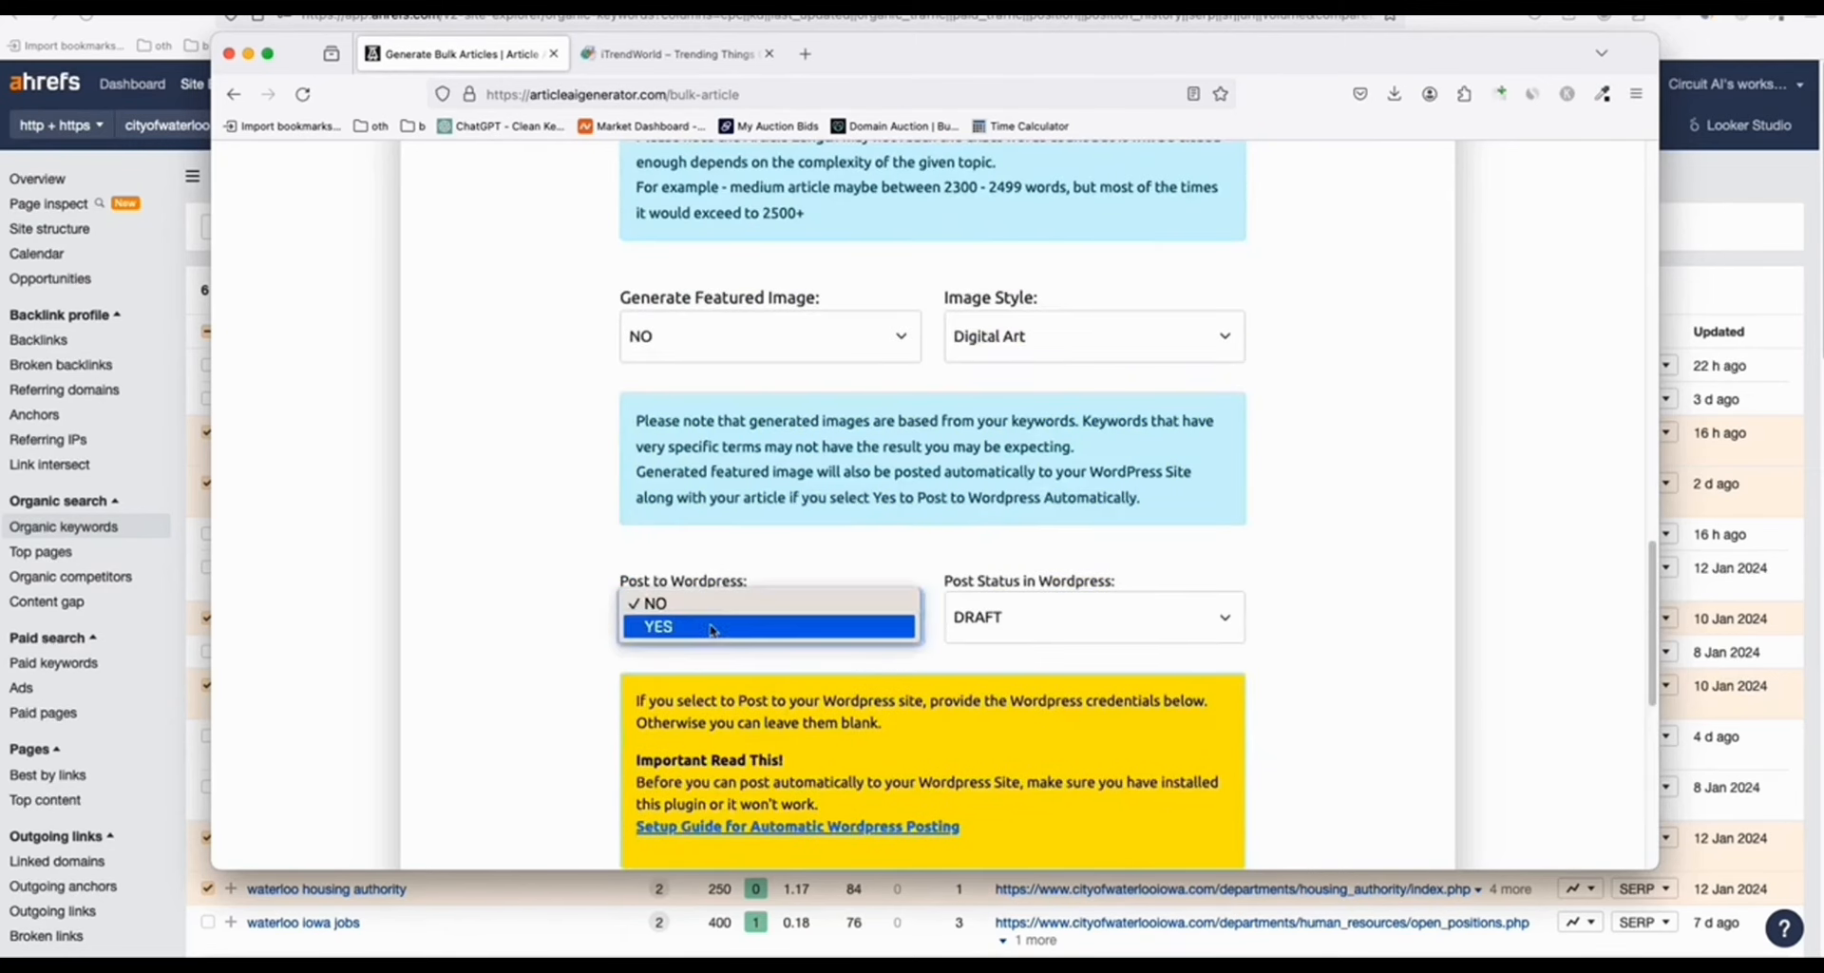
{"action": "left_click", "coordinate": [657, 626]}
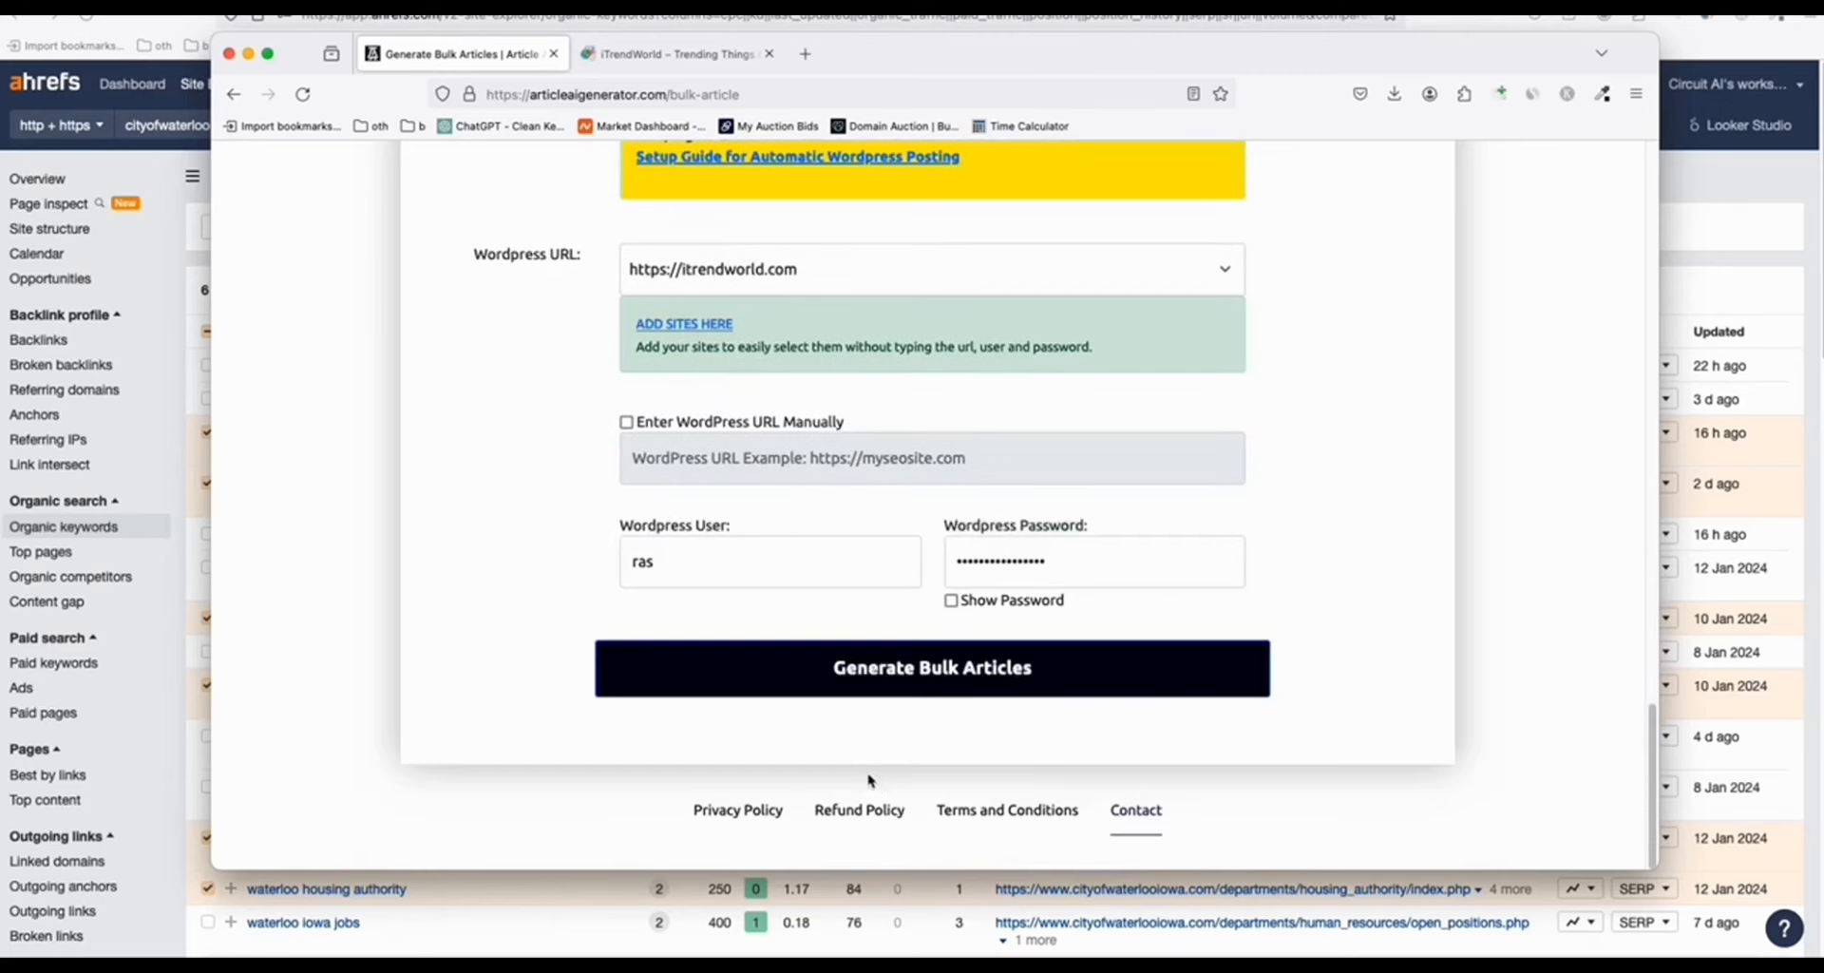
{"action": "left_click", "coordinate": [931, 667]}
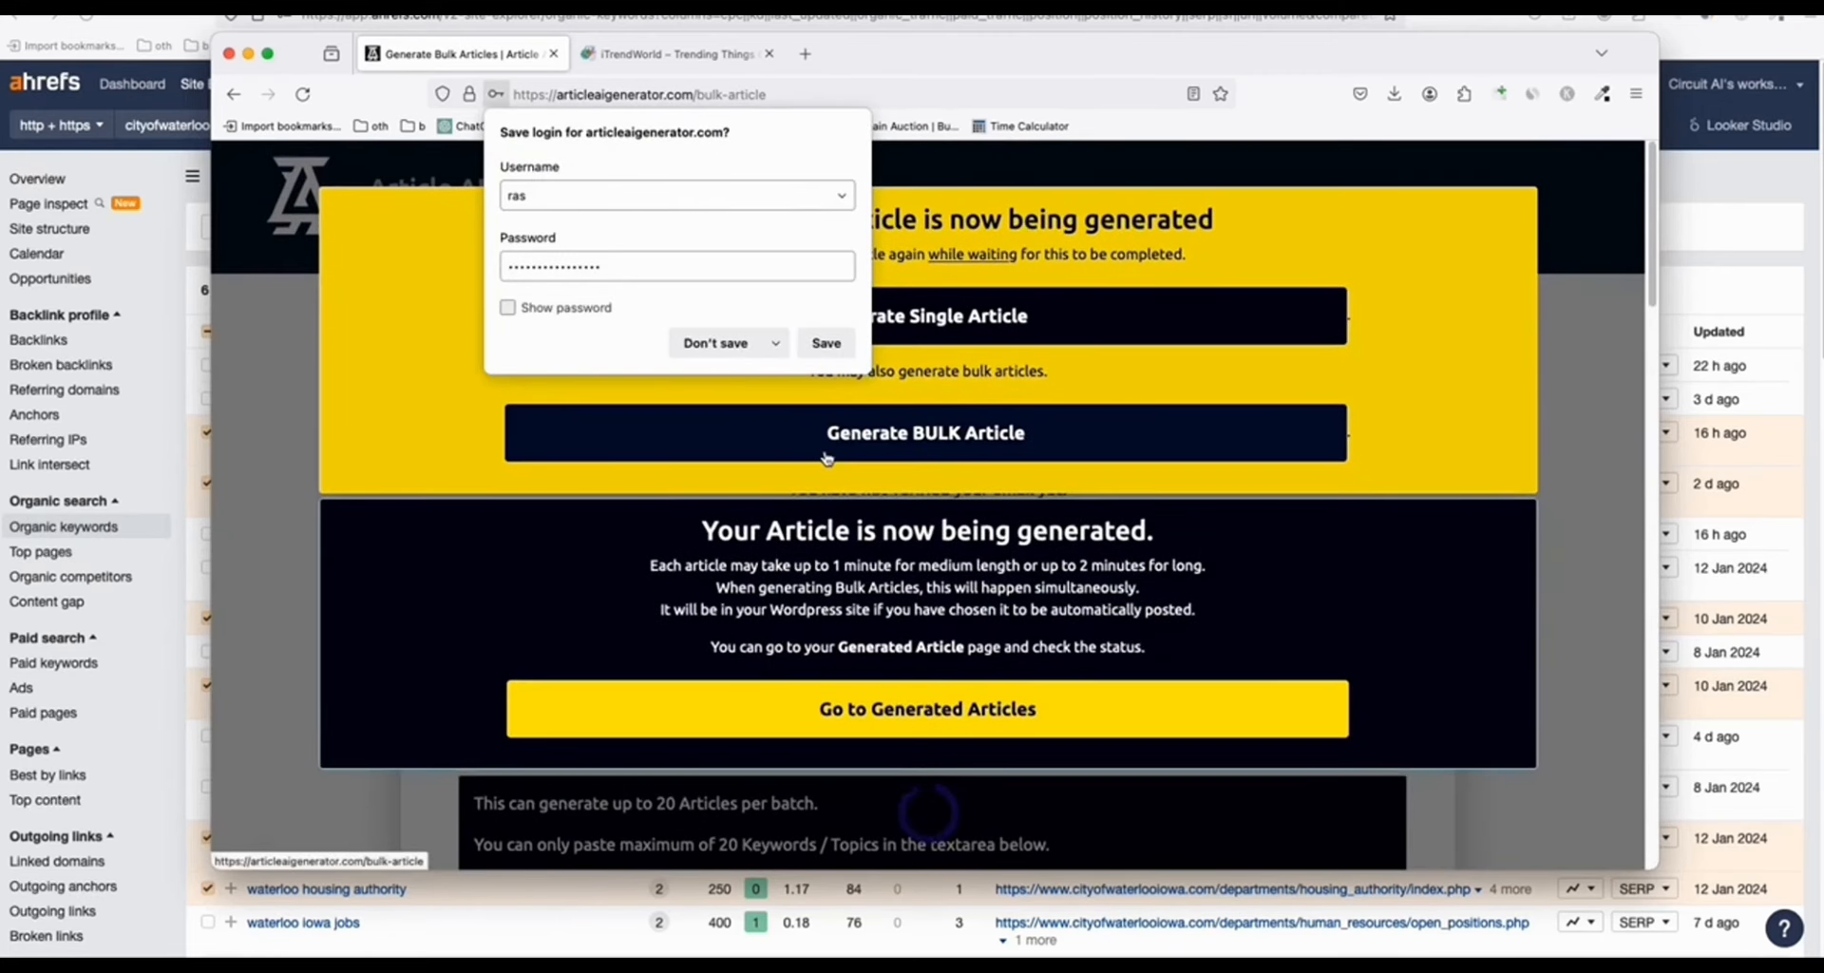
{"action": "mouse_move", "coordinate": [741, 478]}
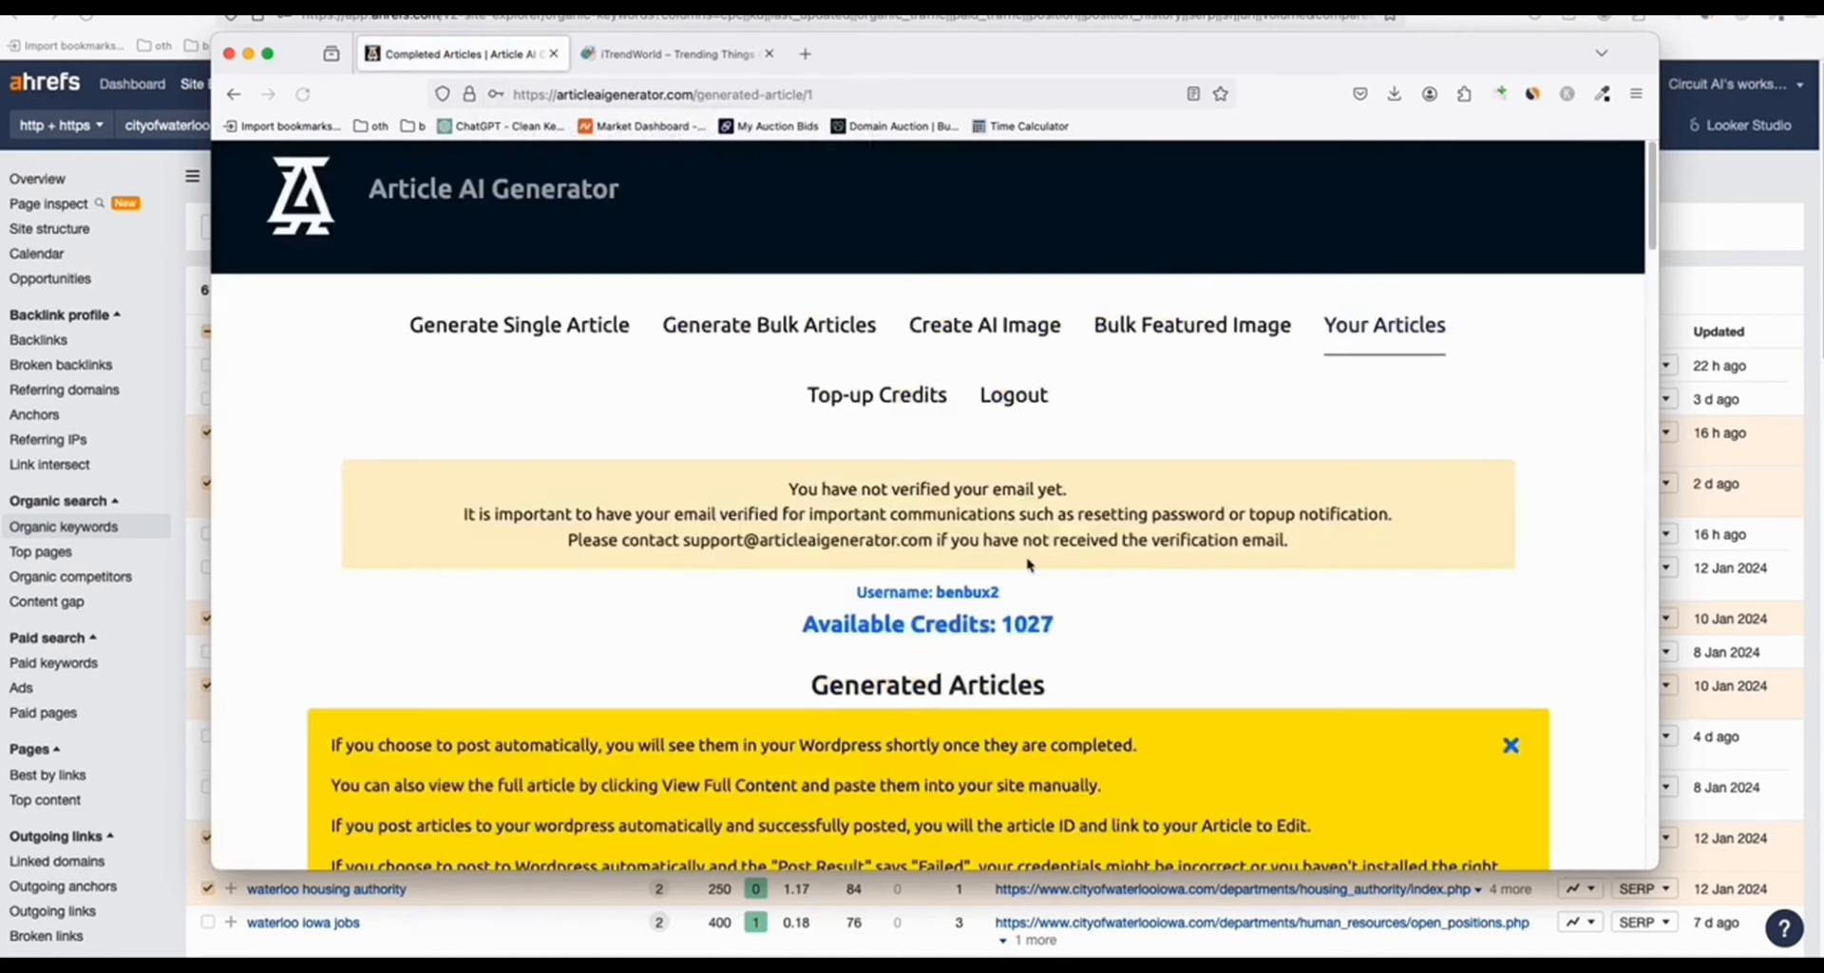
Step: Scroll the Generated Articles page to confirm the Waterloo articles are queued
{"action": "scroll", "scroll_direction": "down", "scroll_amount": 3}
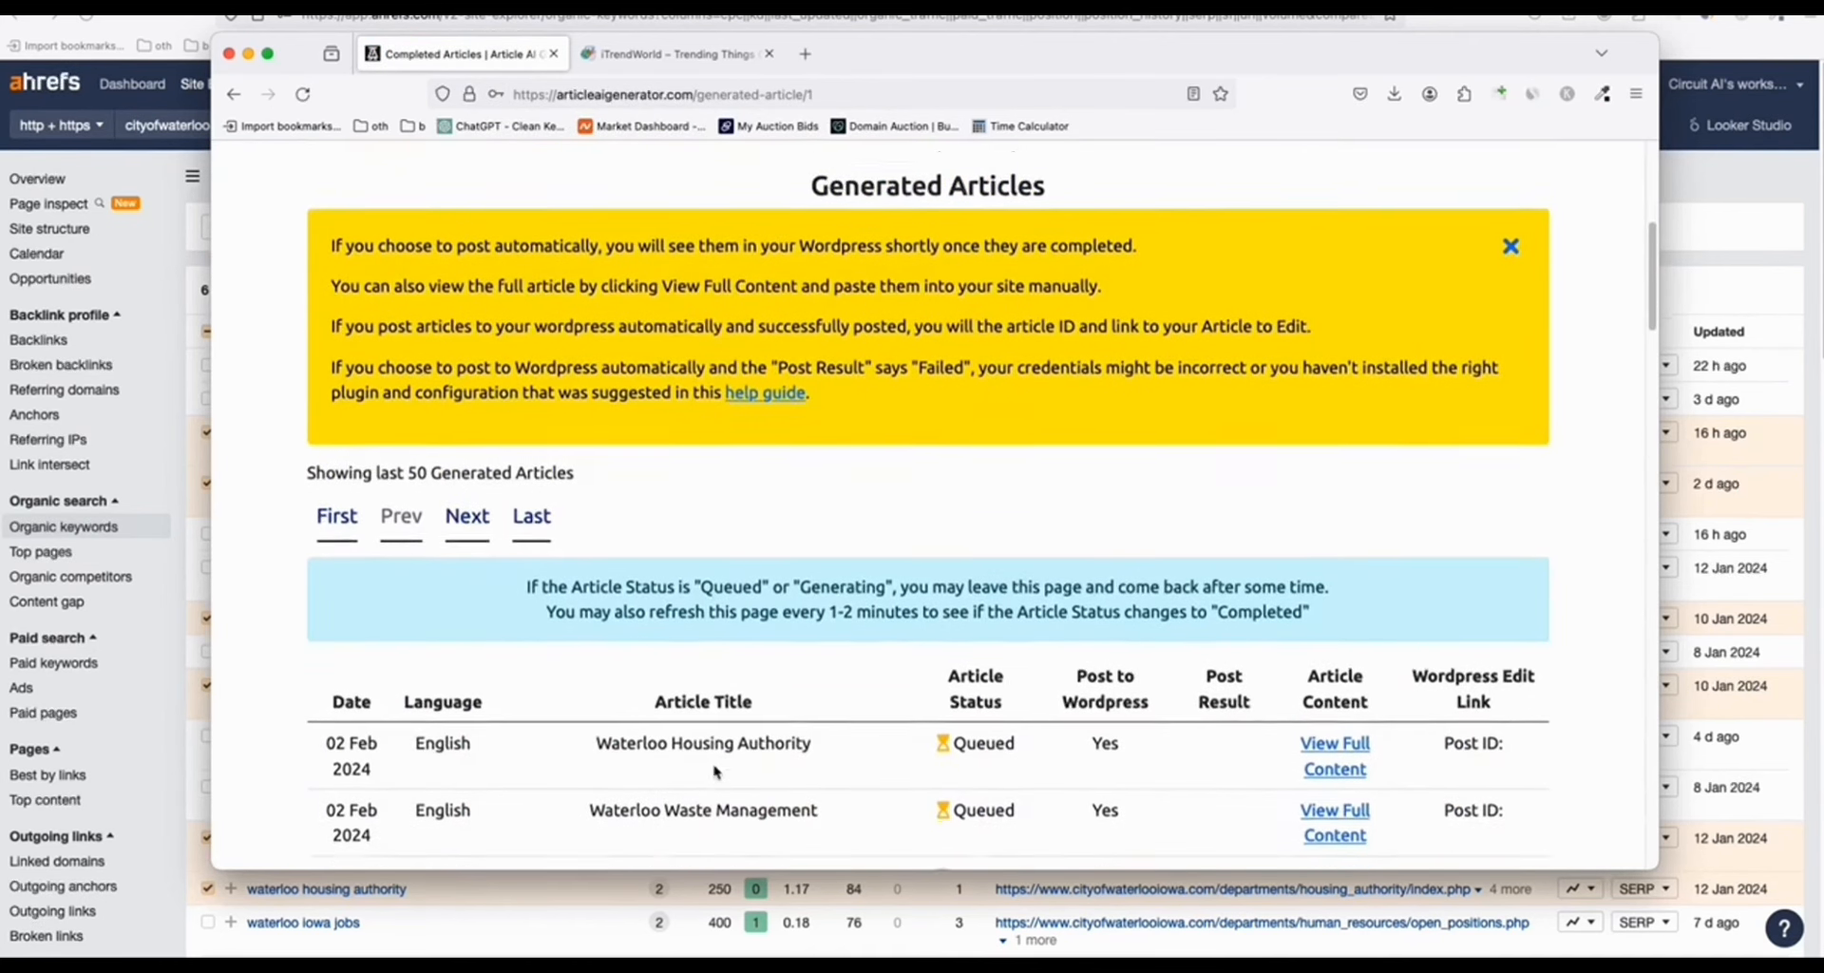
{"action": "scroll", "scroll_direction": "down", "scroll_amount": 3}
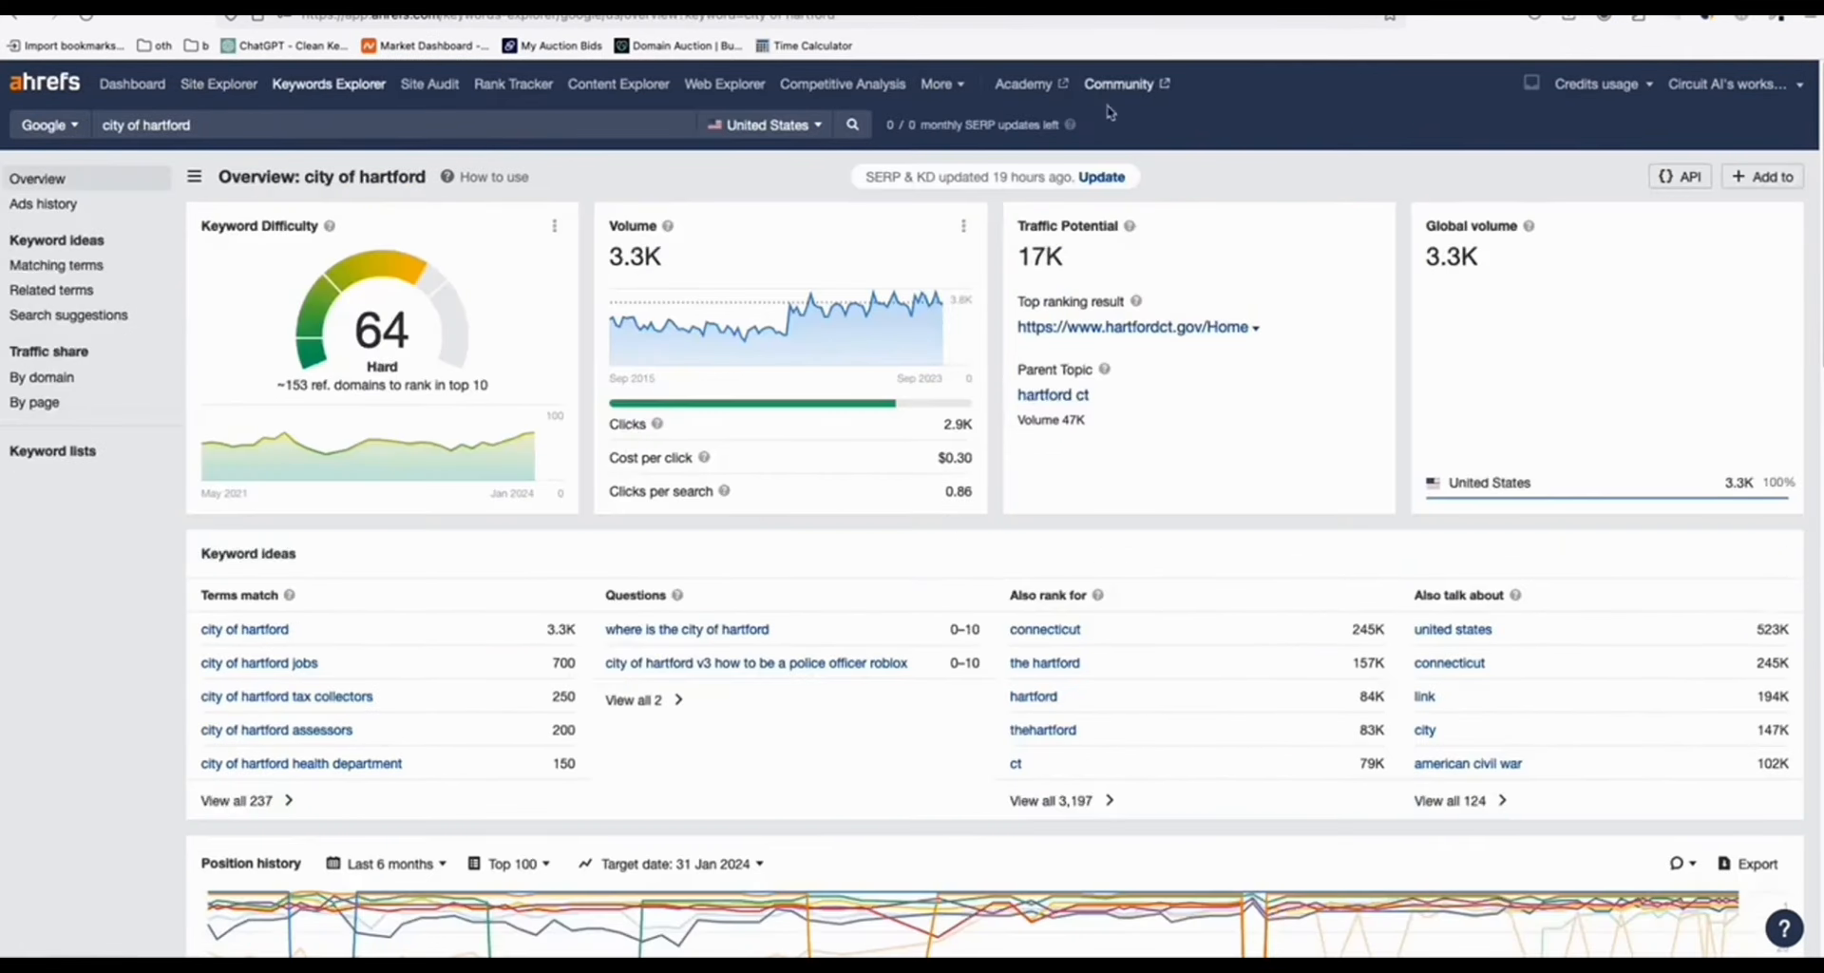
{"action": "mouse_move", "coordinate": [373, 145]}
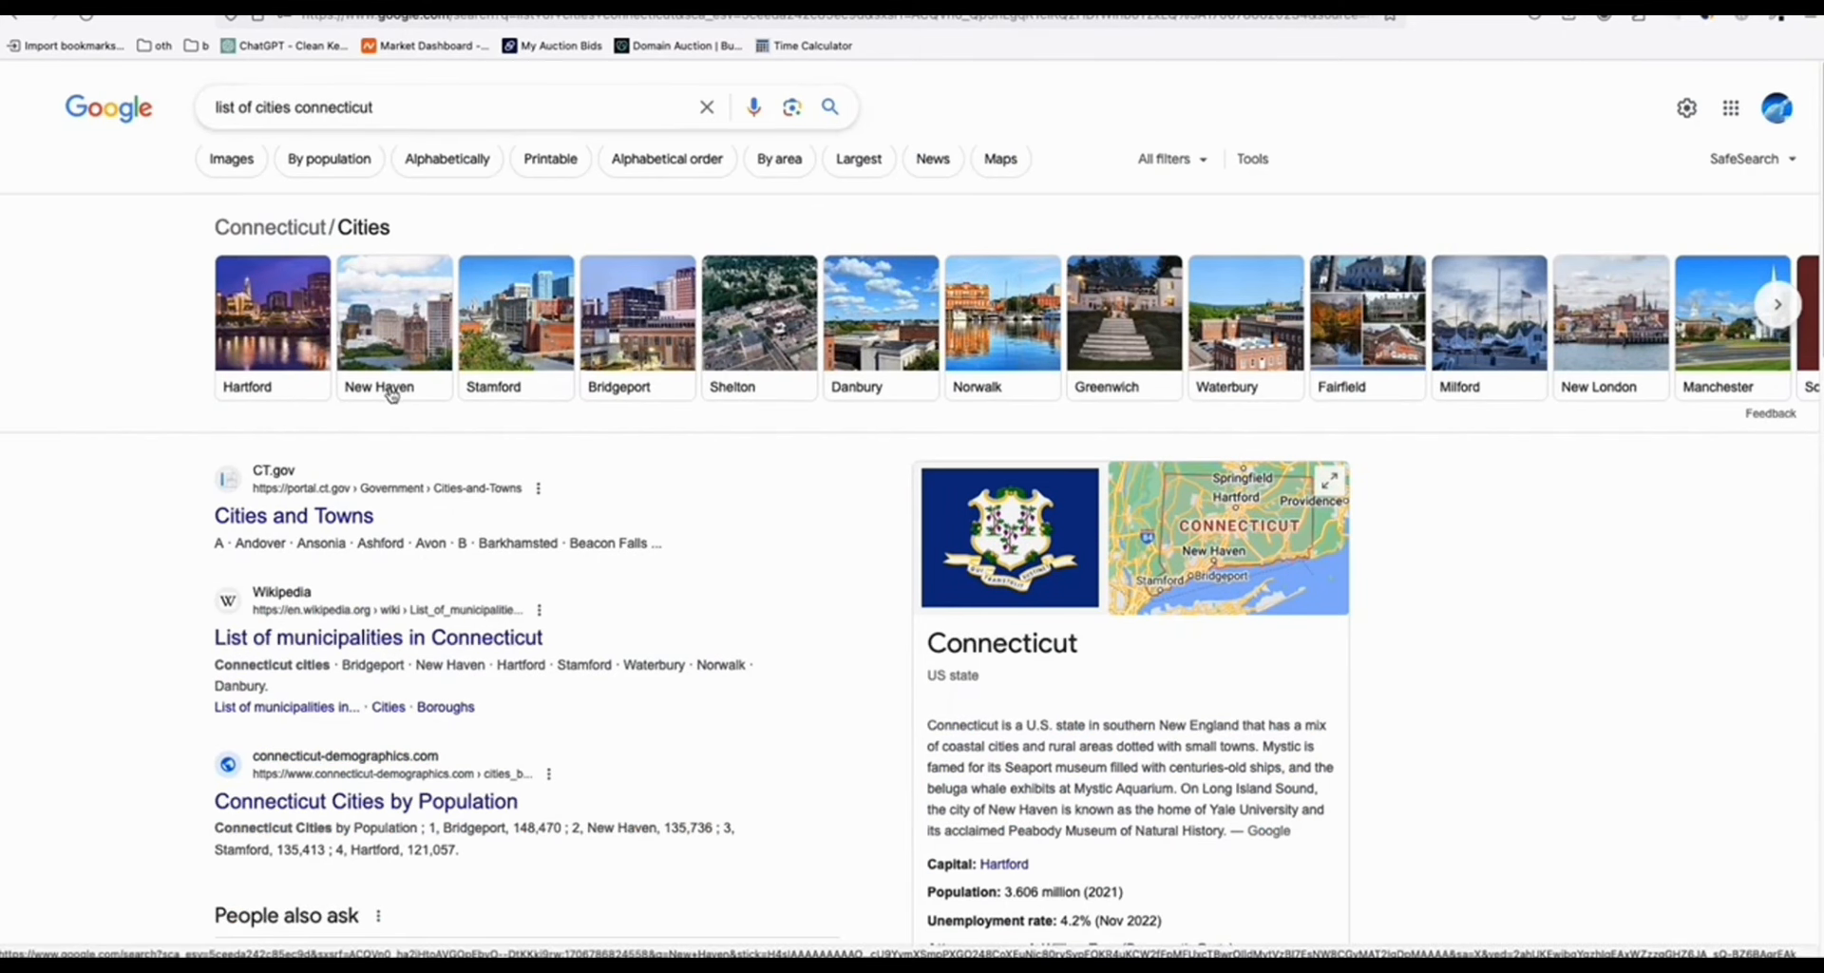
{"action": "mouse_move", "coordinate": [803, 399]}
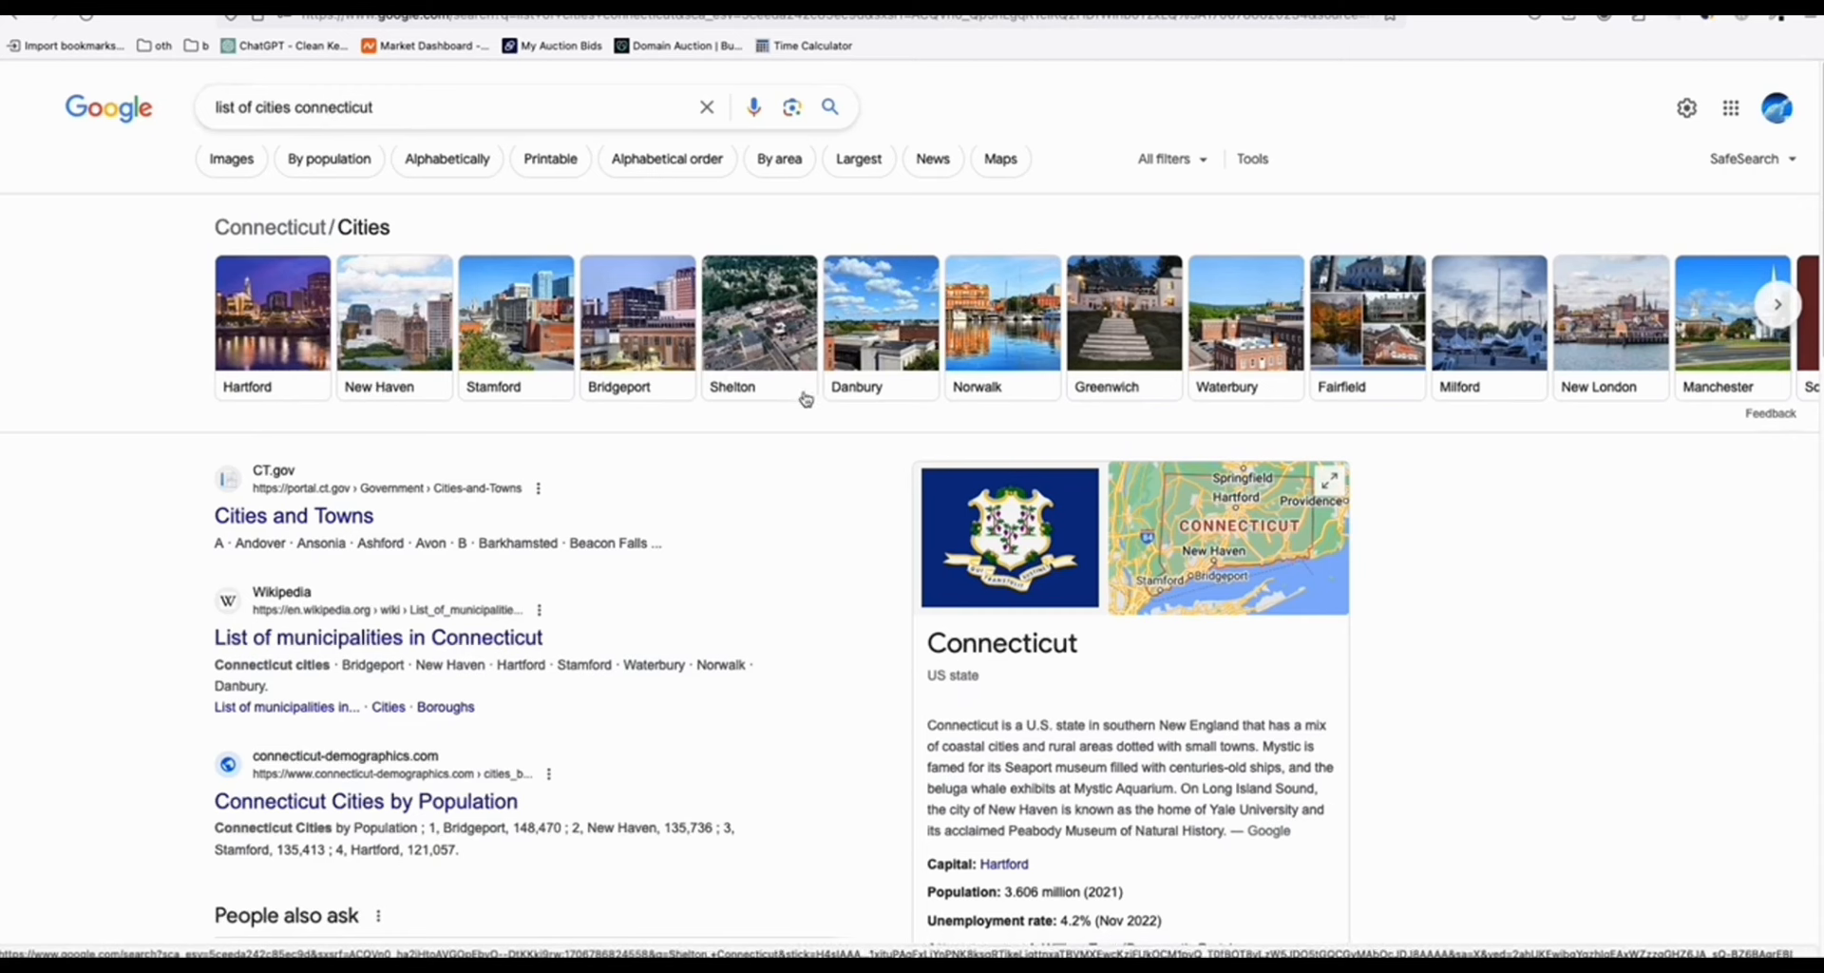
{"action": "mouse_move", "coordinate": [838, 393]}
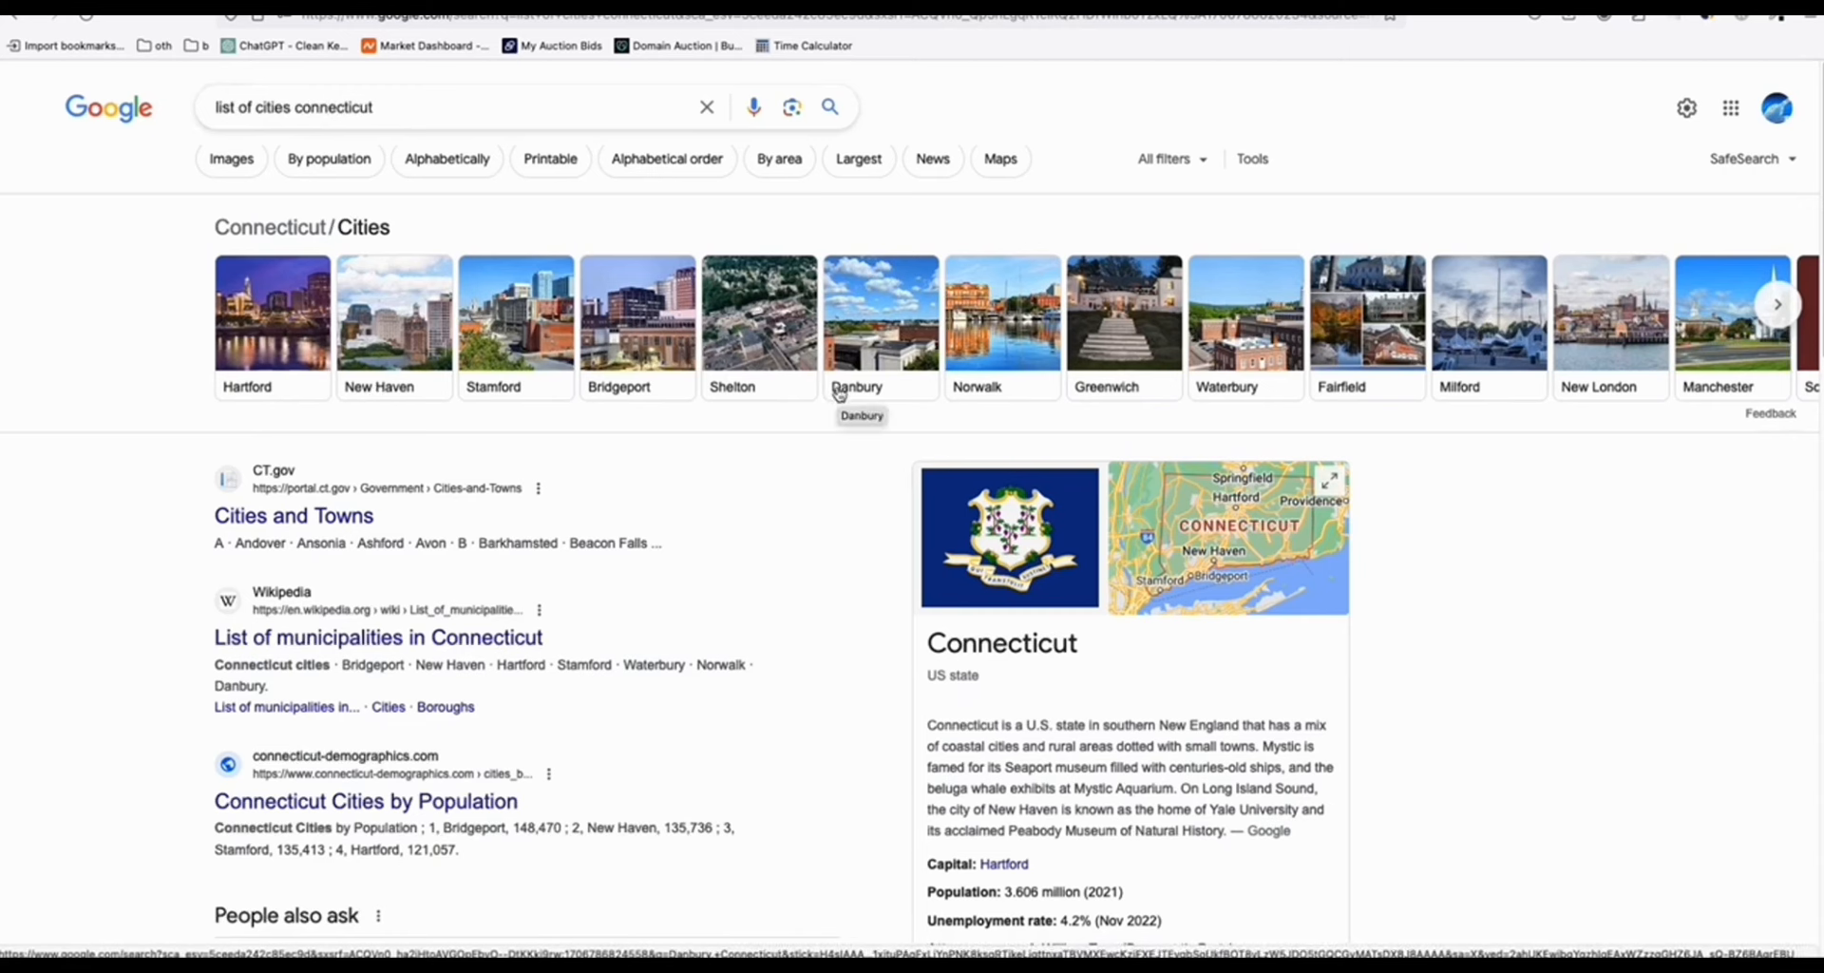
{"action": "mouse_move", "coordinate": [718, 387]}
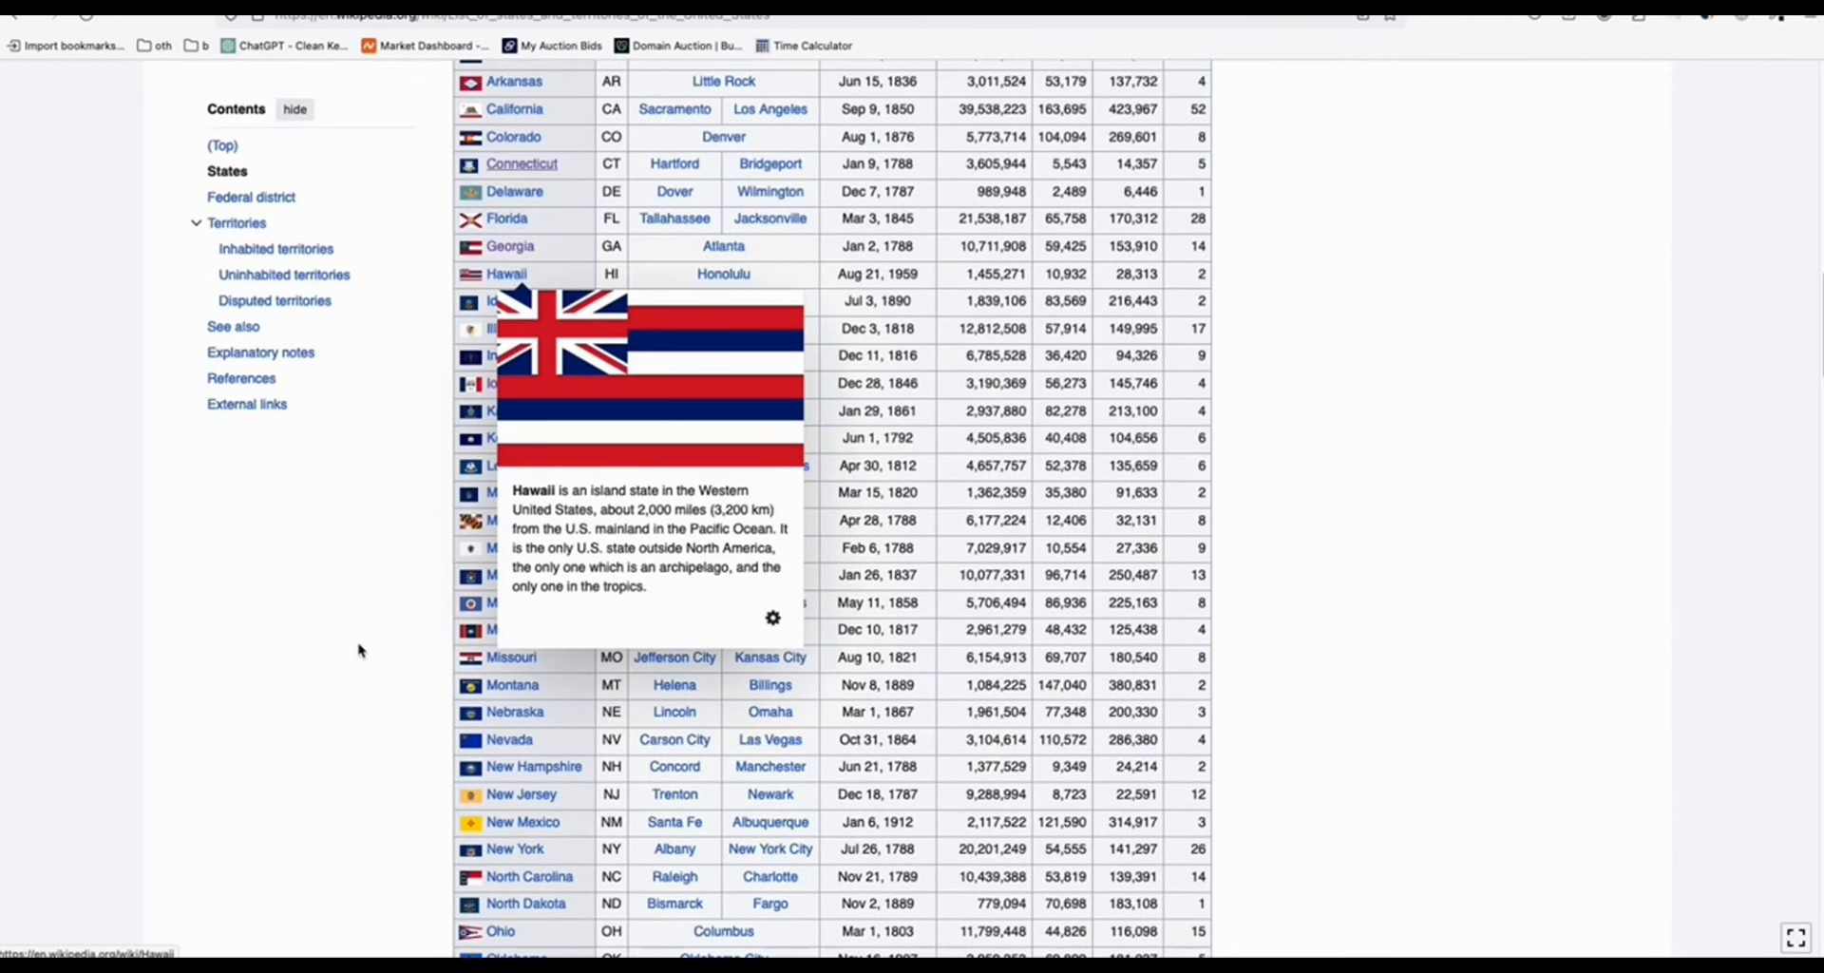
Step: Scroll down and back up through the Wikipedia states table
{"action": "scroll", "scroll_direction": "down", "scroll_amount": 3}
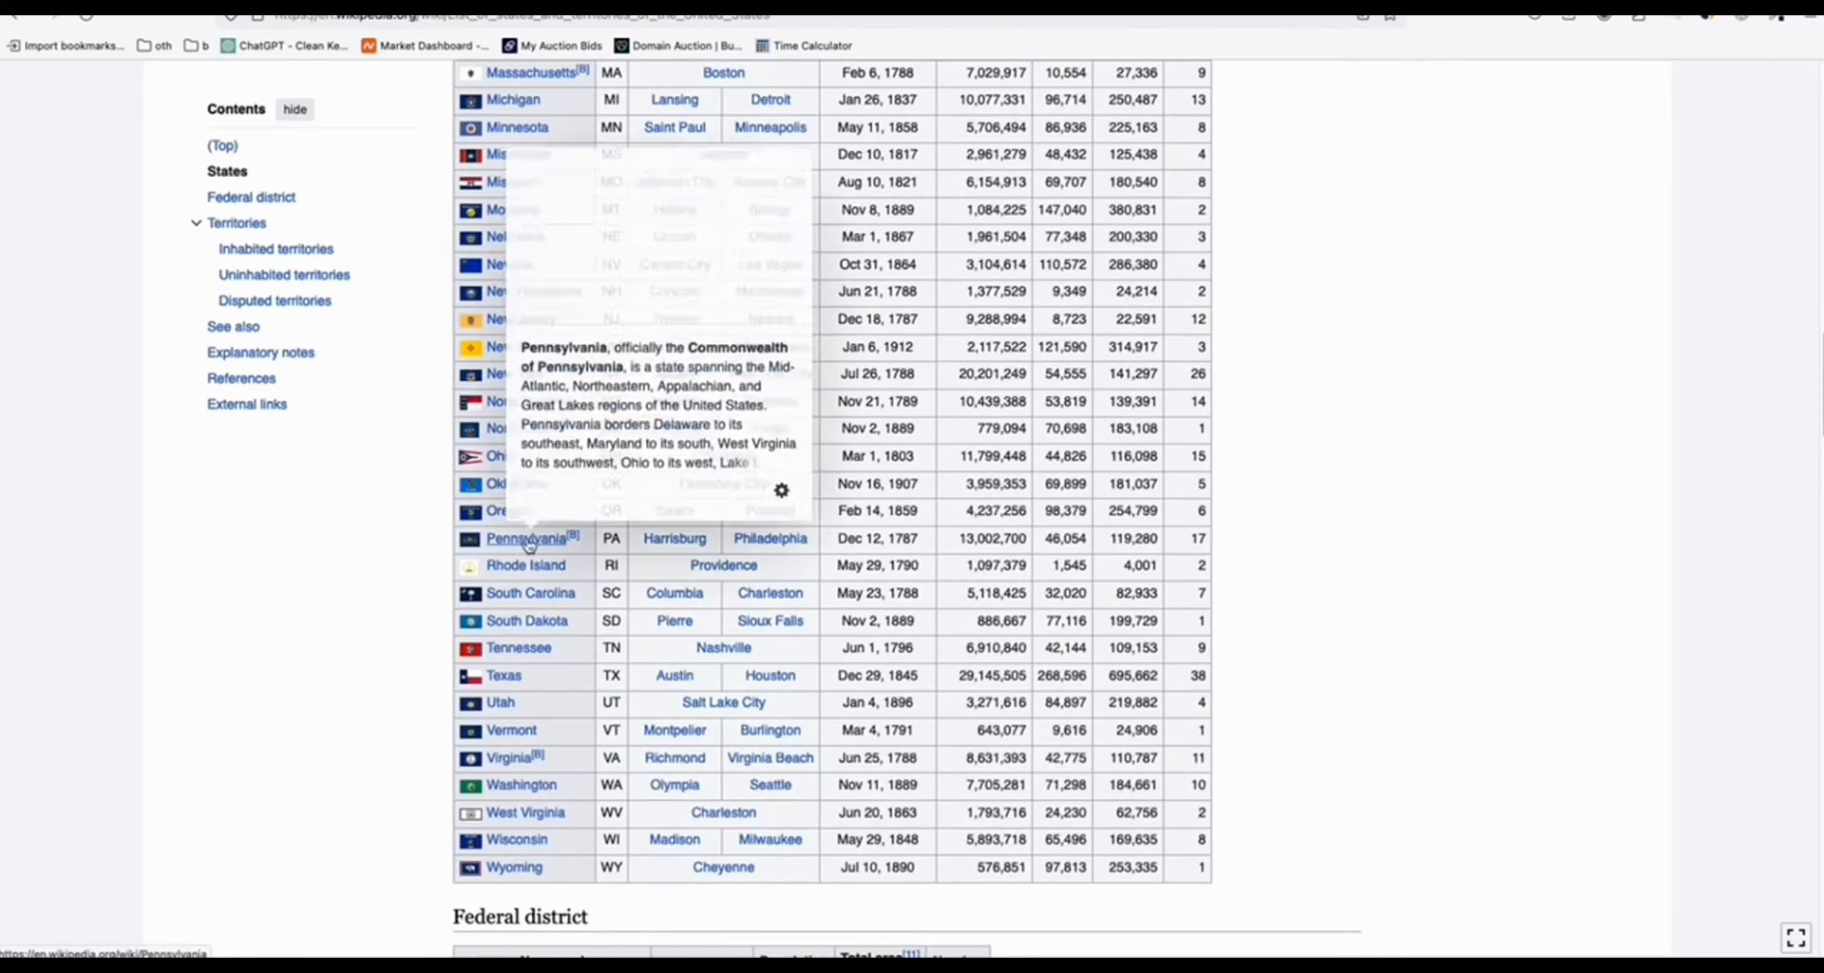
{"action": "scroll", "scroll_direction": "up", "scroll_amount": 3}
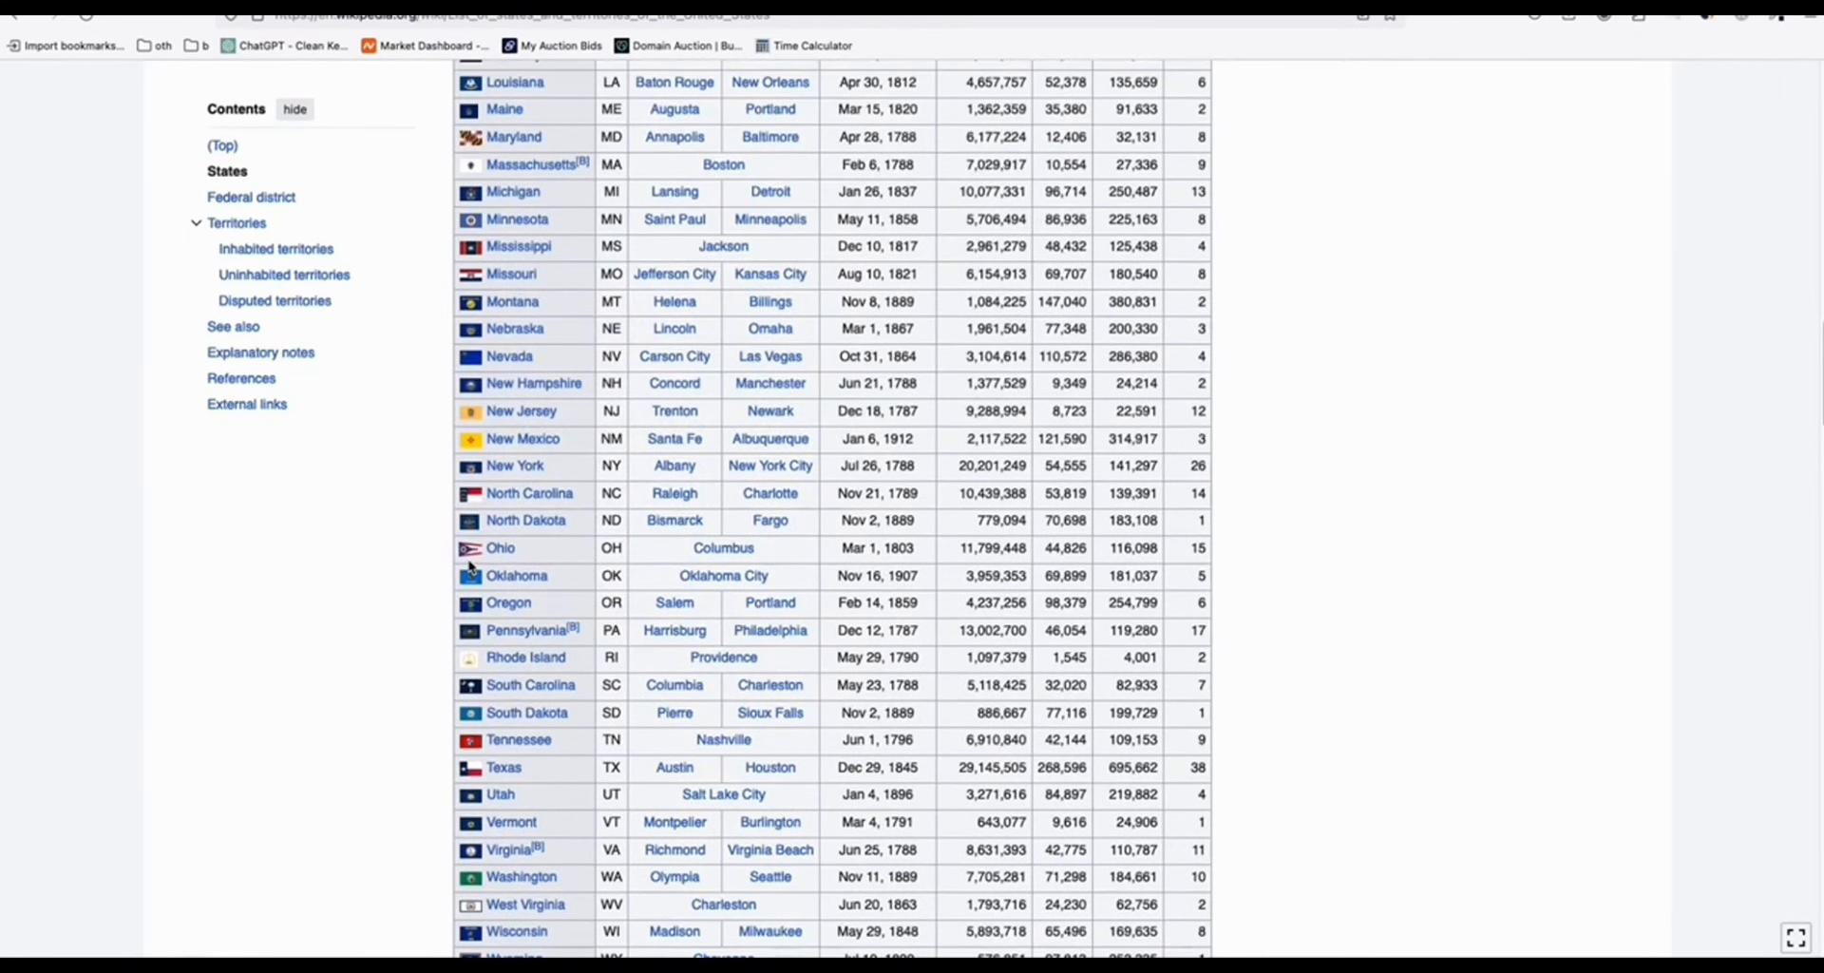
{"action": "mouse_move", "coordinate": [494, 548]}
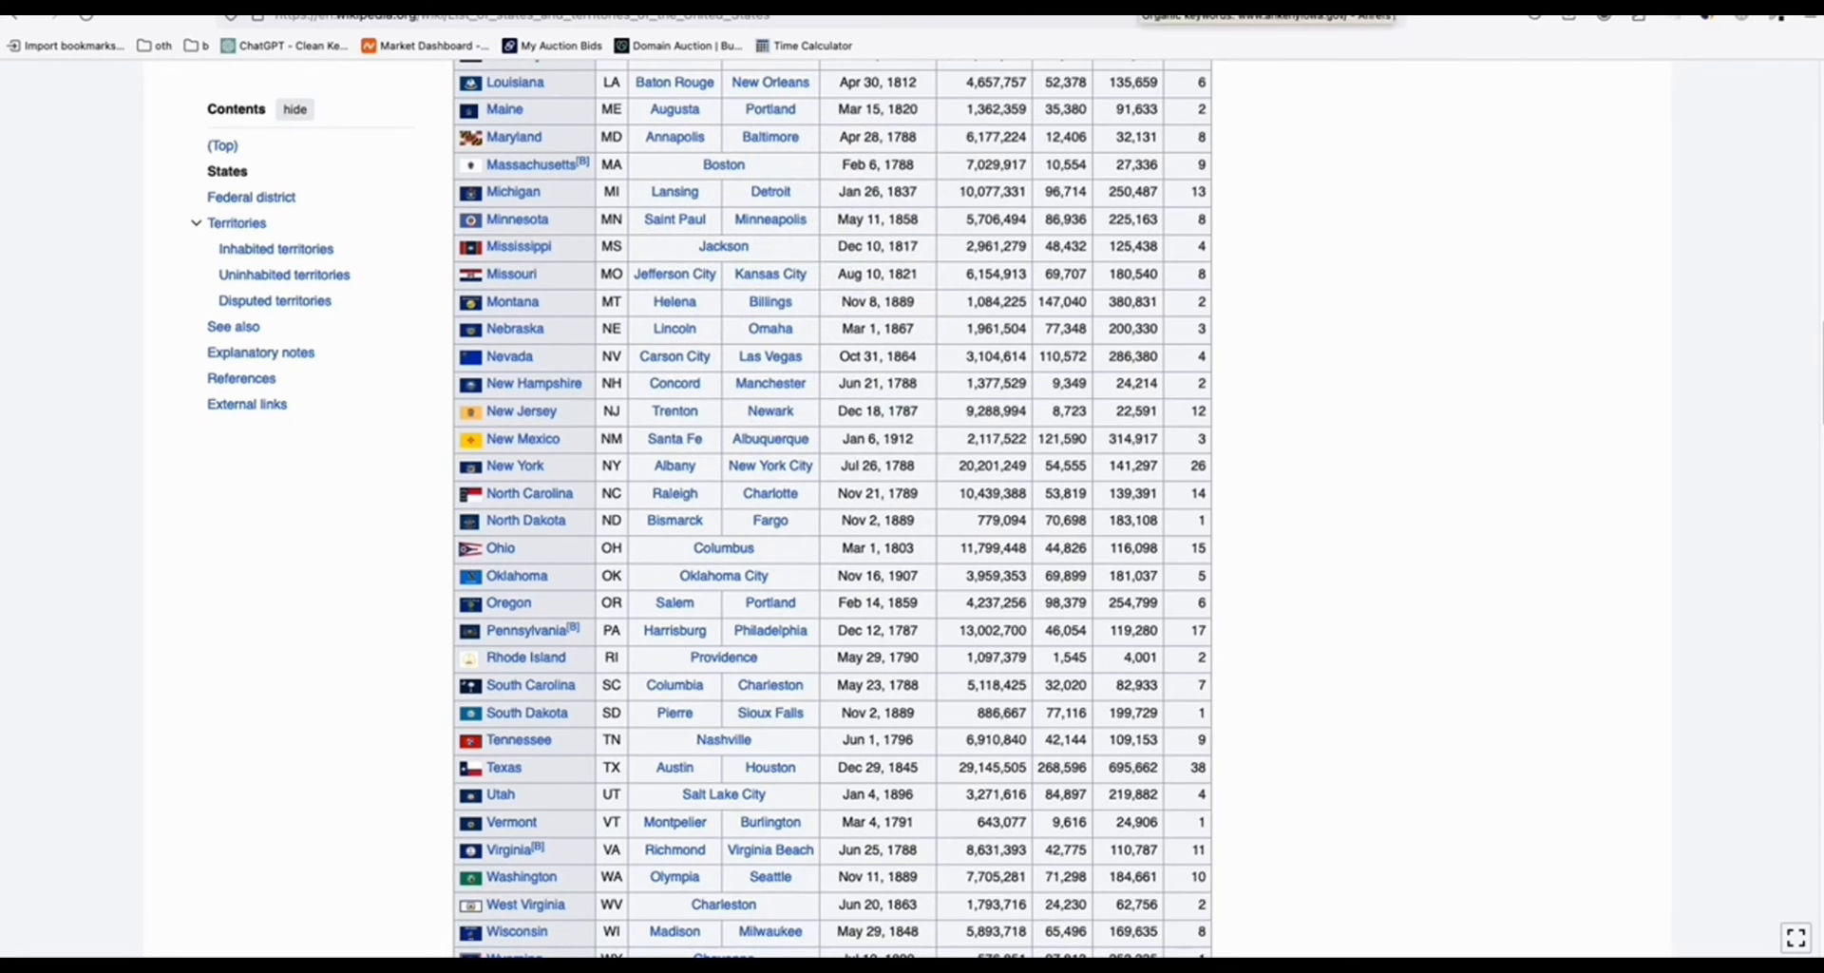
{"action": "scroll", "scroll_direction": "up", "scroll_amount": 3}
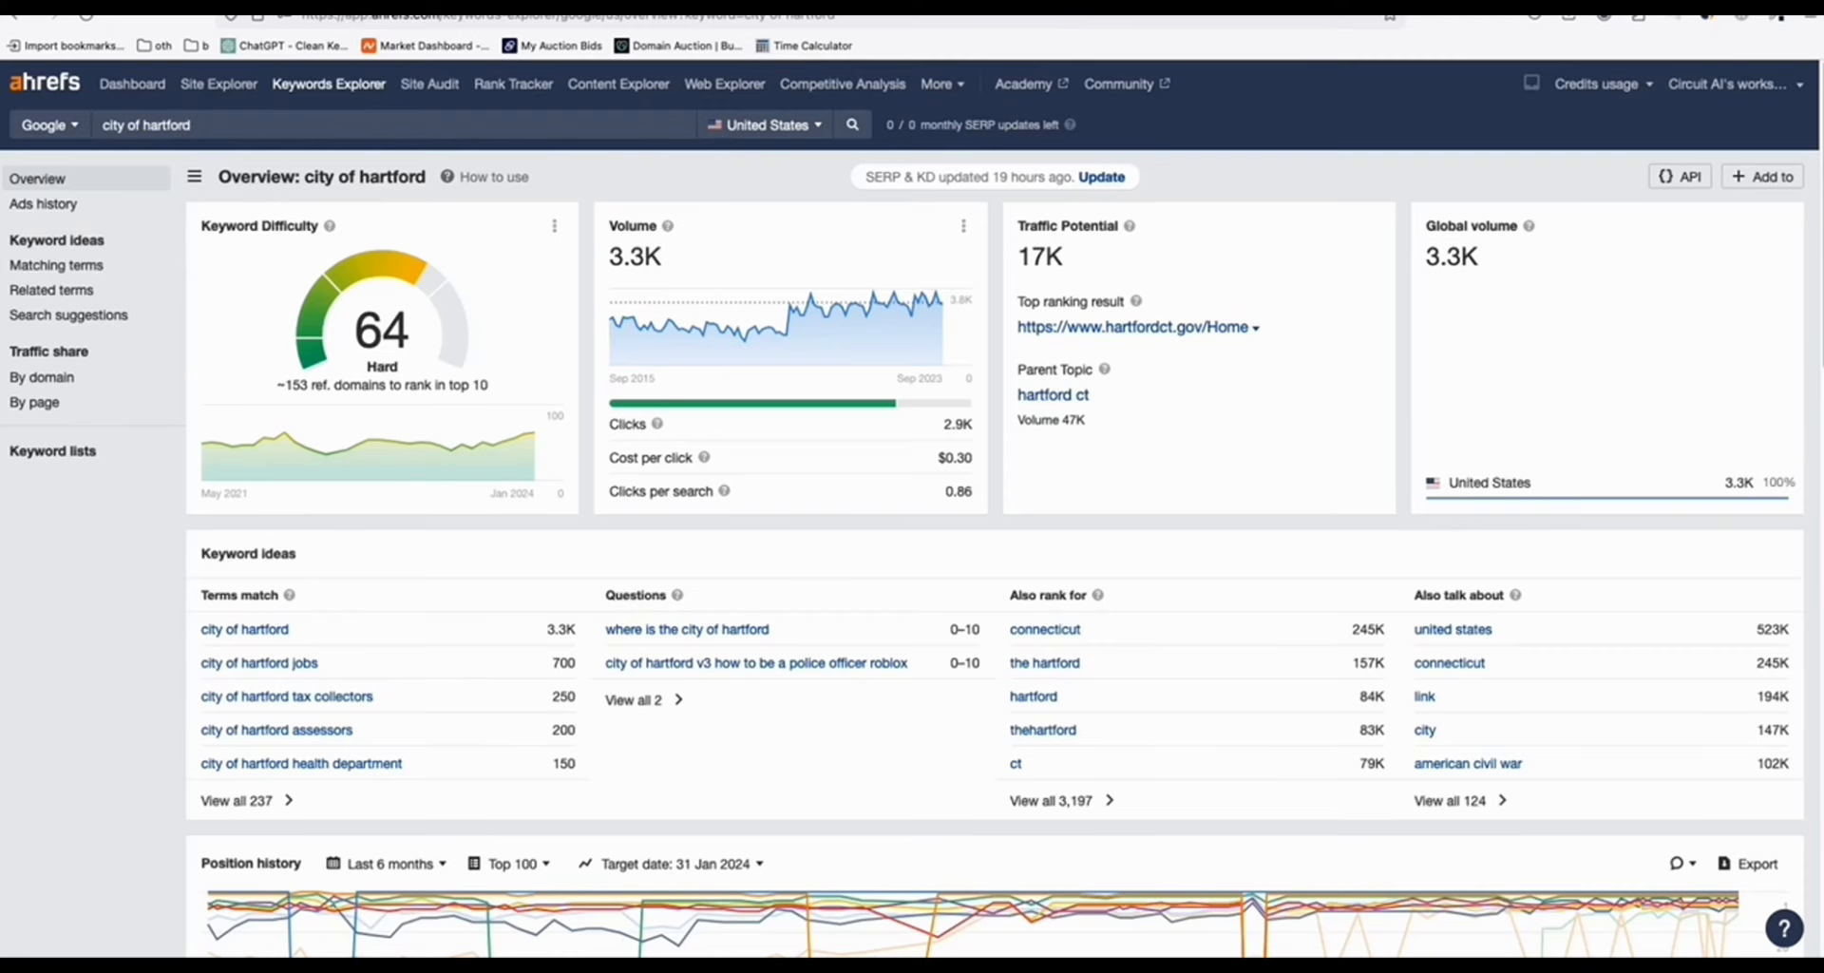
Step: Open the Word count filter on hartfordct.gov's 11,973 organic keywords
{"action": "scroll", "scroll_direction": "down", "scroll_amount": 3}
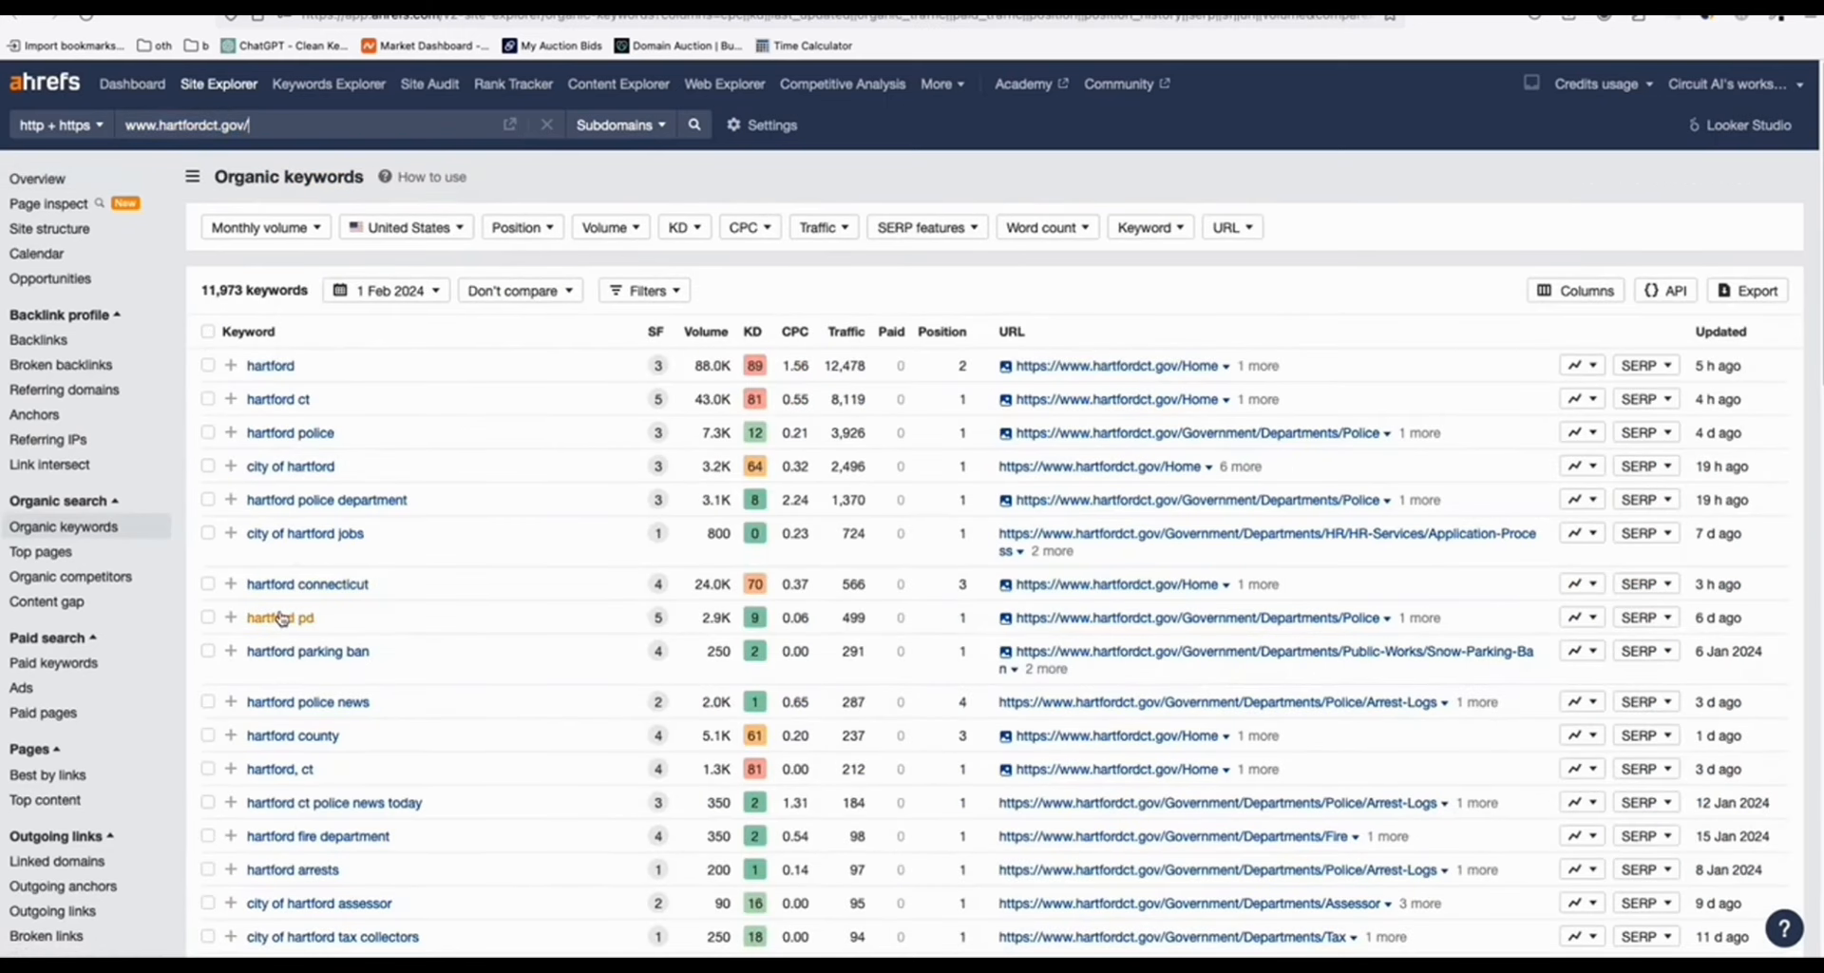
{"action": "scroll", "scroll_direction": "down", "scroll_amount": 3}
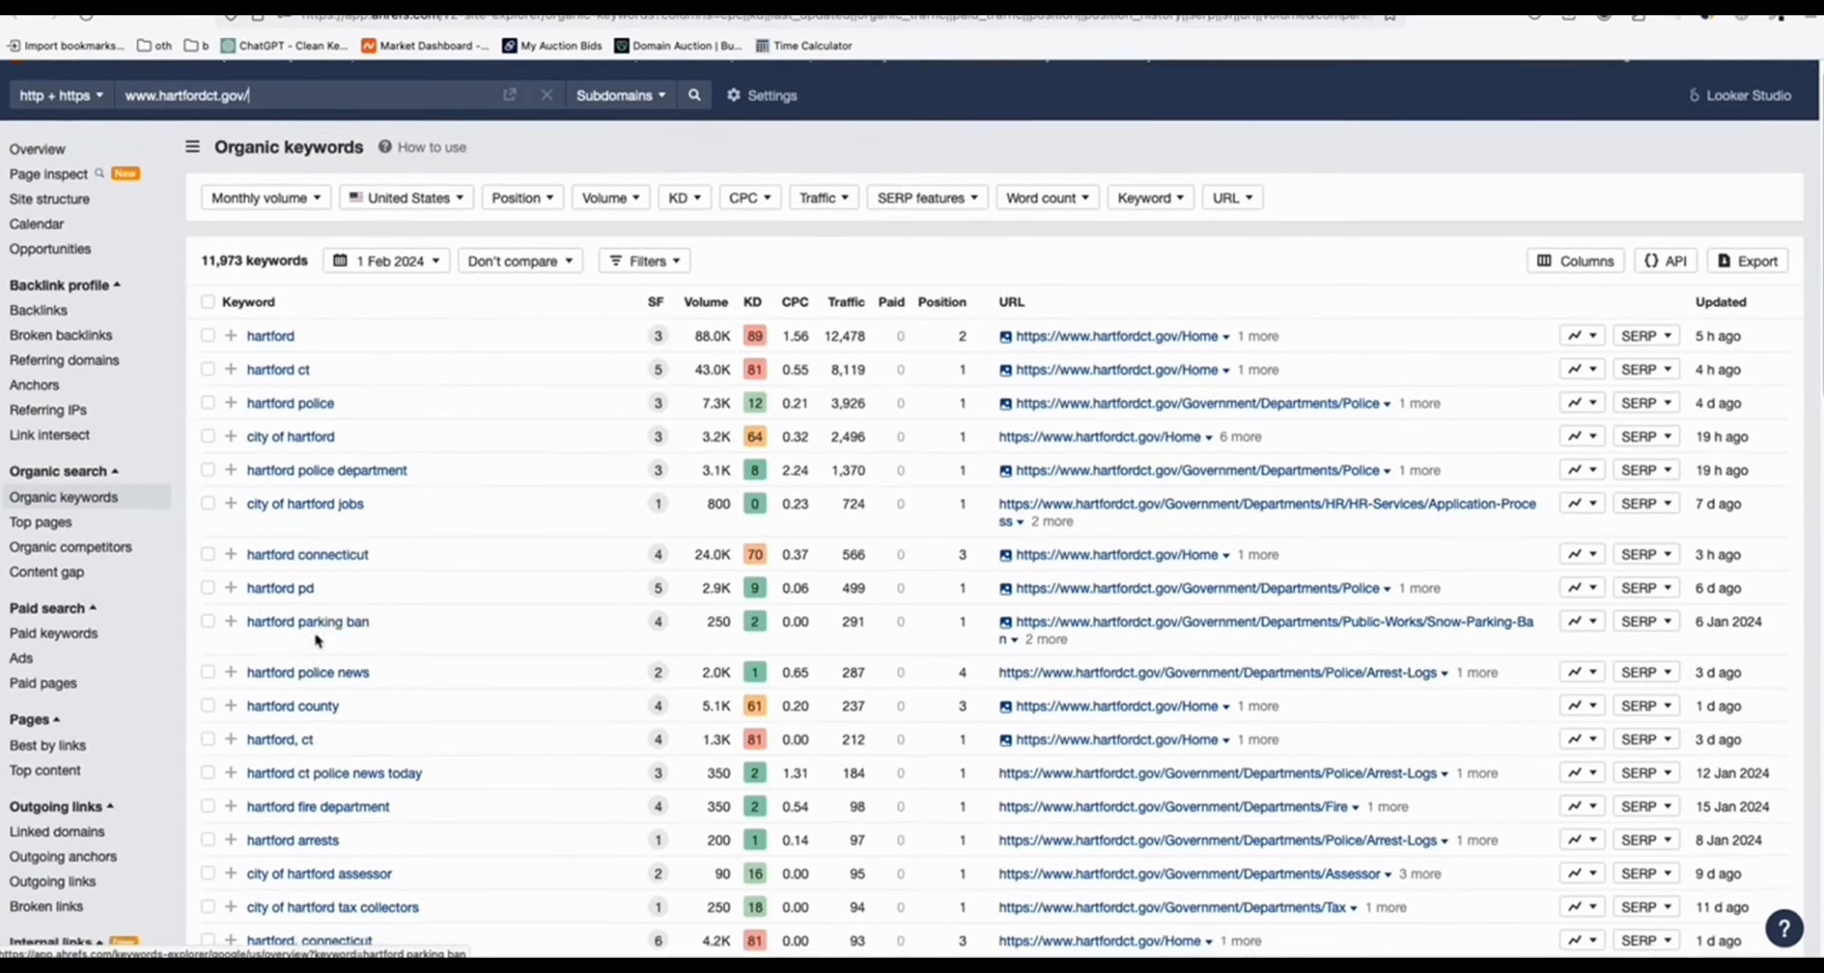
{"action": "left_click", "coordinate": [1043, 197]}
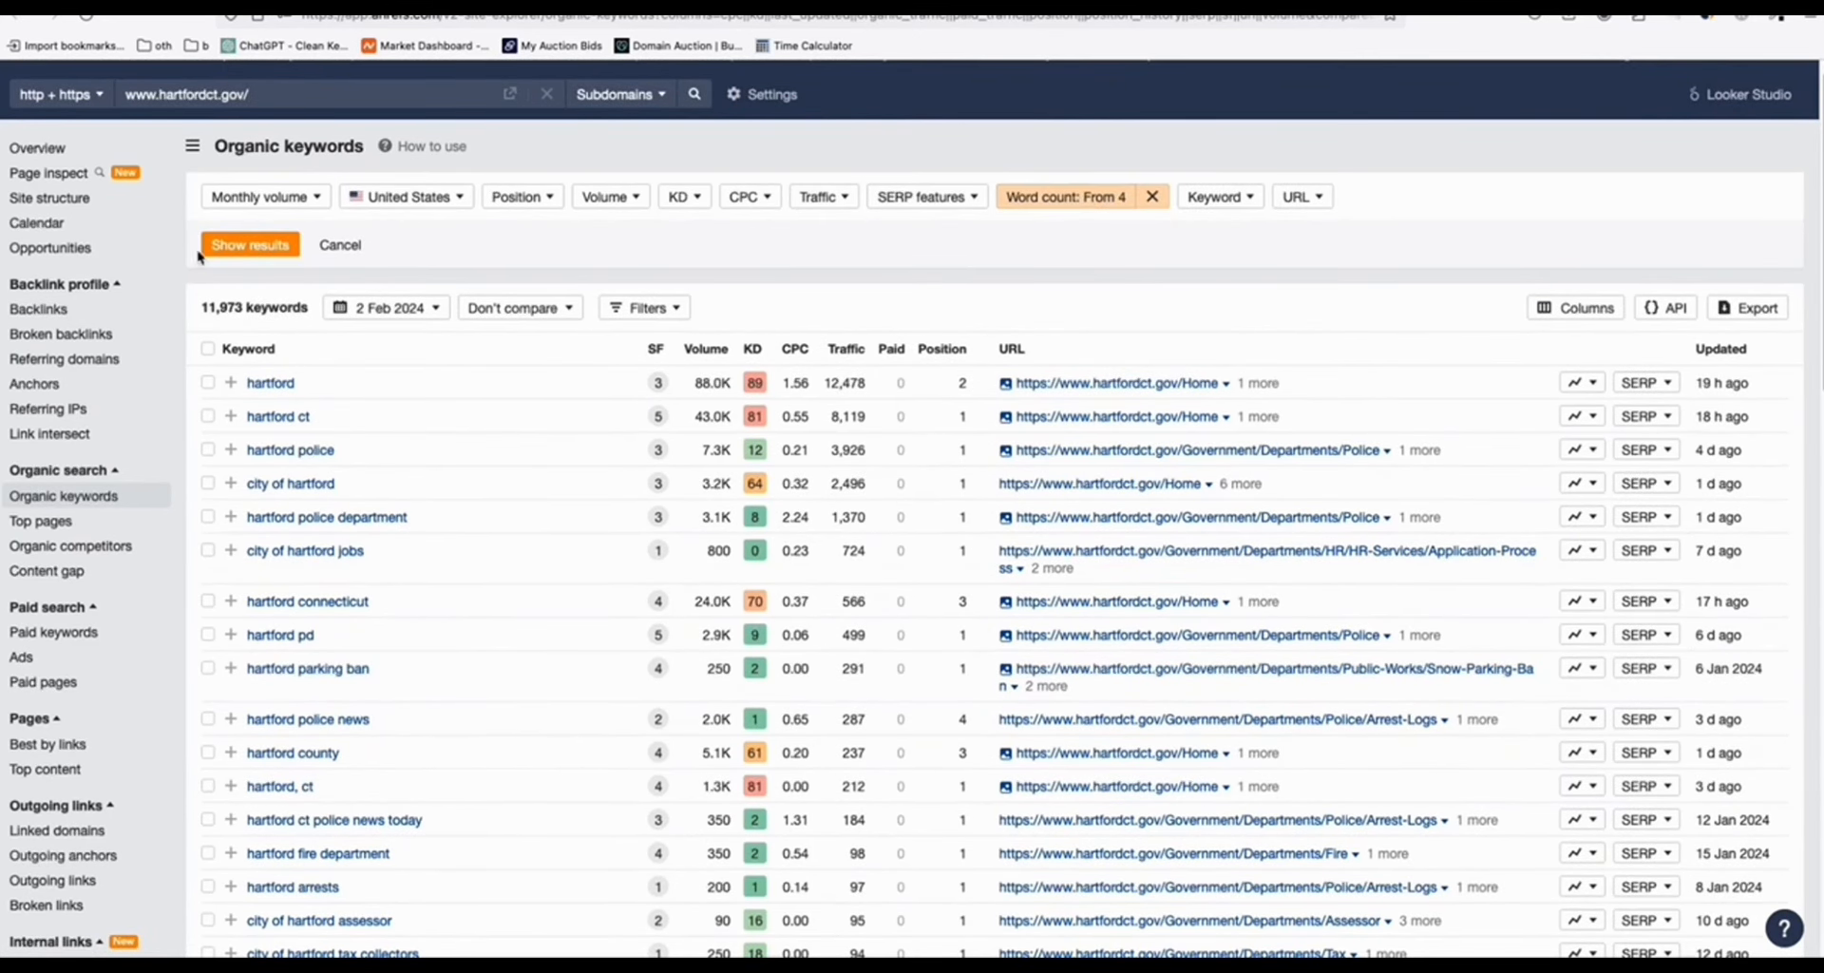
Step: Apply the four-plus-word filter for 6,874 Hartford keywords and browse entries like 'hartford city hall hours'
{"action": "left_click", "coordinate": [249, 245]}
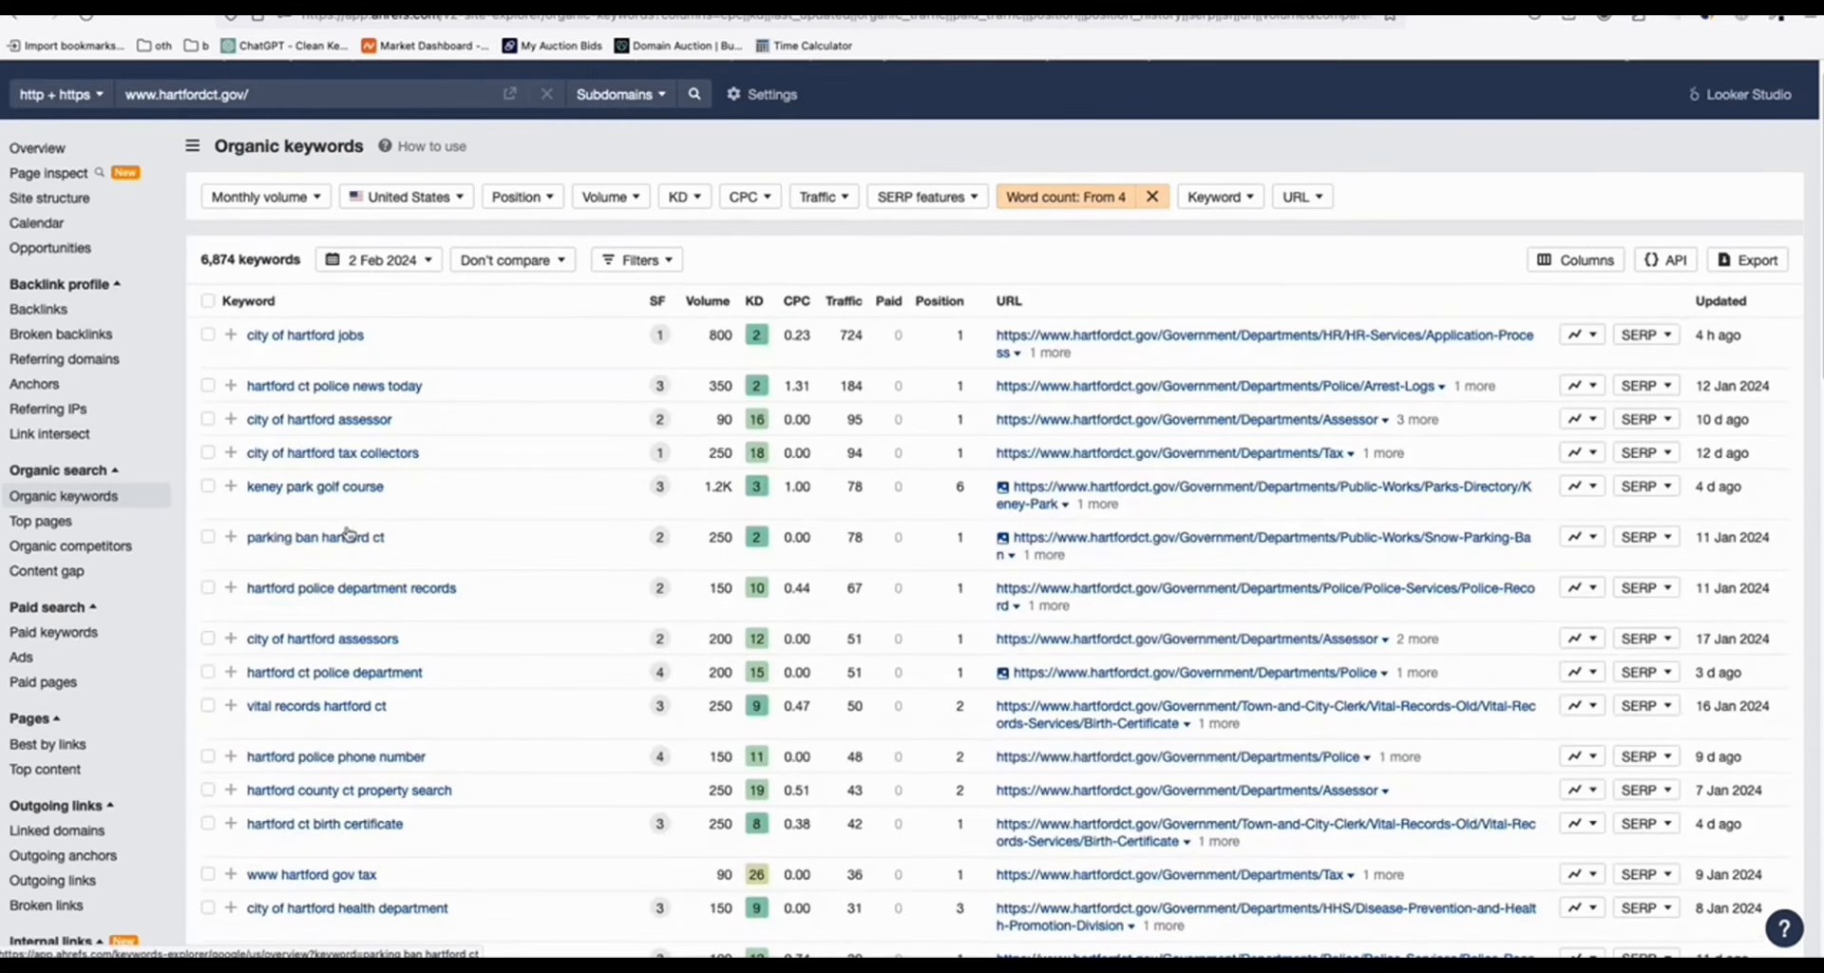
{"action": "mouse_move", "coordinate": [306, 475]}
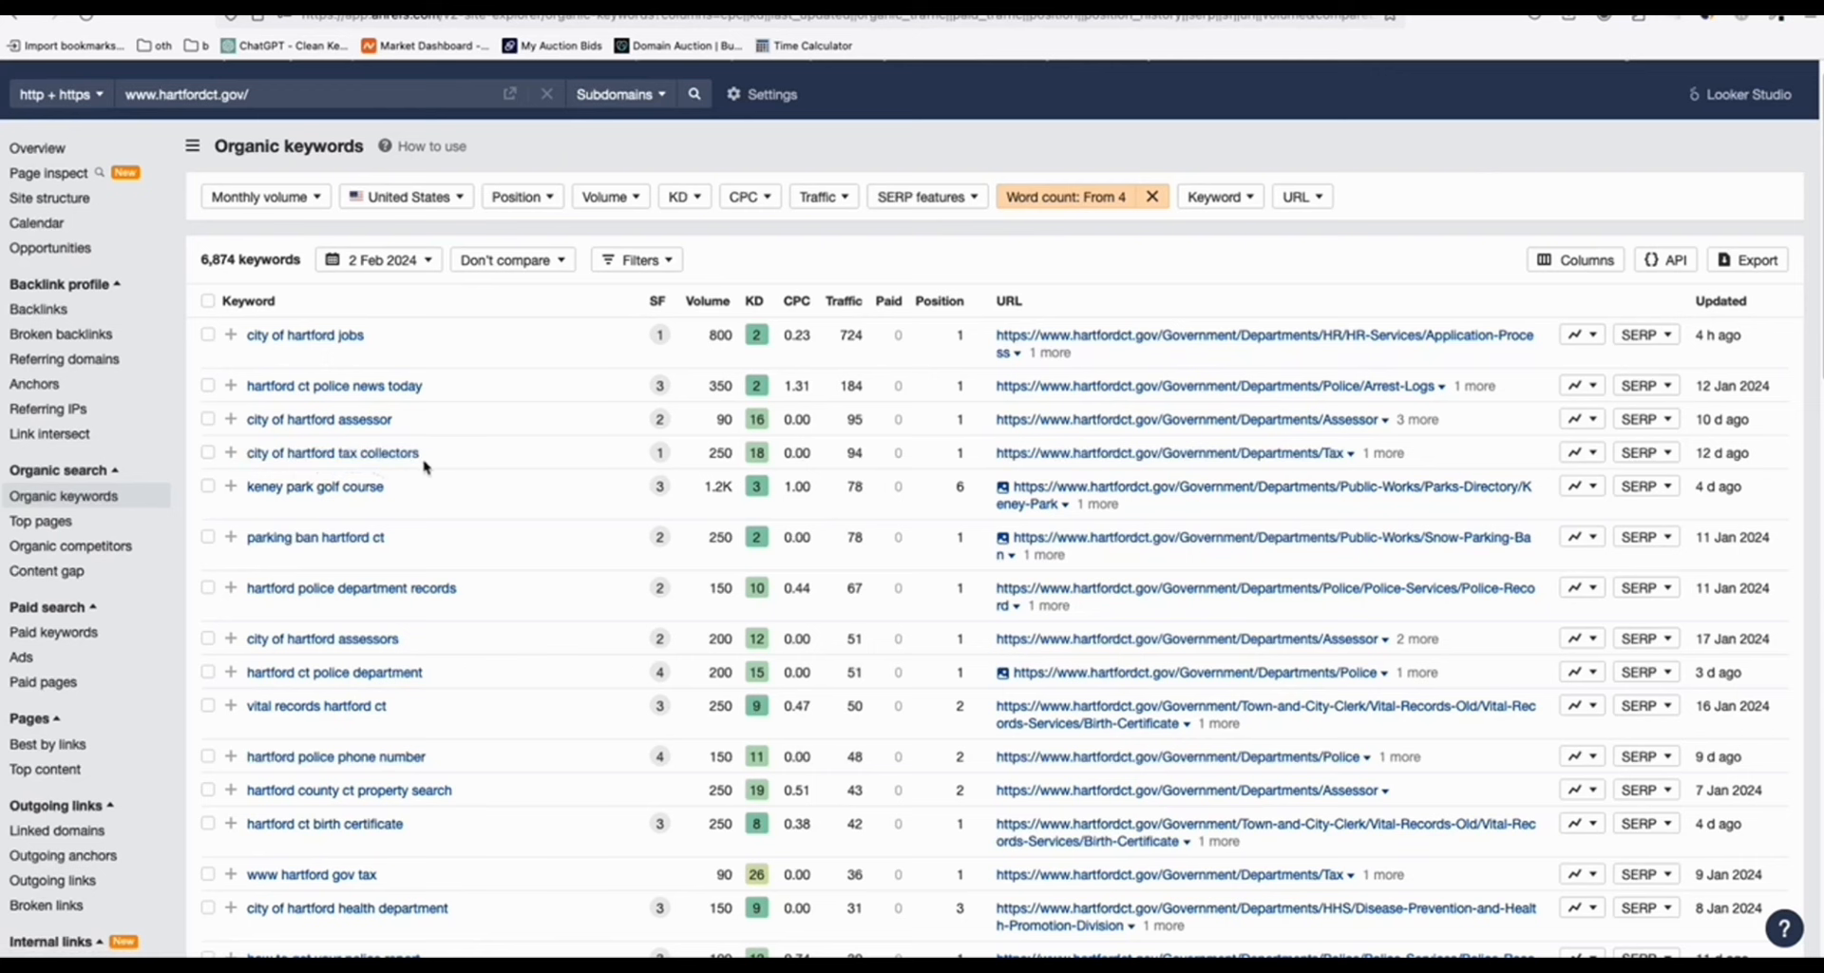
{"action": "double_click", "coordinate": [332, 451]}
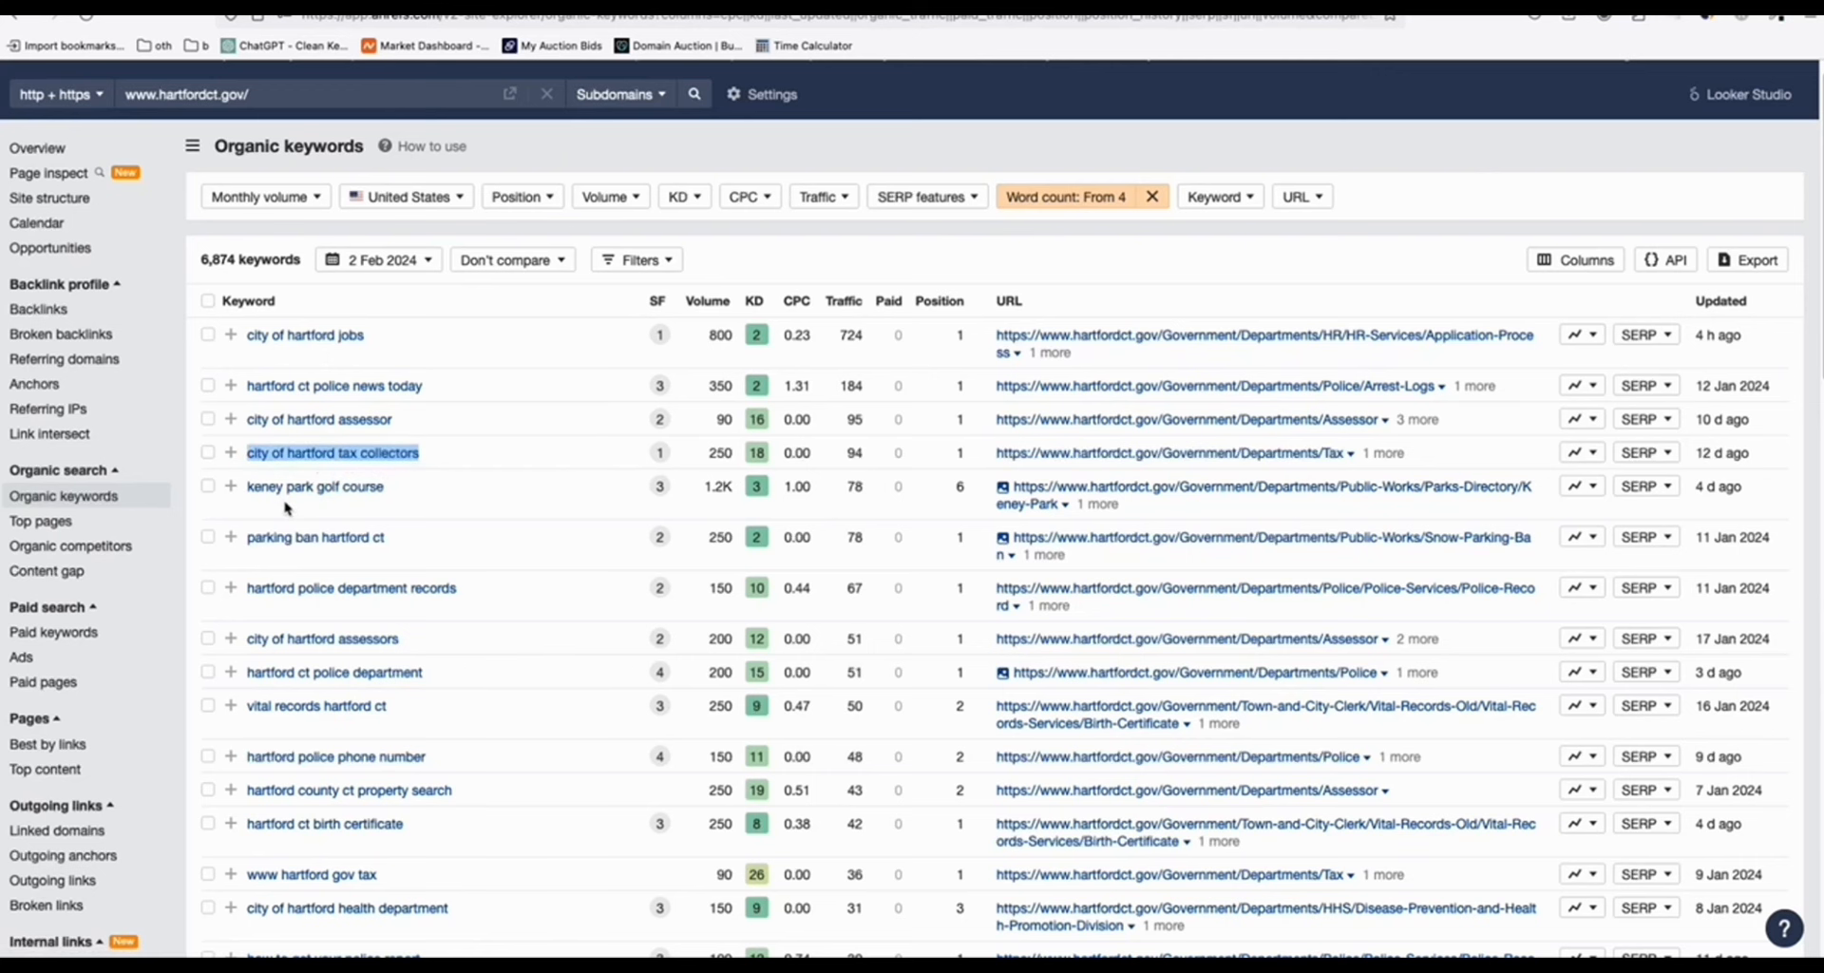
{"action": "scroll", "scroll_direction": "down", "scroll_amount": 3}
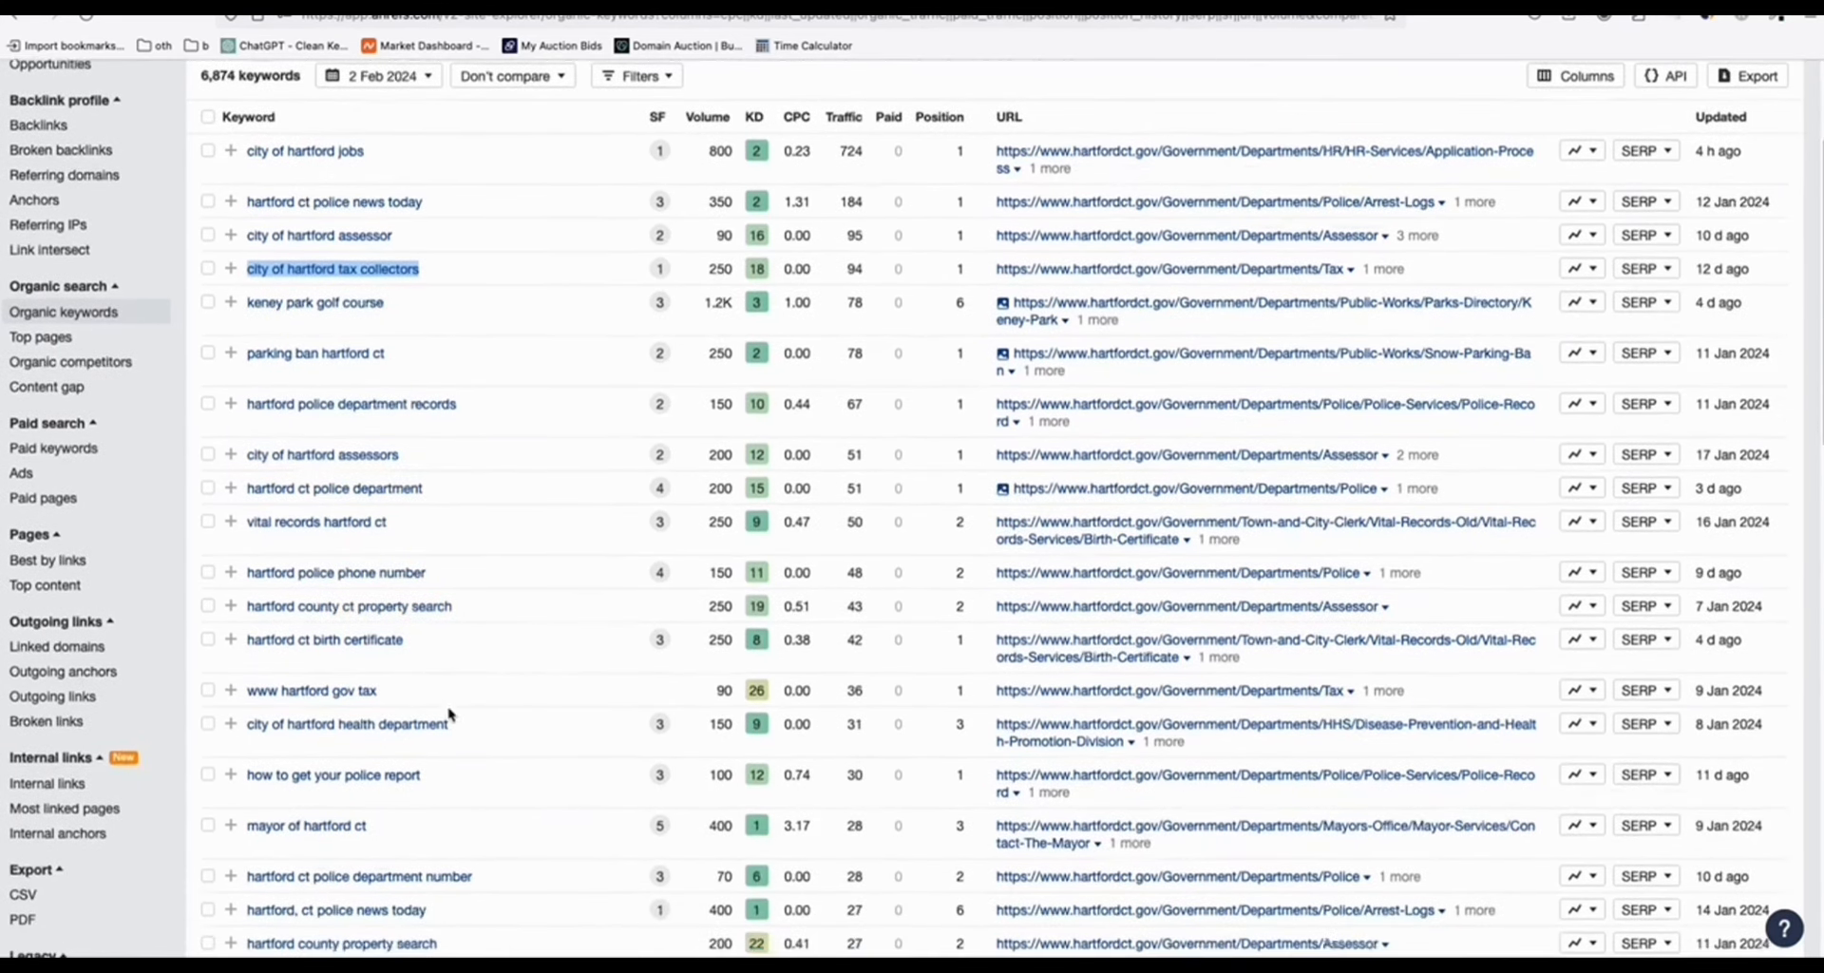
{"action": "scroll", "scroll_direction": "down", "scroll_amount": 3}
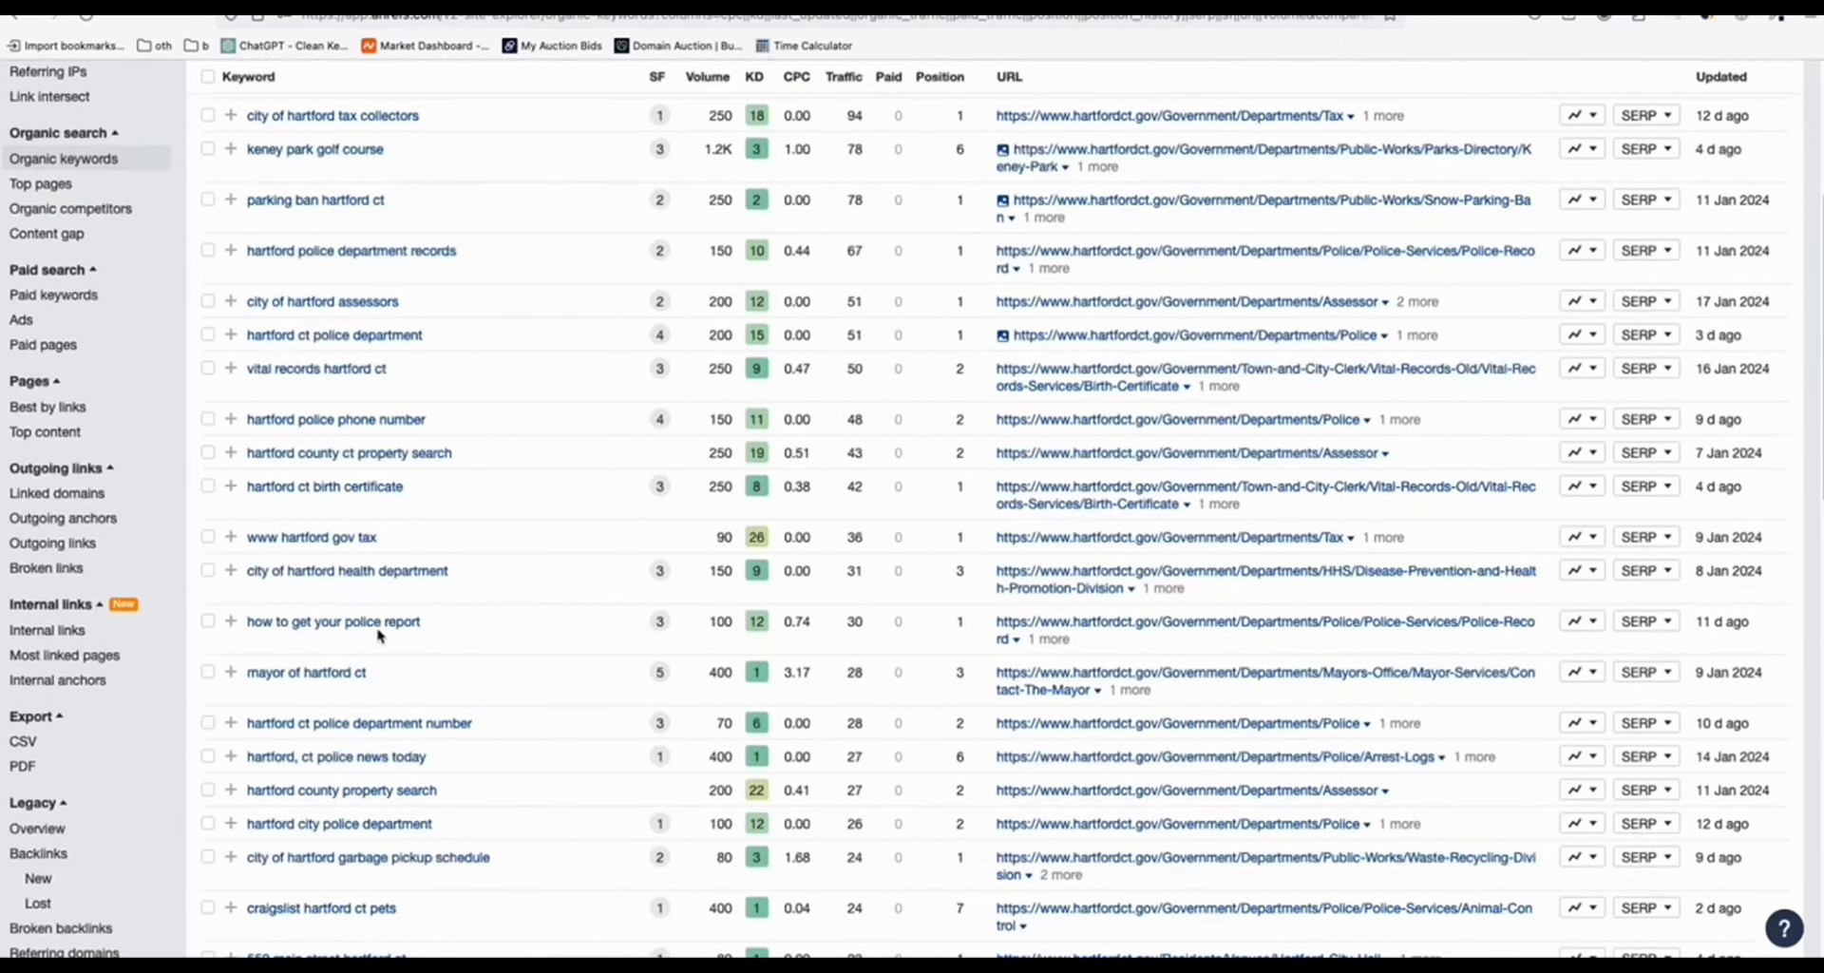
{"action": "scroll", "scroll_direction": "down", "scroll_amount": 3}
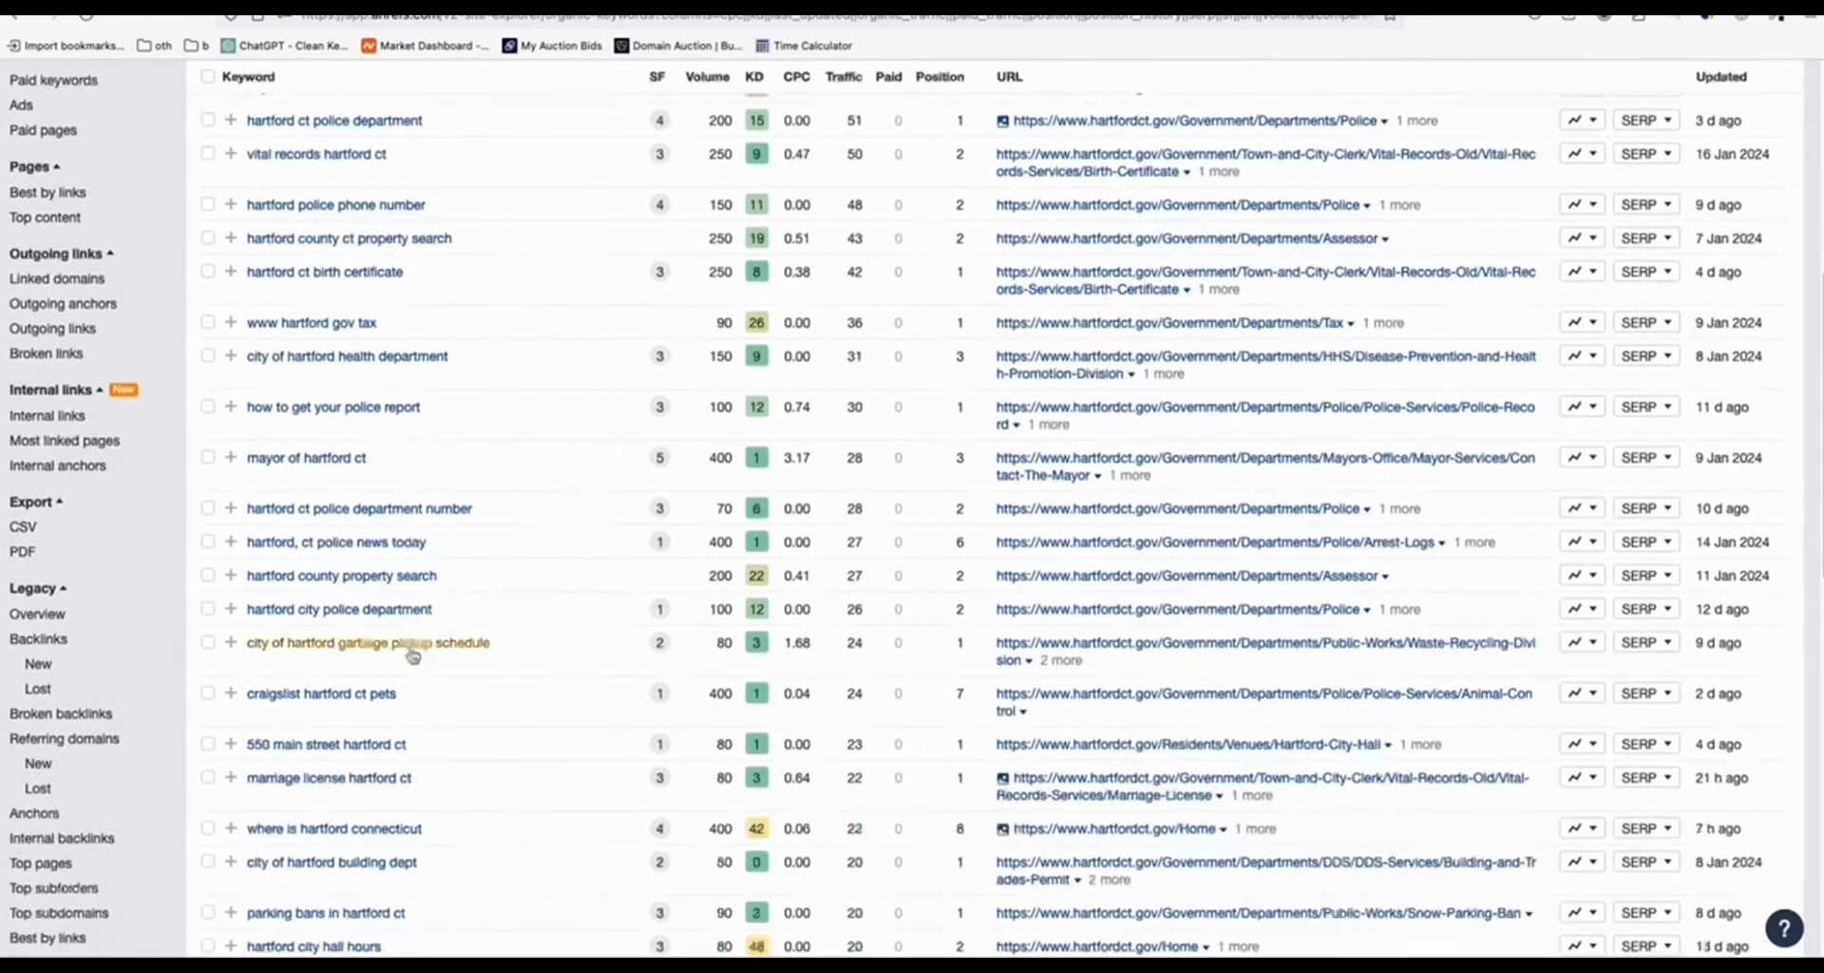
{"action": "scroll", "scroll_direction": "down", "scroll_amount": 3}
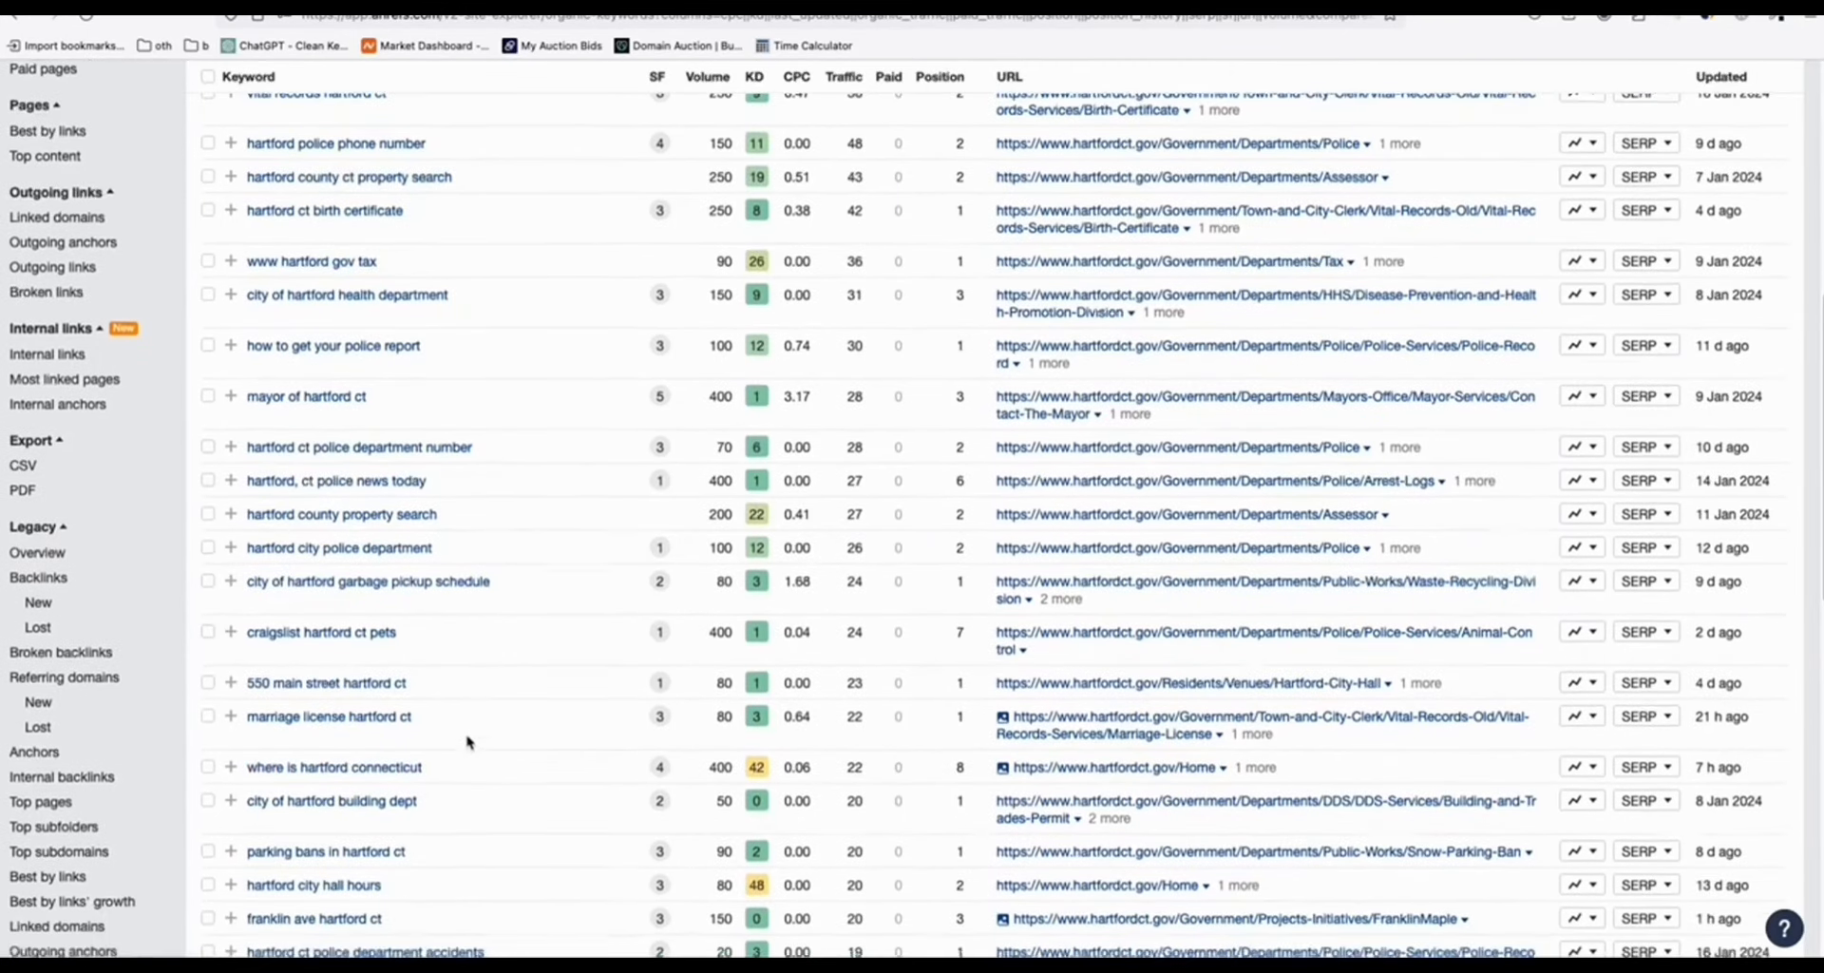
{"action": "scroll", "scroll_direction": "down", "scroll_amount": 3}
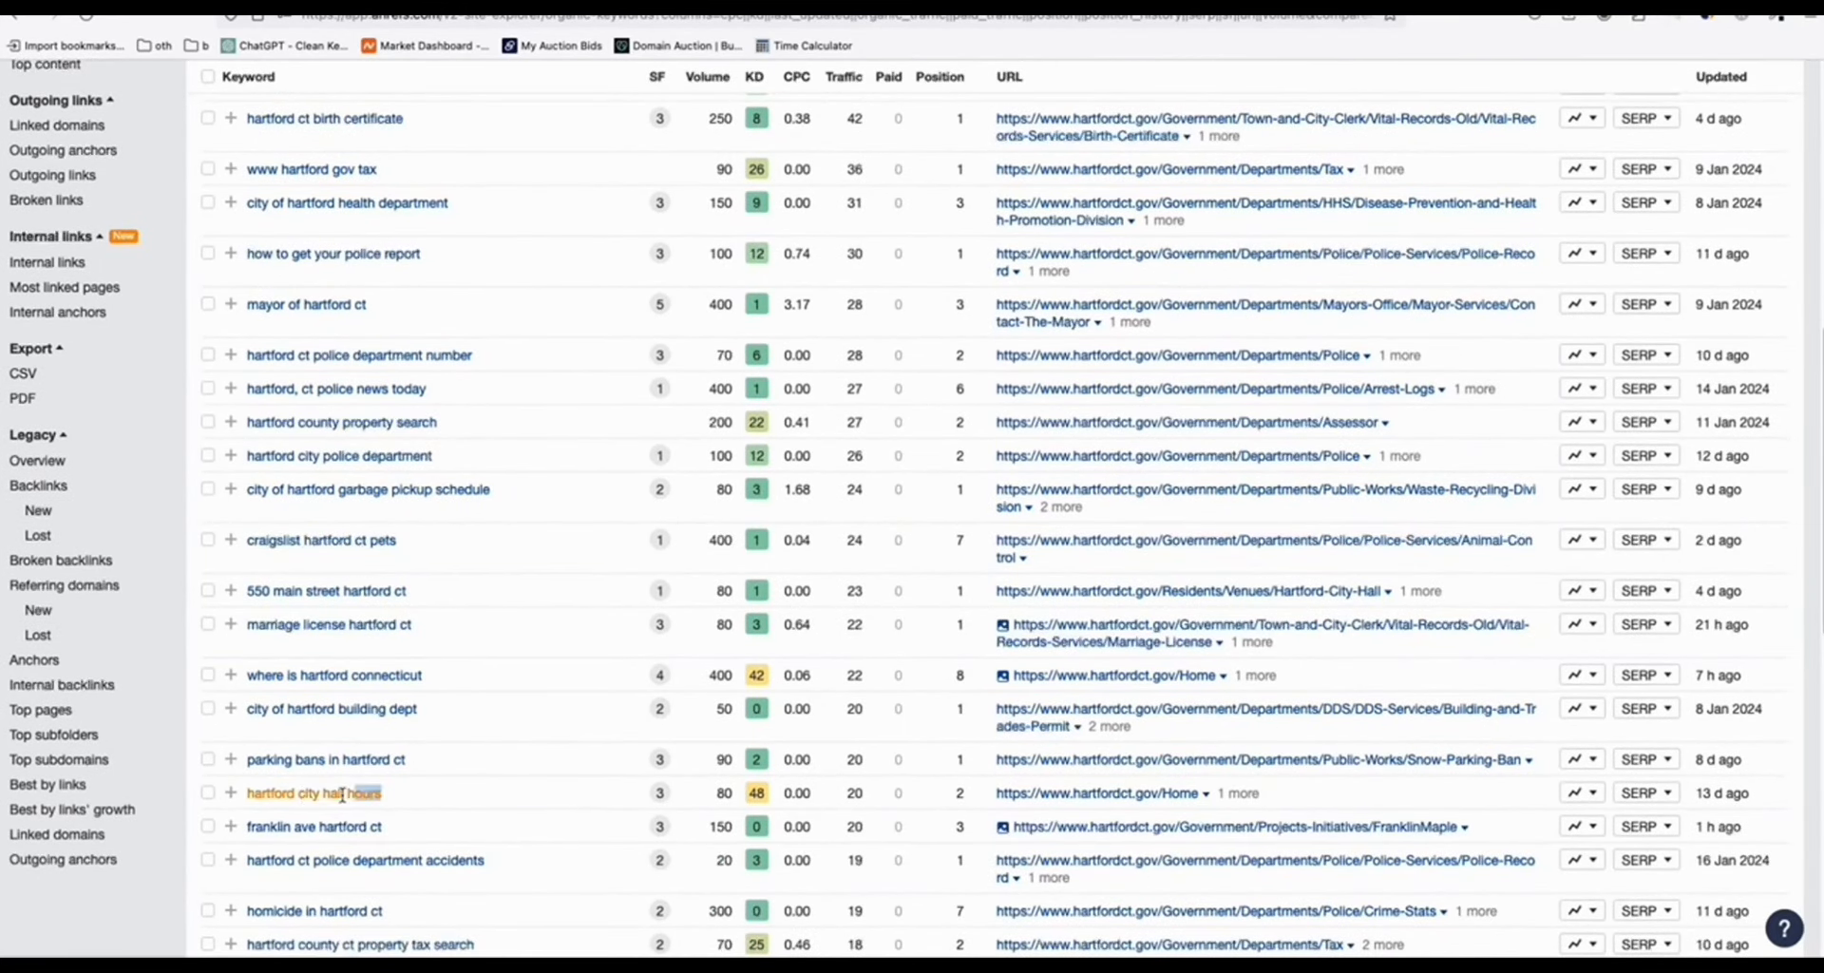
{"action": "double_click", "coordinate": [311, 793]}
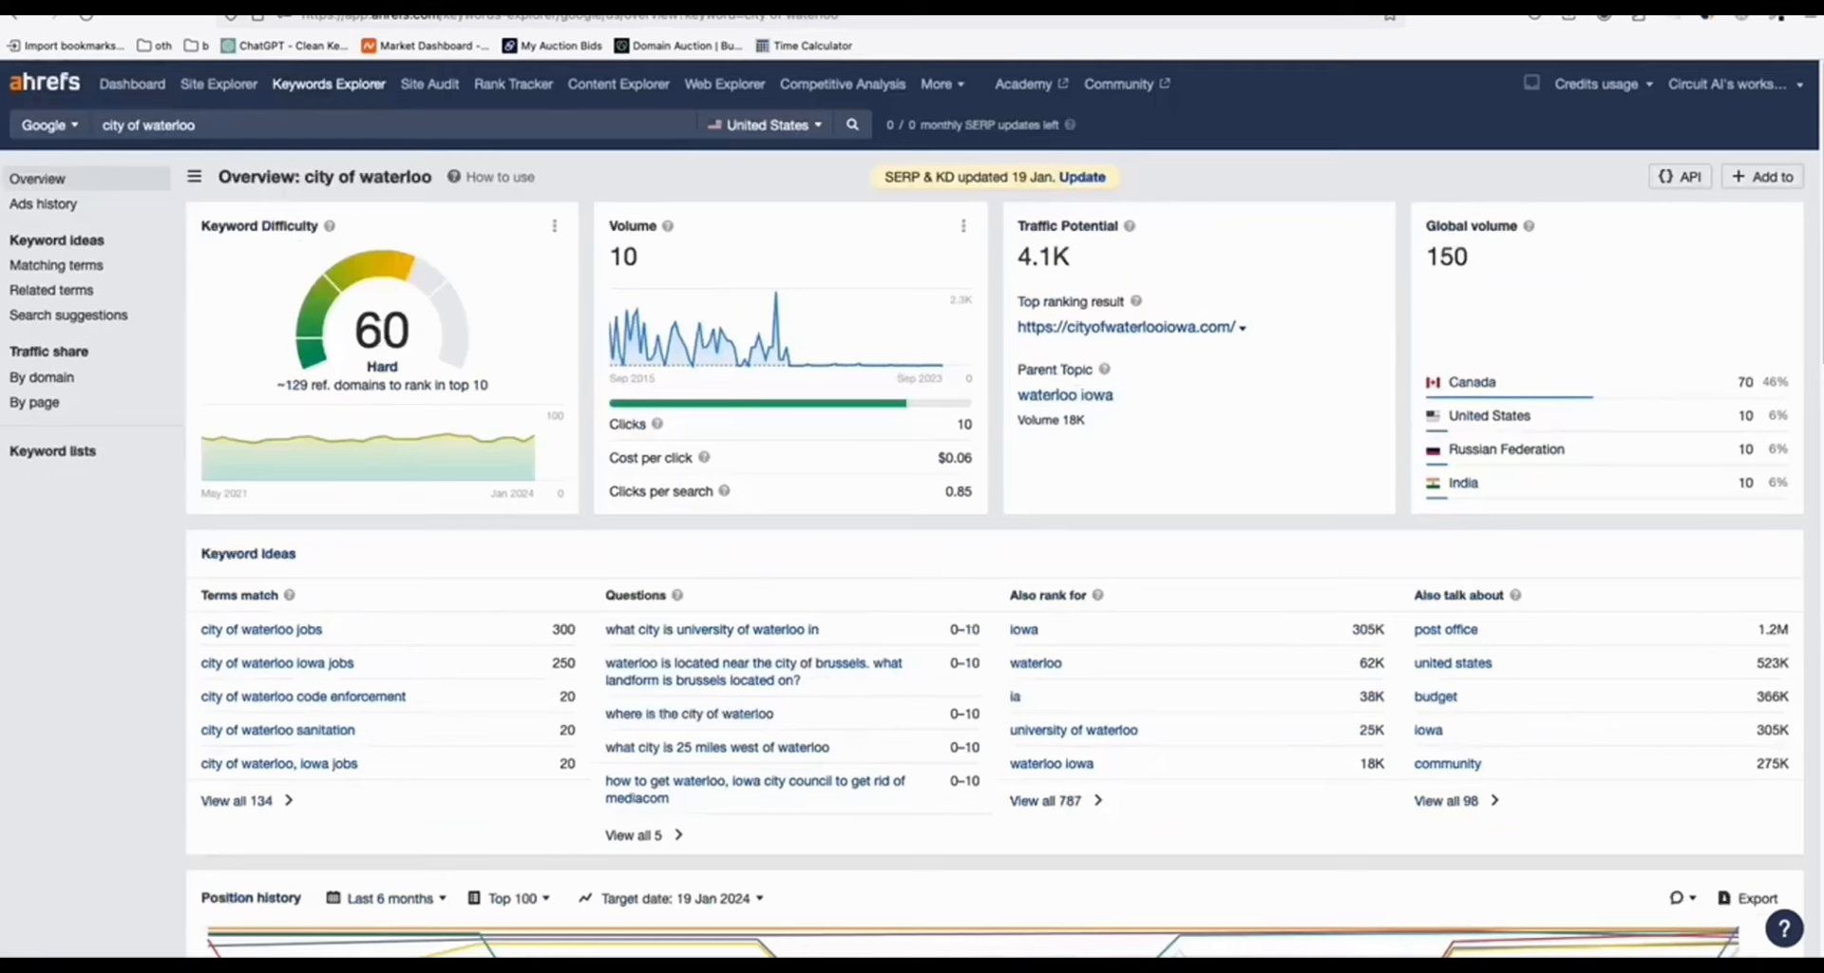
Step: Return to cityofwaterlooiowa.com's 4,442 organic keywords and scroll through the list
{"action": "double_click", "coordinate": [395, 177]}
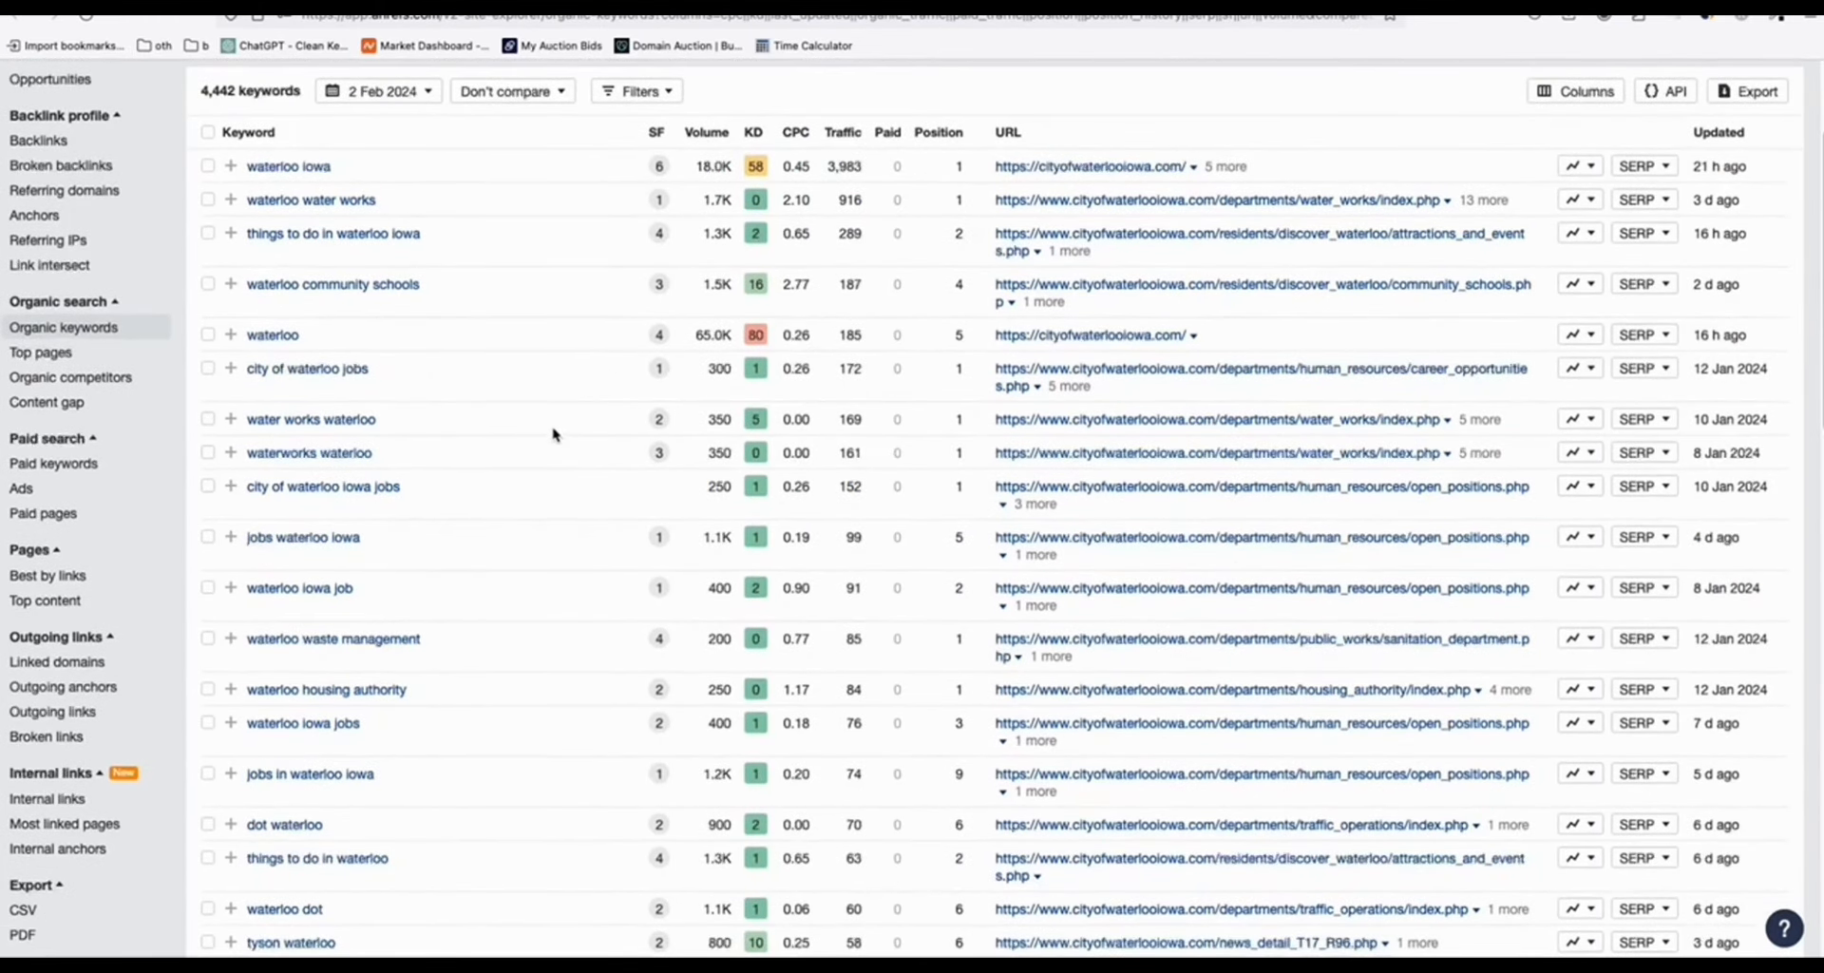
{"action": "scroll", "scroll_direction": "down", "scroll_amount": 3}
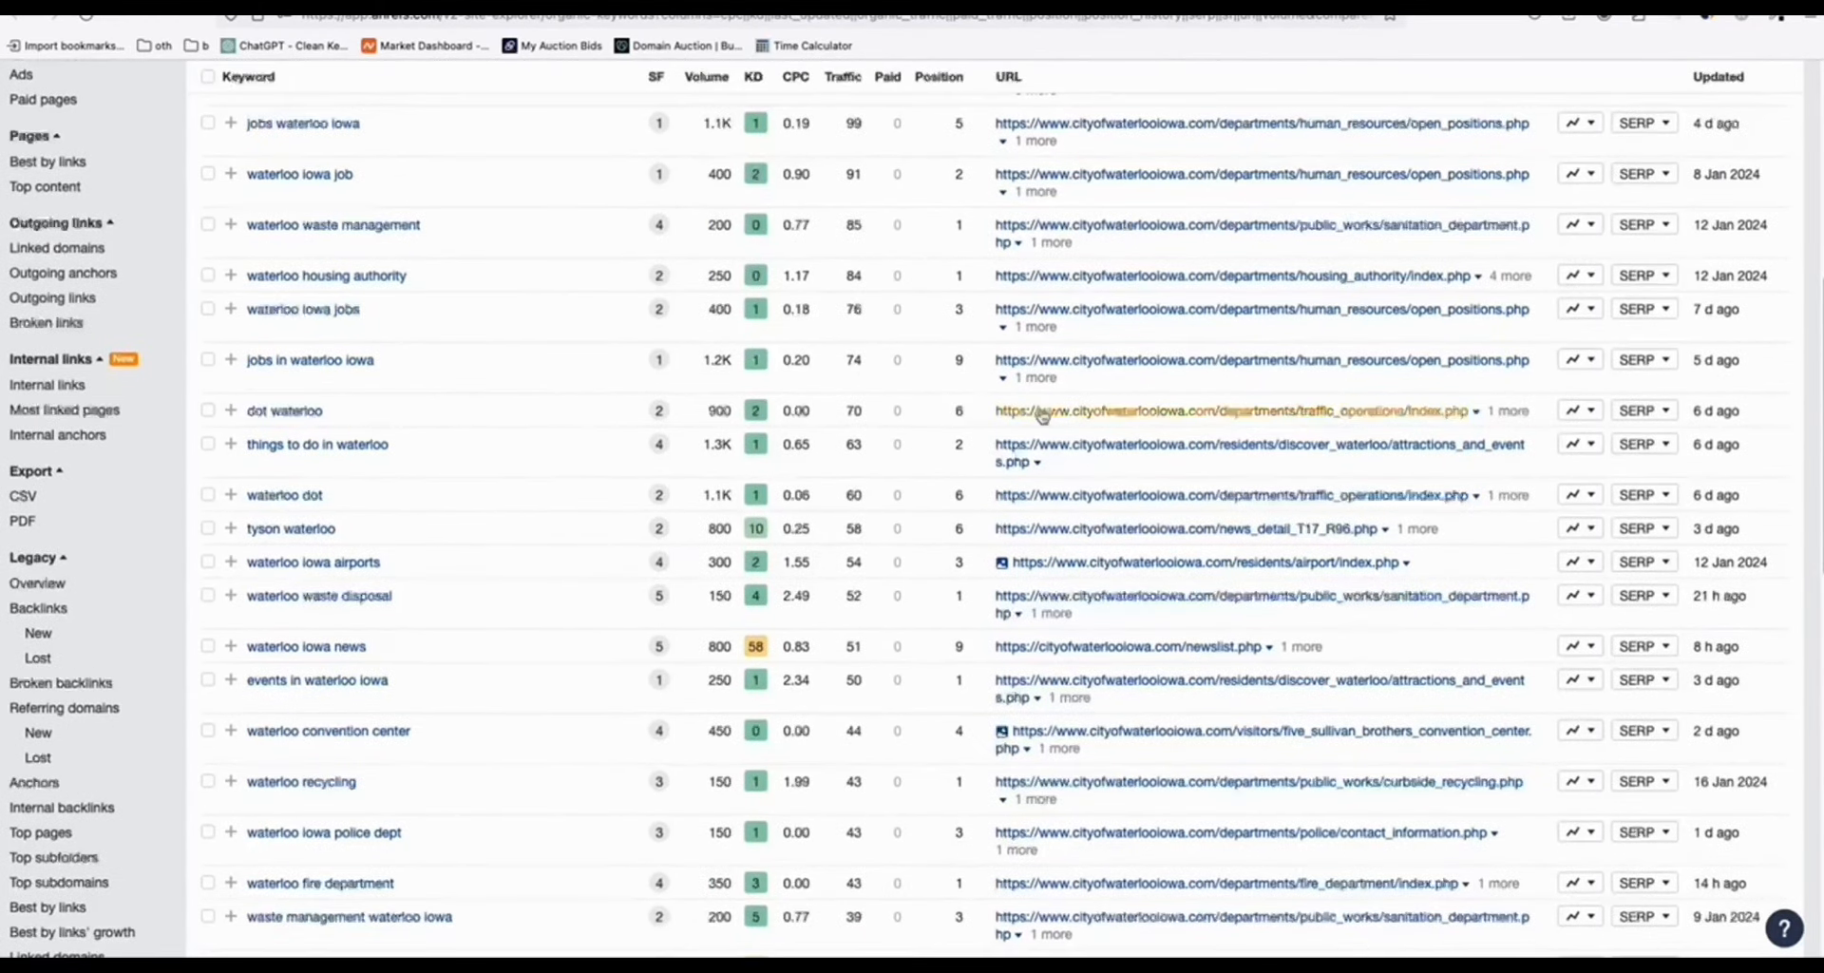